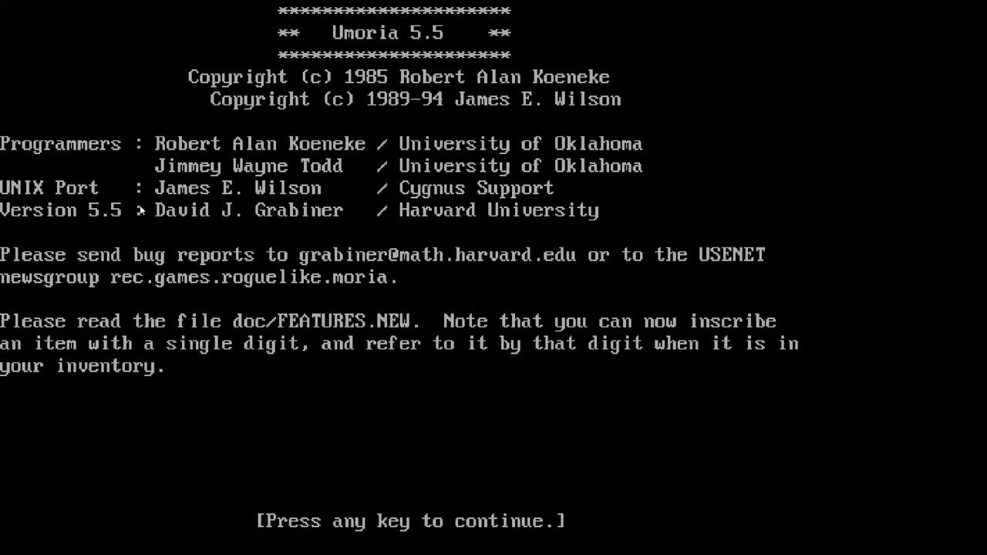
mouse_move(270, 168)
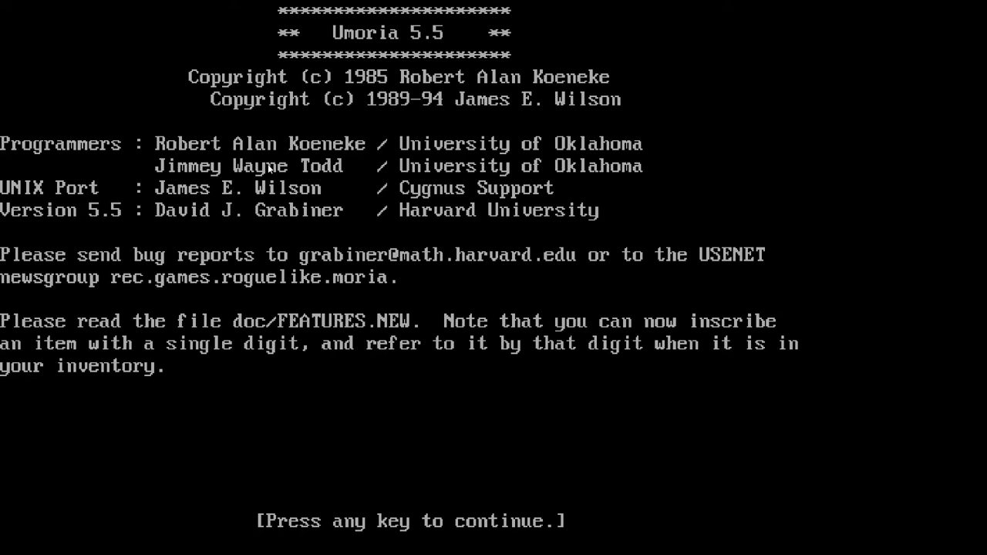
Step: Continue past the credits screen into character creation
key("enter")
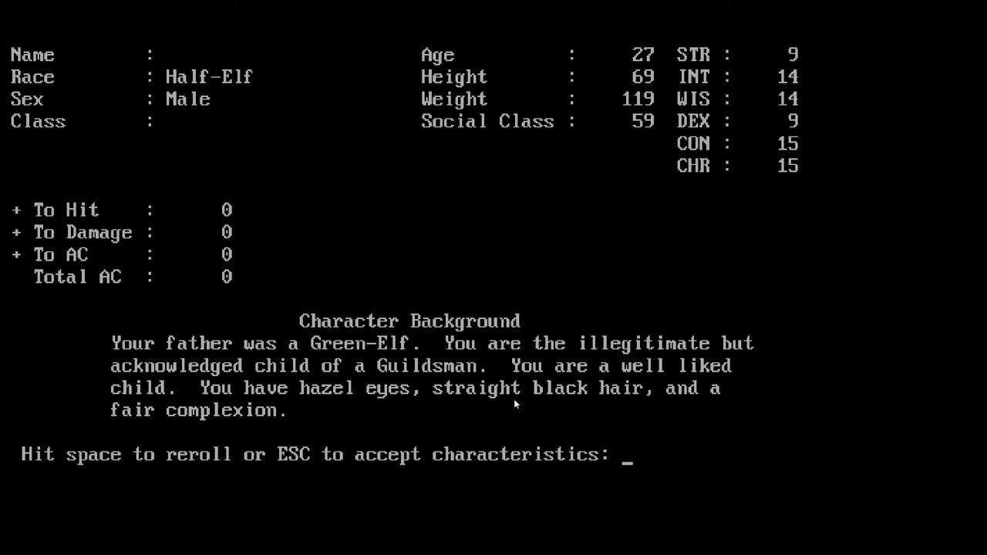
Step: Reroll the Half-Elf's characteristics six times until STR 16 with +1 damage appears
key("space")
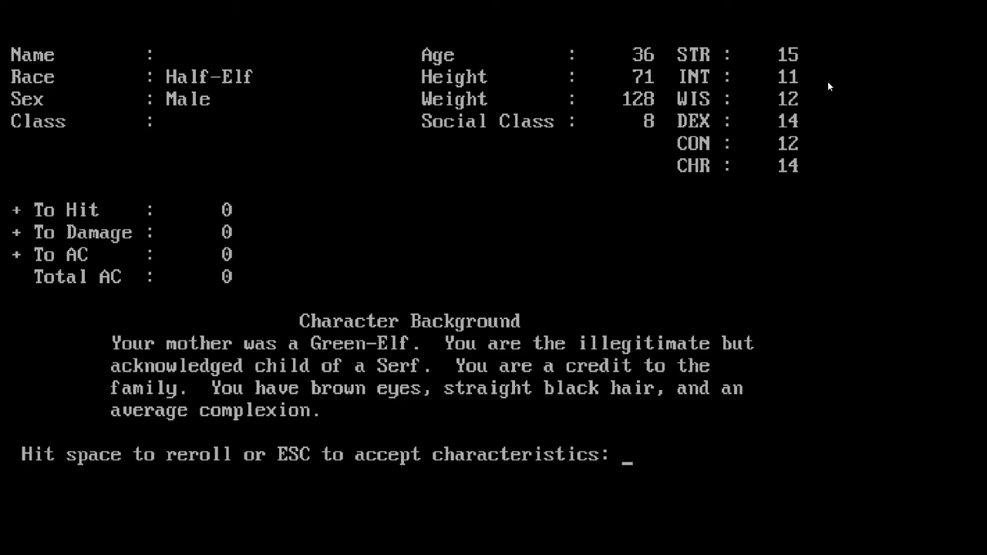
mouse_move(759, 111)
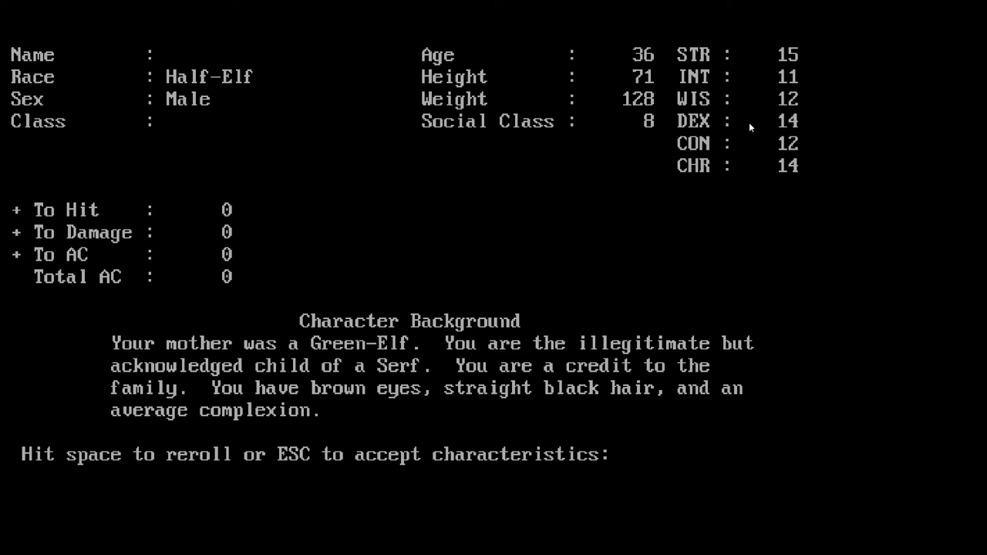
key("space")
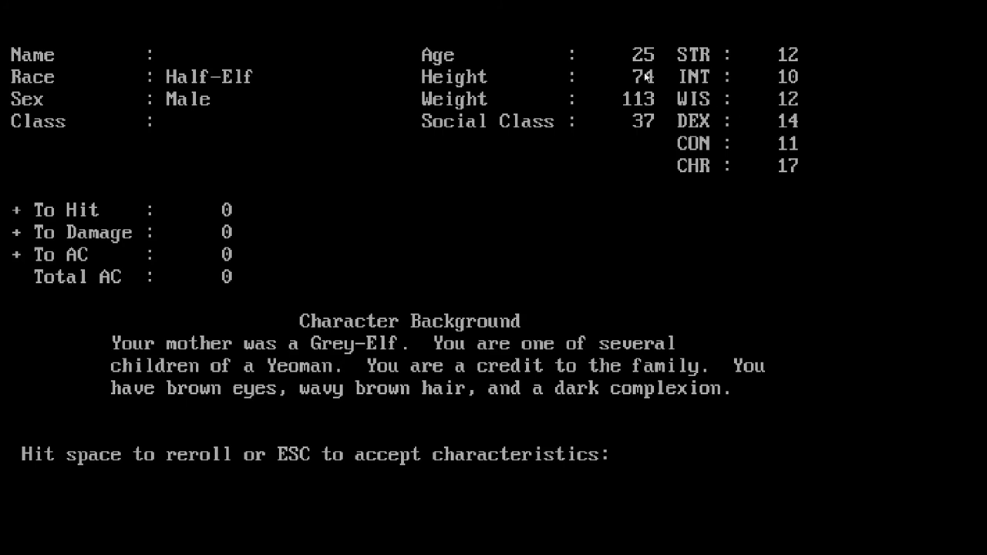
mouse_move(639, 151)
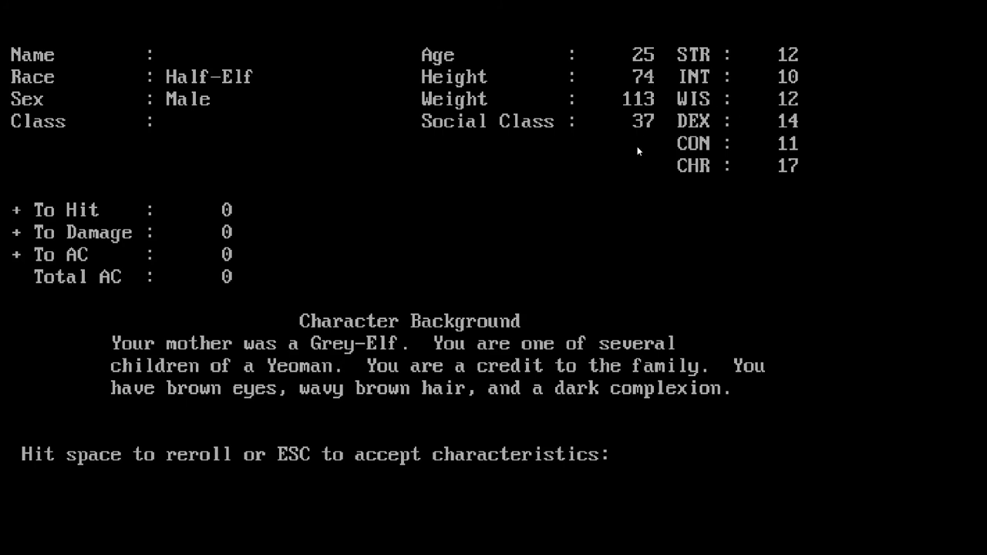
key("space")
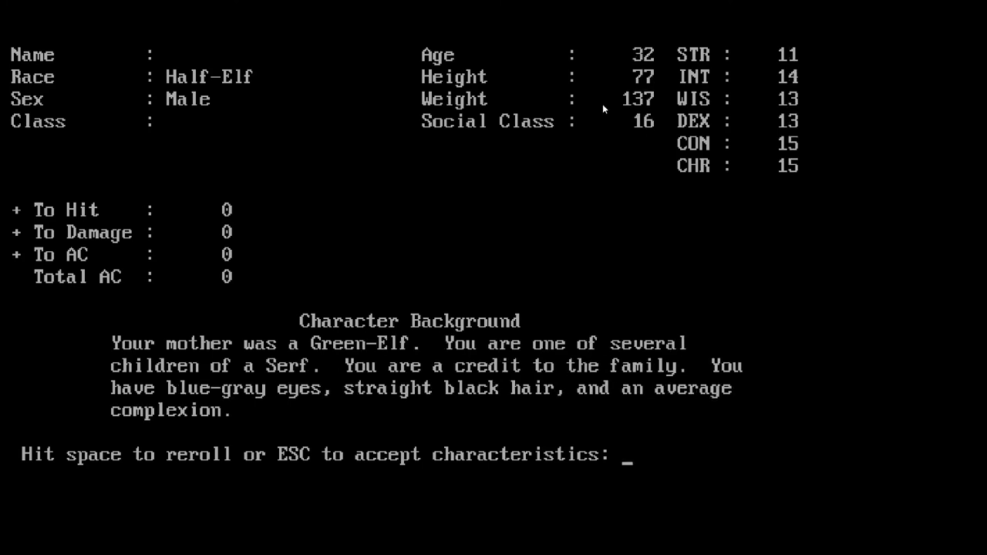
key("space")
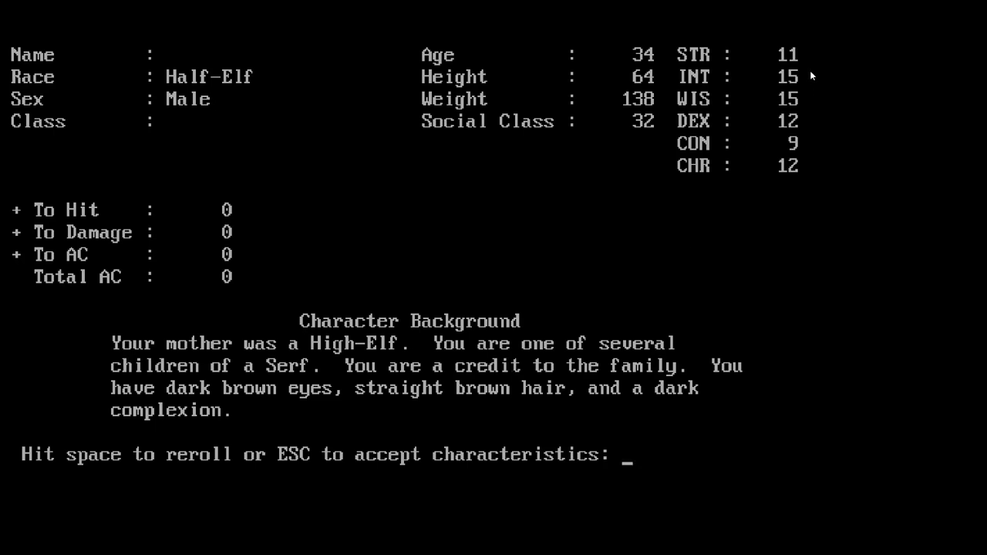
key("space")
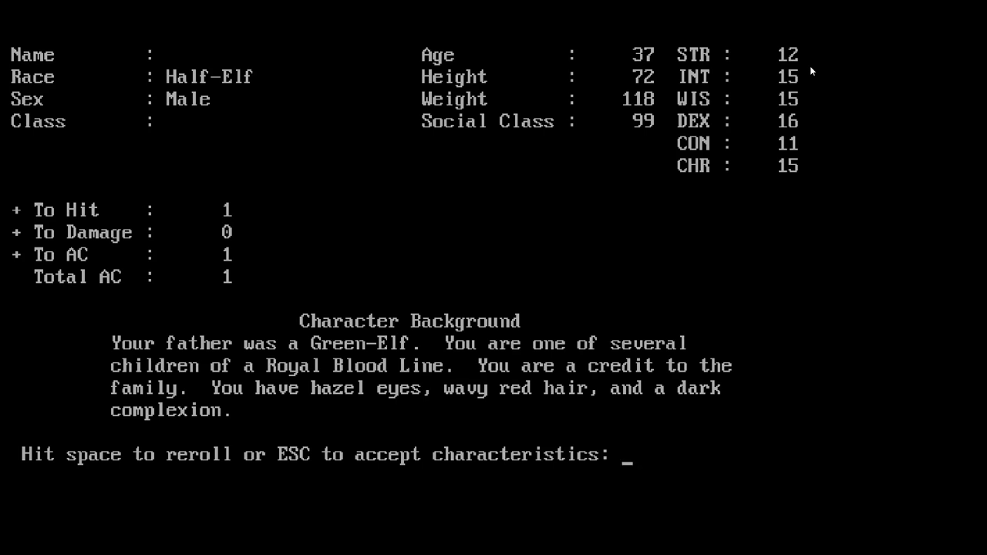
mouse_move(811, 126)
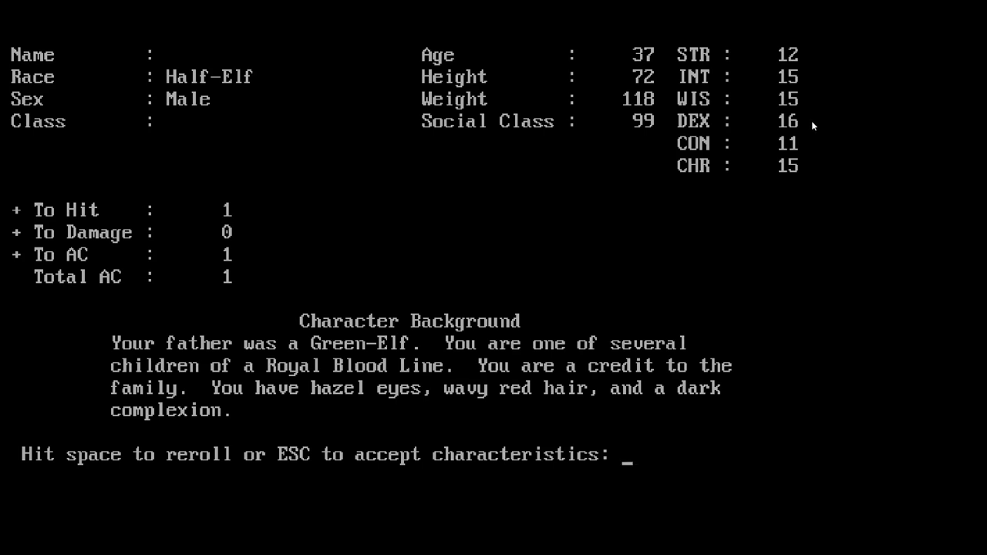
key("space")
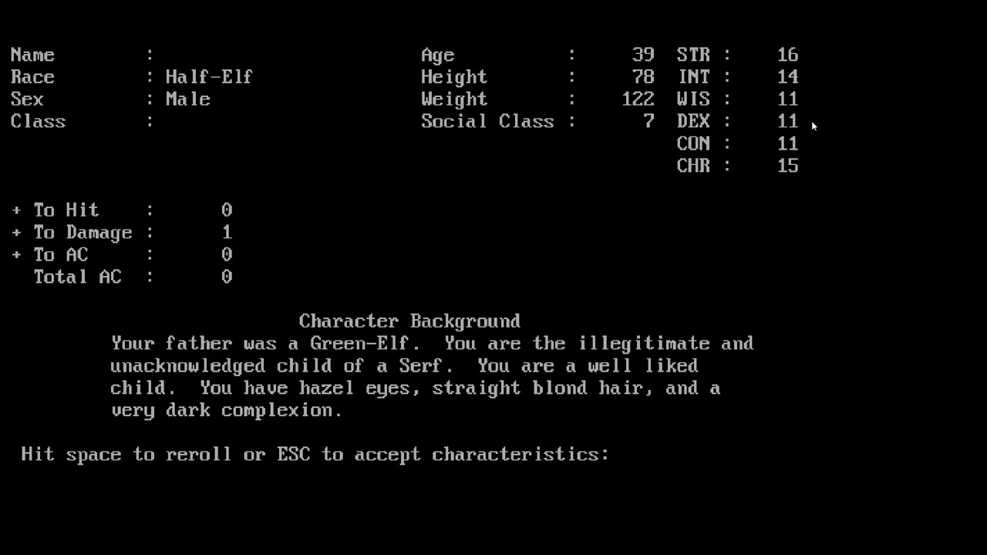
mouse_move(806, 133)
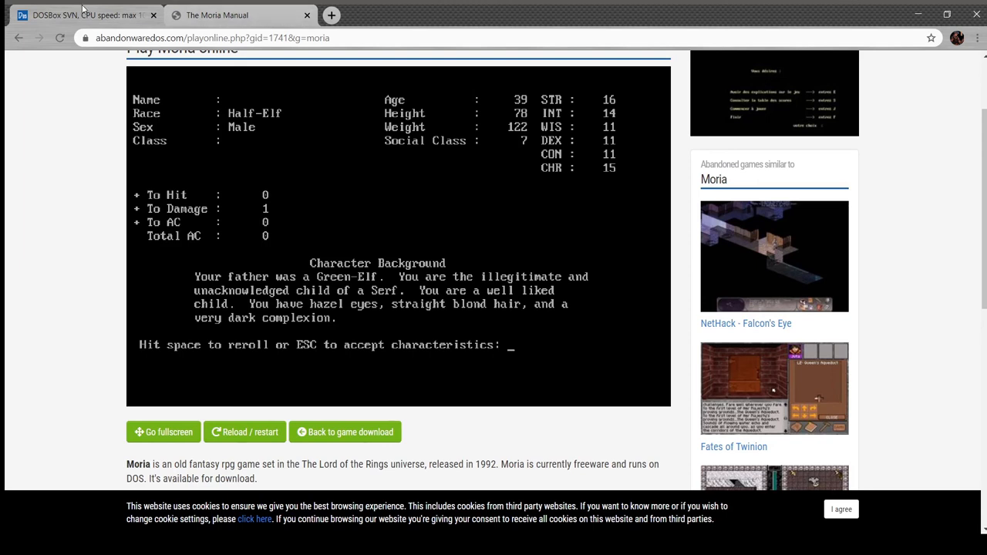
Step: Focus the emulator and show the game full screen for class selection
left_click(163, 431)
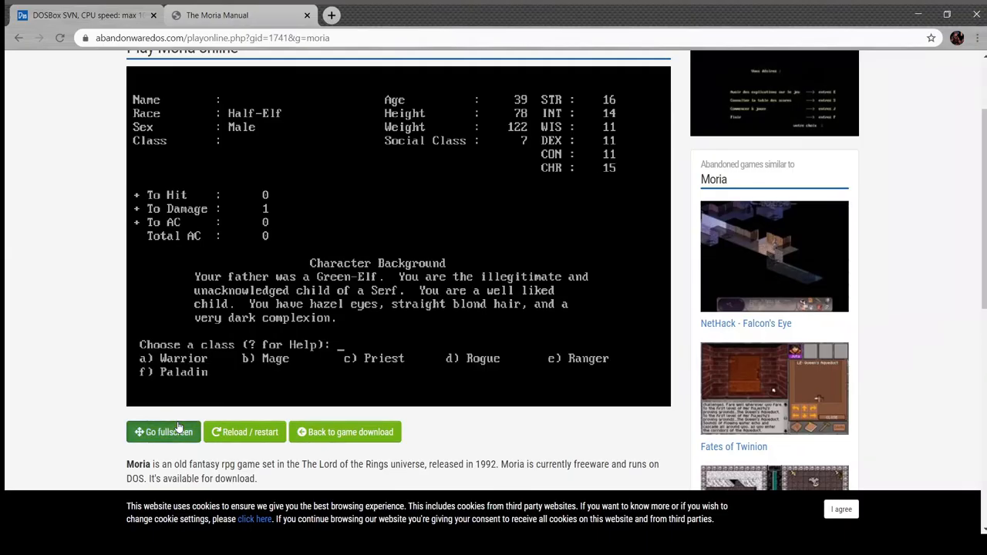
left_click(164, 432)
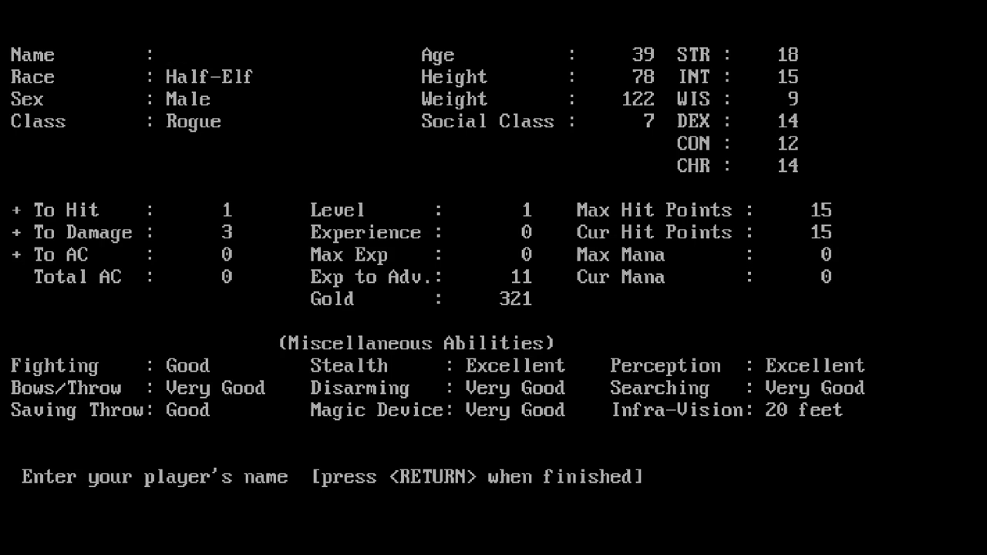
Step: Name the Rogue Alfred and continue past the character sheet into town
left_click(171, 55)
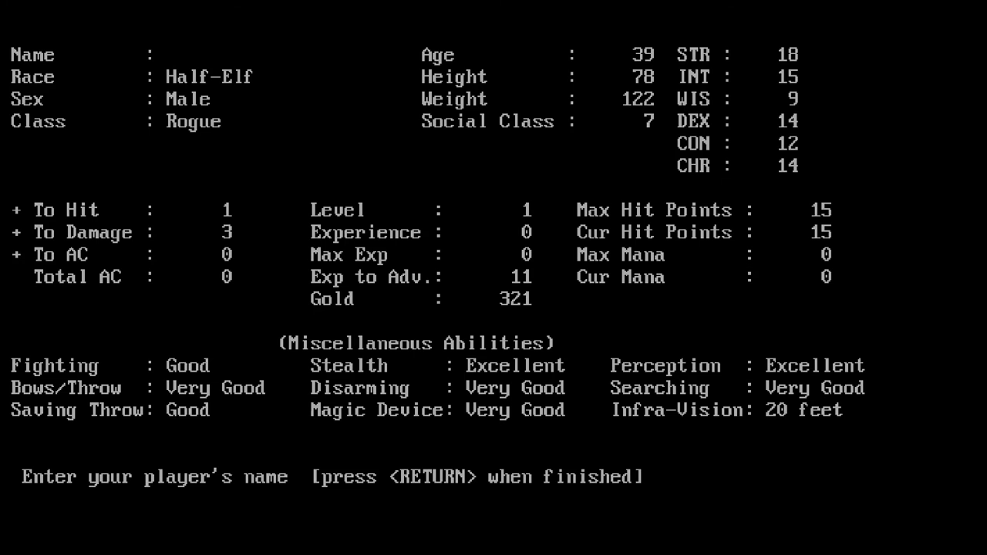
left_click(171, 56)
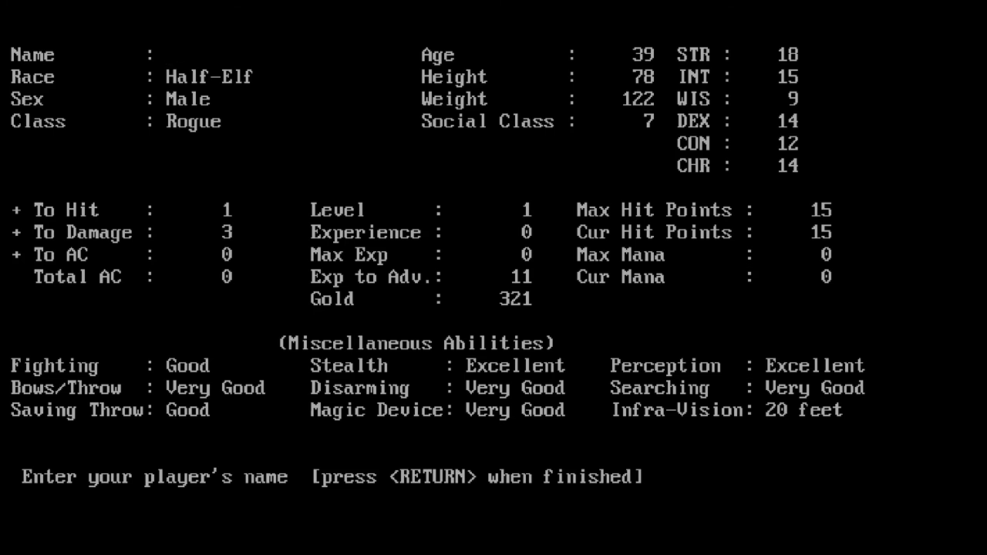
left_click(169, 56)
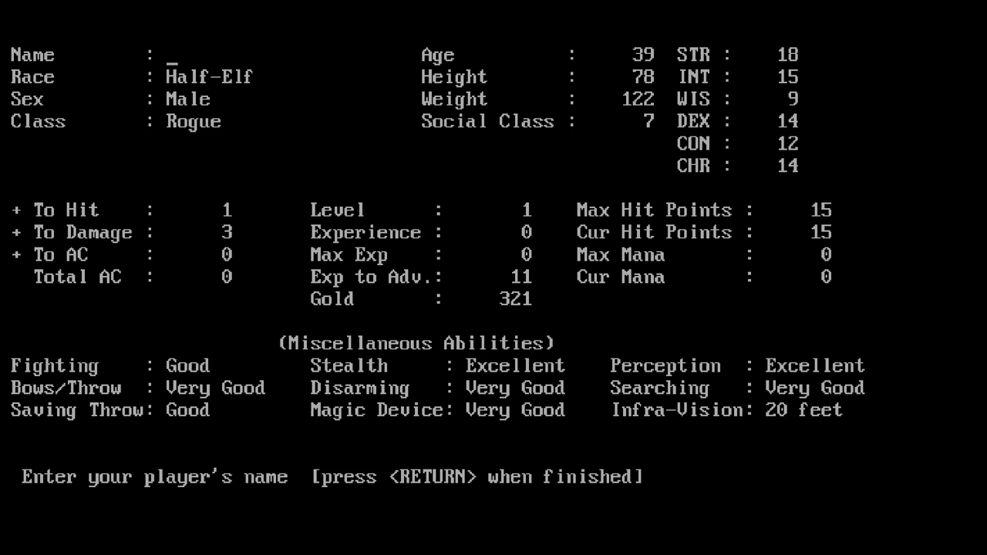
type("Alfred")
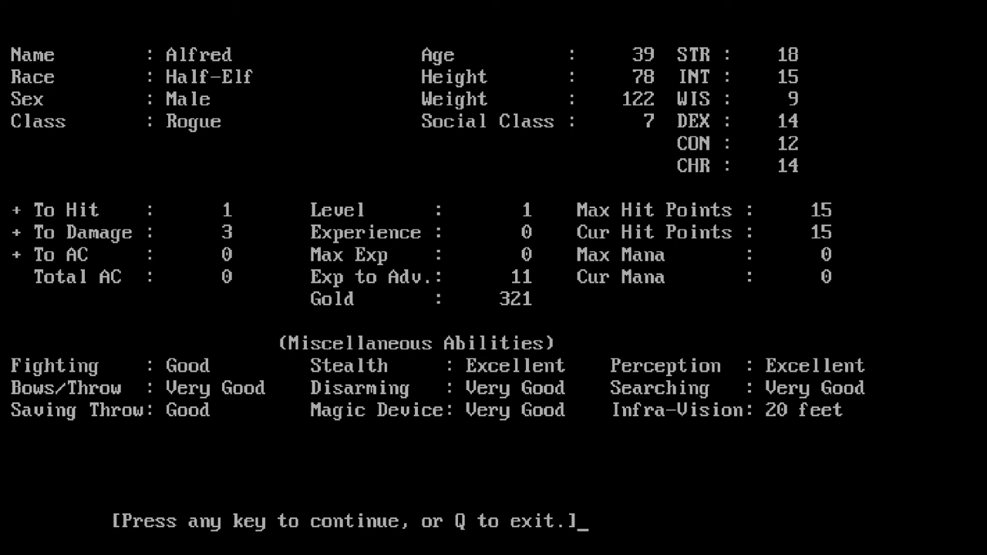
key("space")
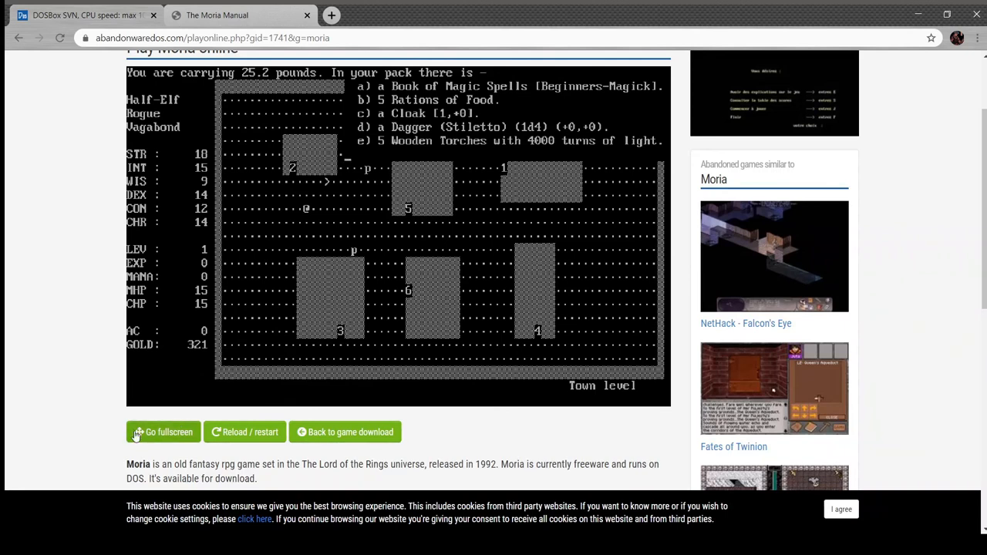
mouse_move(363, 245)
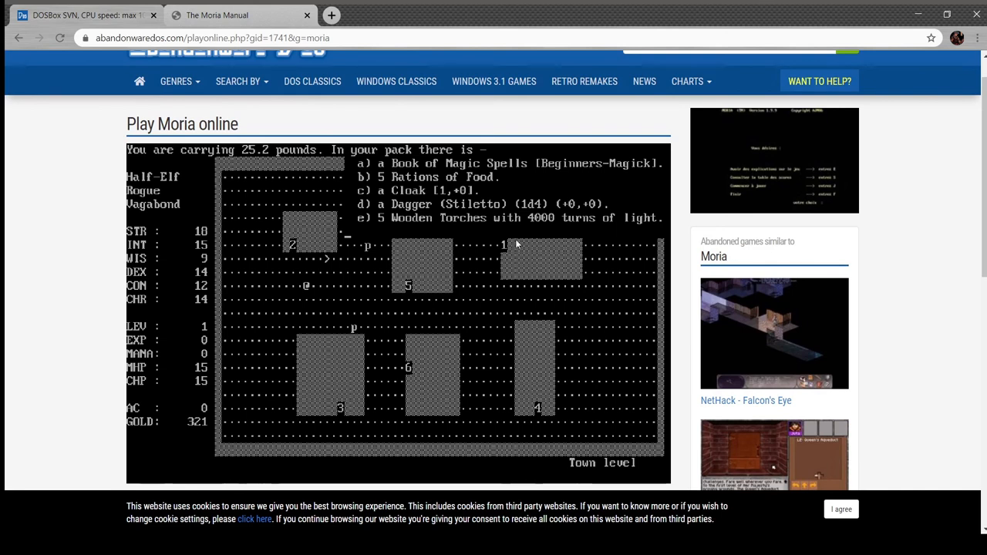
Step: Scroll the page down toward the fullscreen control below the emulator
scroll("down", 3)
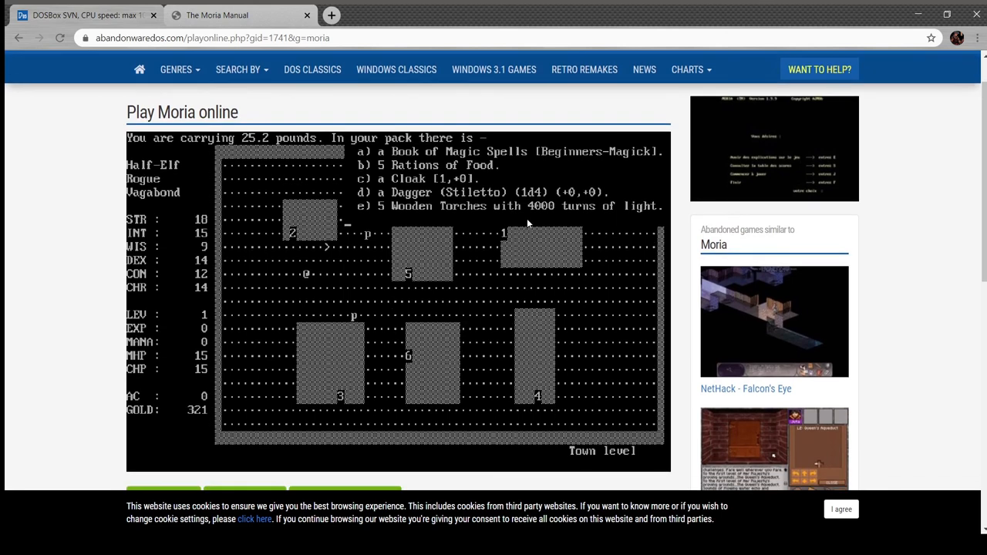
mouse_move(363, 300)
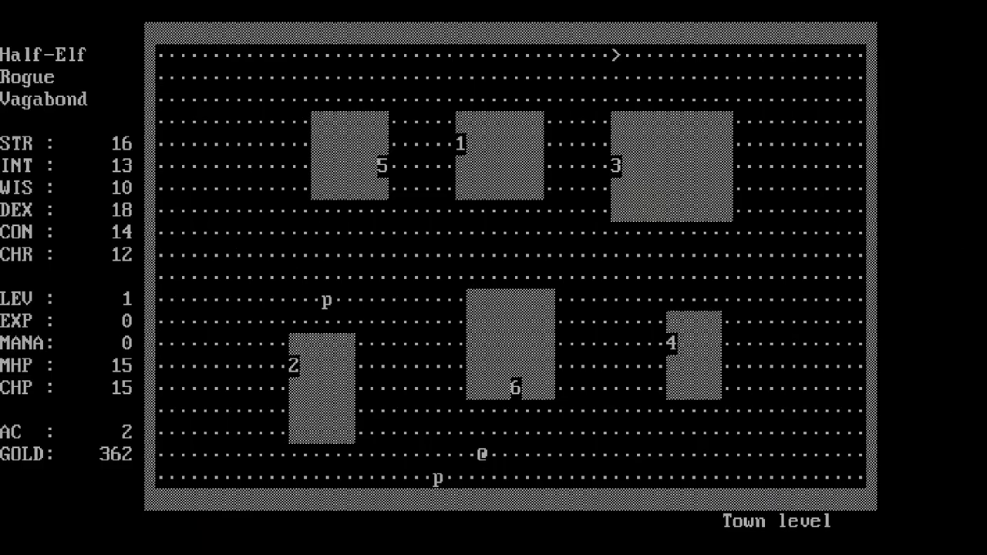
Step: Walk the Rogue a few steps east along the bottom of town
key("Right")
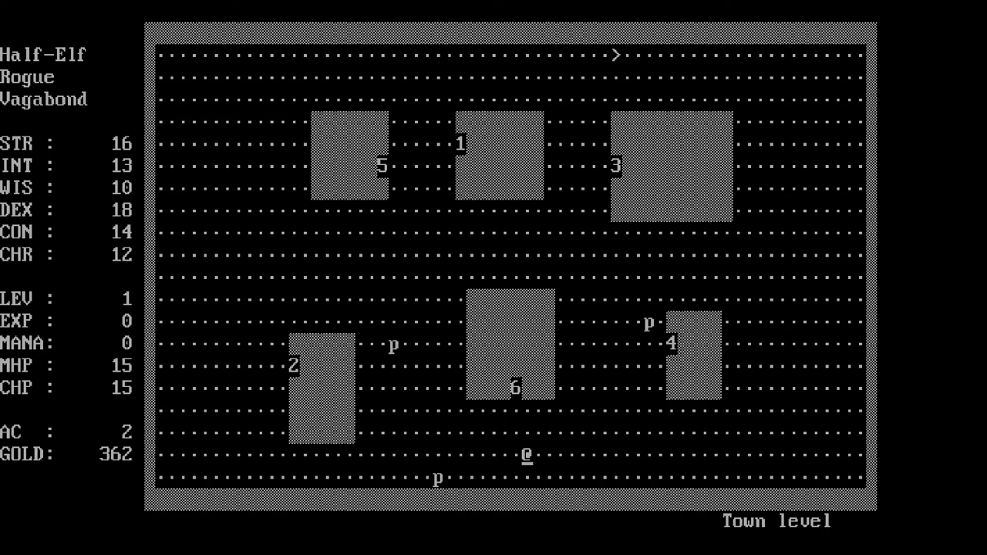
key("up")
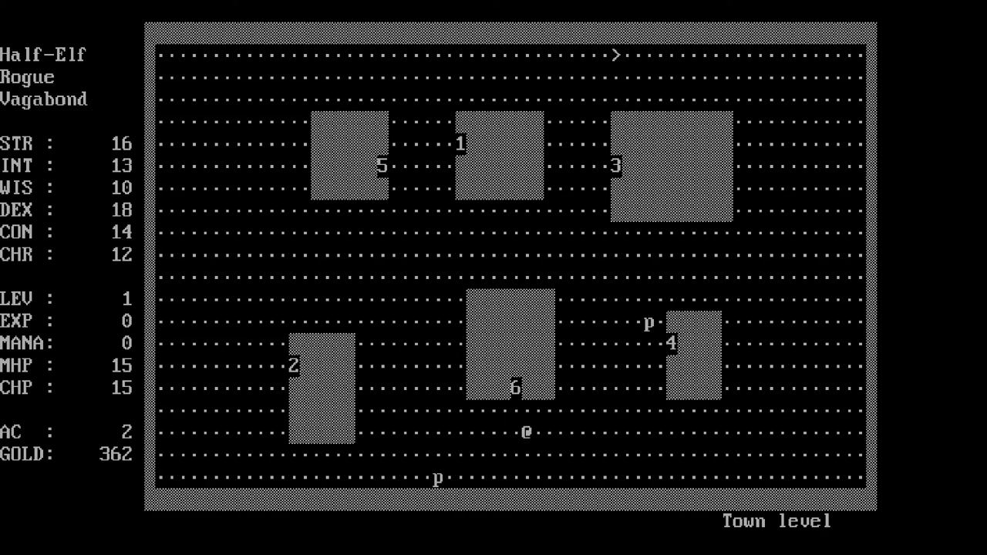
key("Up")
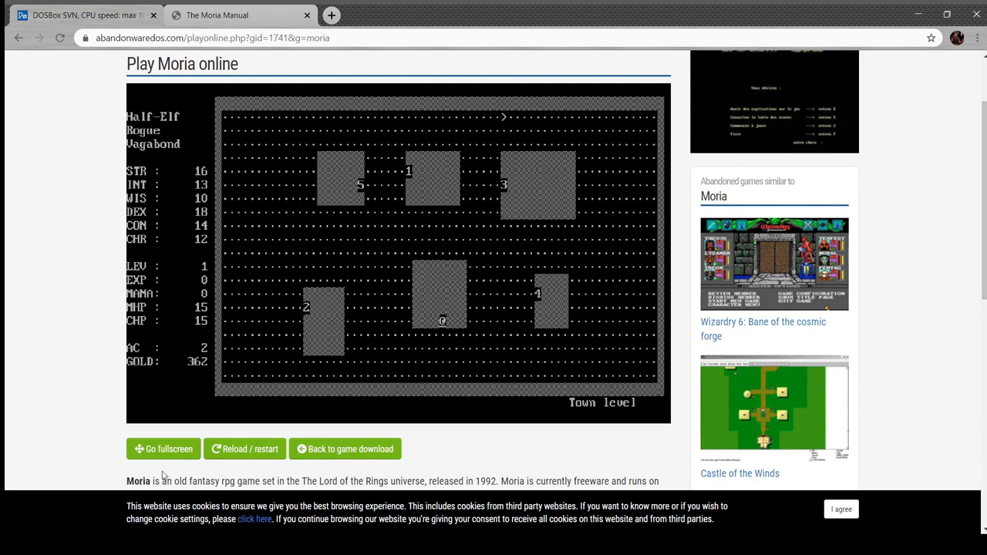
Step: Go full screen and wear the starting cloak, raising armour class to 3
left_click(164, 449)
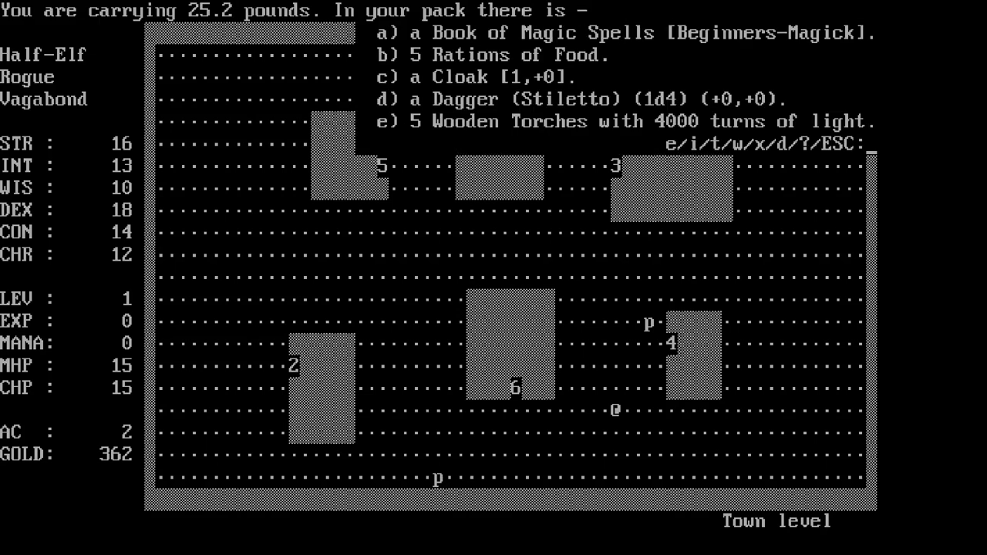
key("w")
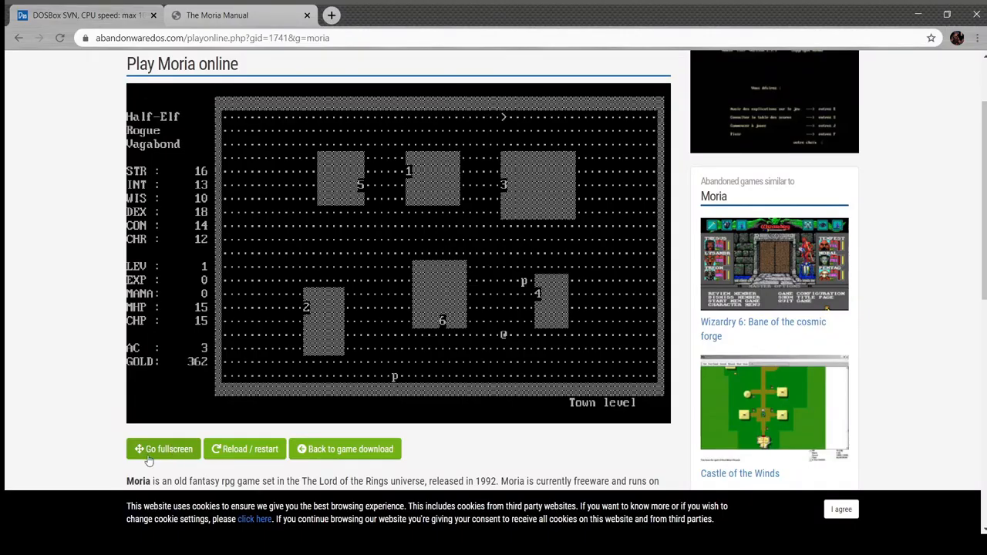
Step: Go full screen and leave the Magic Shop without buying anything
left_click(164, 449)
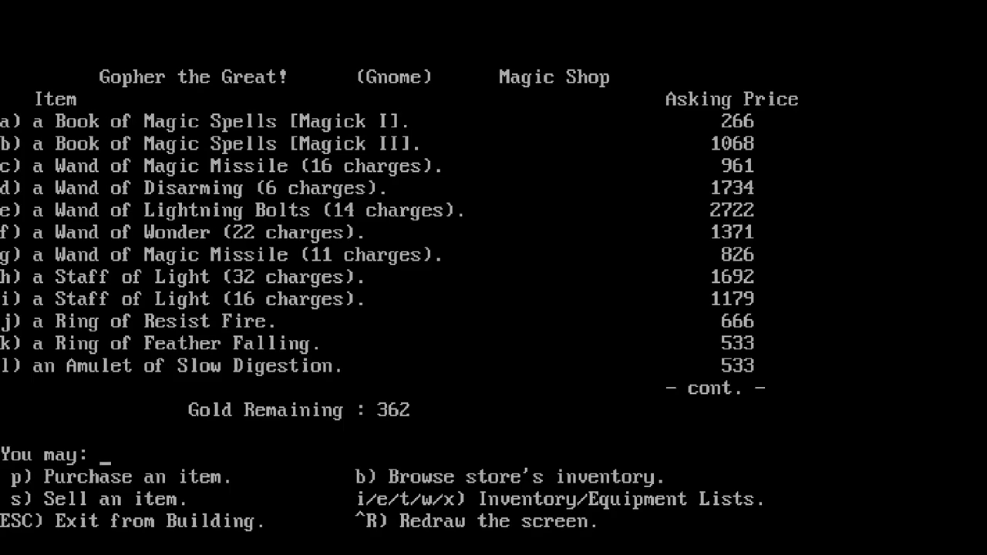
key("p")
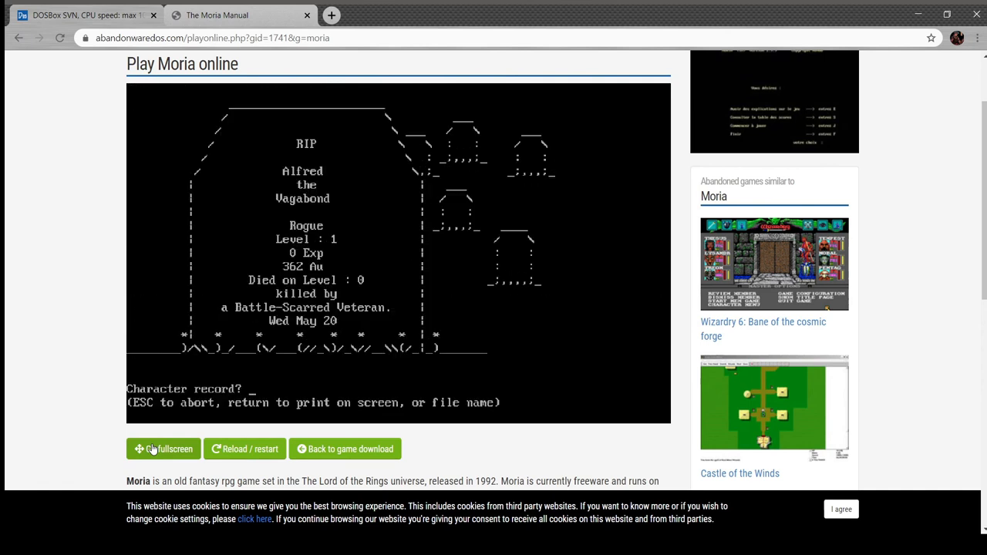
mouse_move(225, 437)
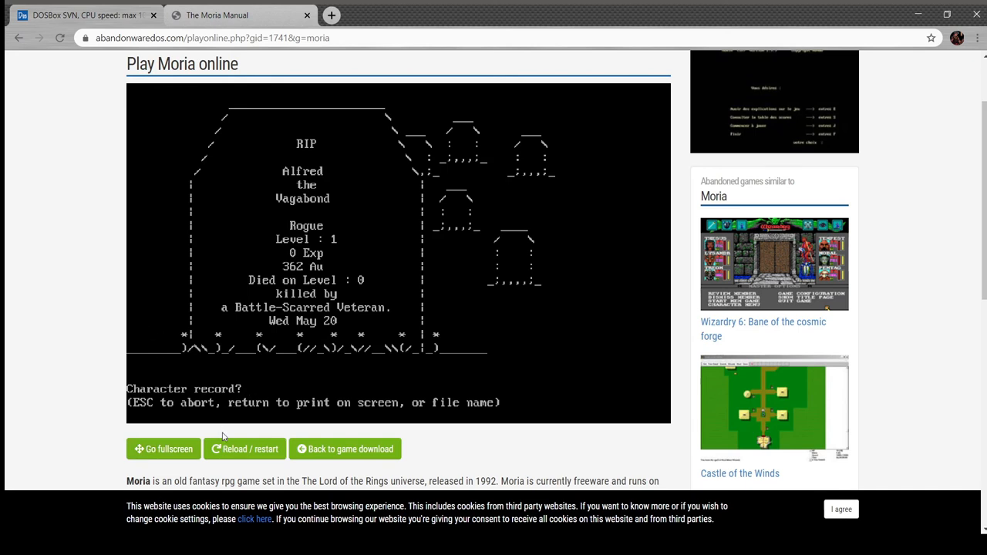
mouse_move(224, 448)
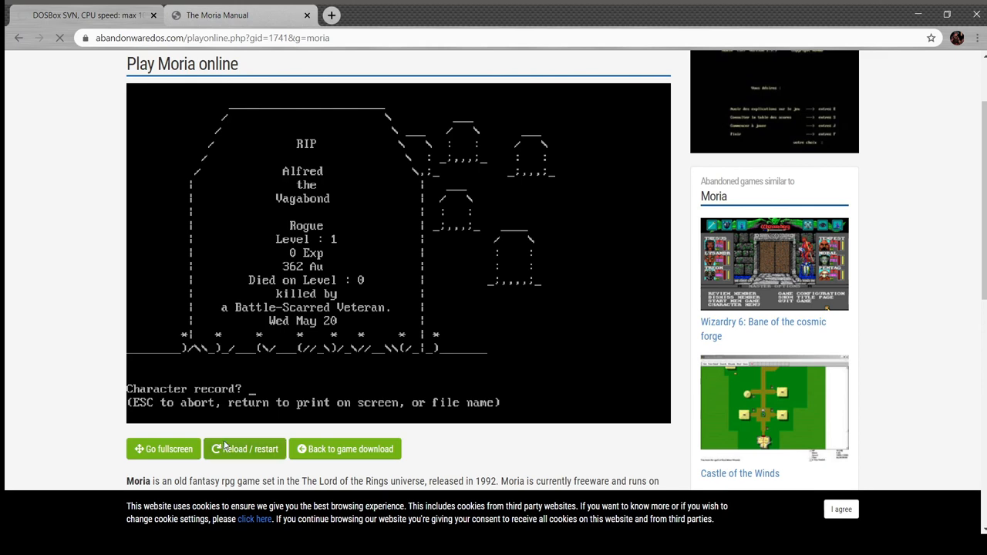
Step: Restart the game in the emulator after Alfred's death
left_click(244, 448)
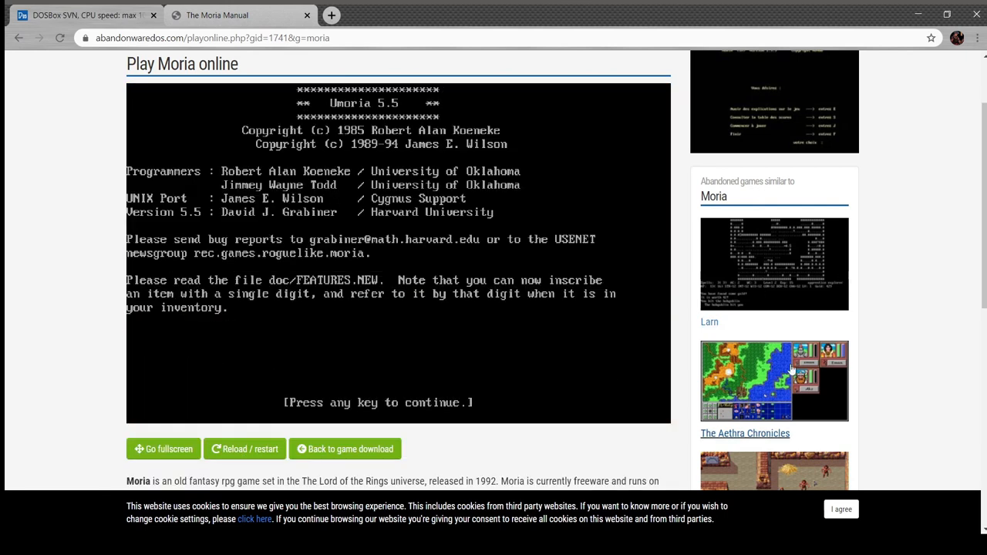
Step: Pass the title screen, reroll the Half-Elf's stats four times and accept them
key("enter")
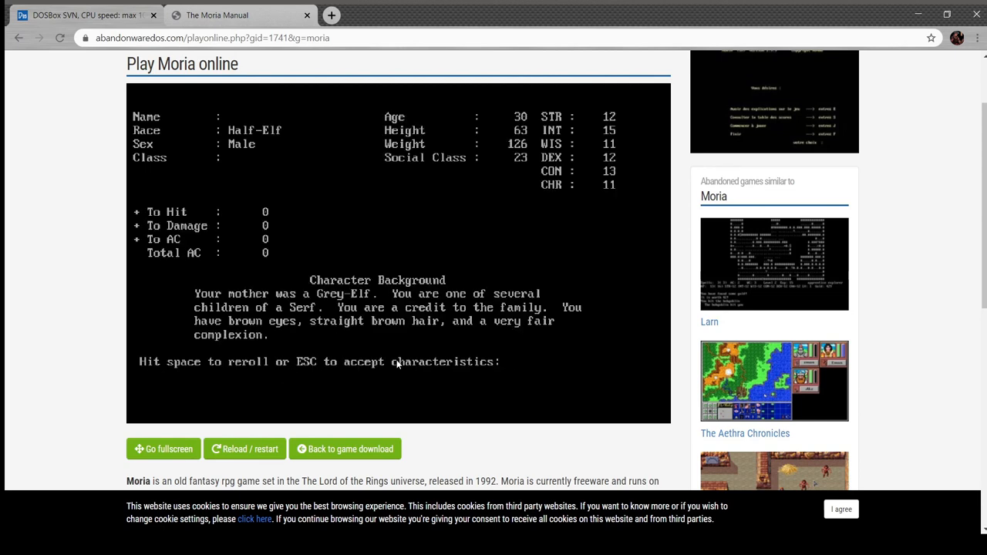
key("space")
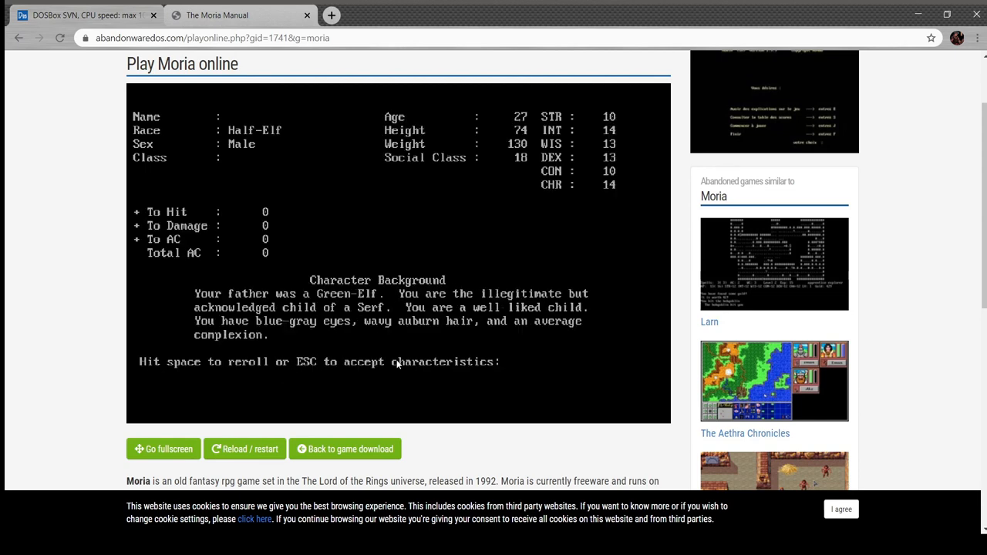
key("space")
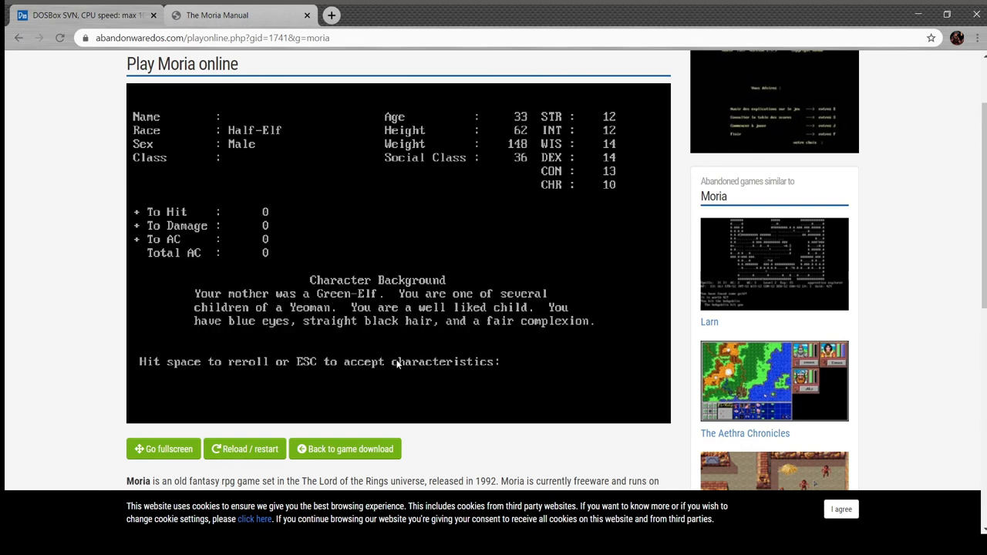
key("space")
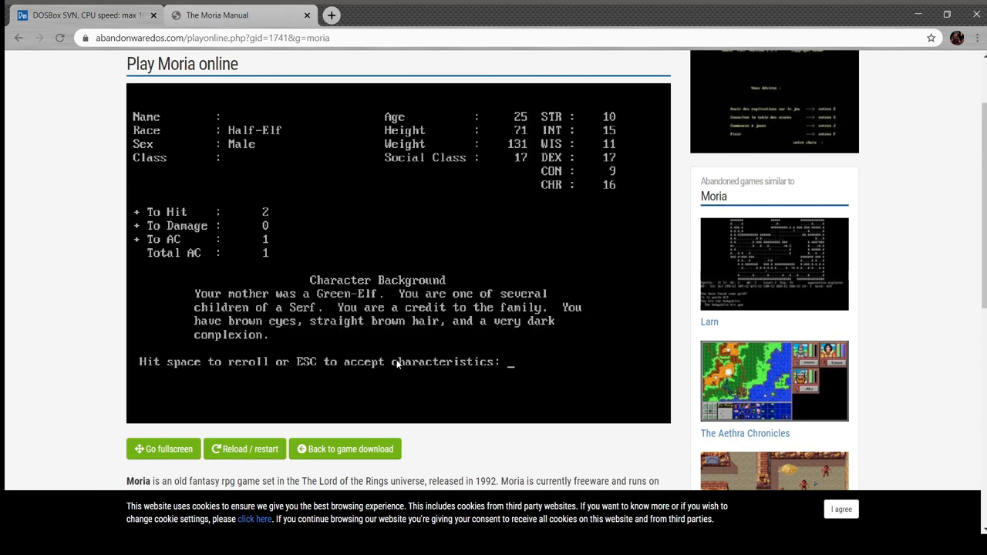
key("space")
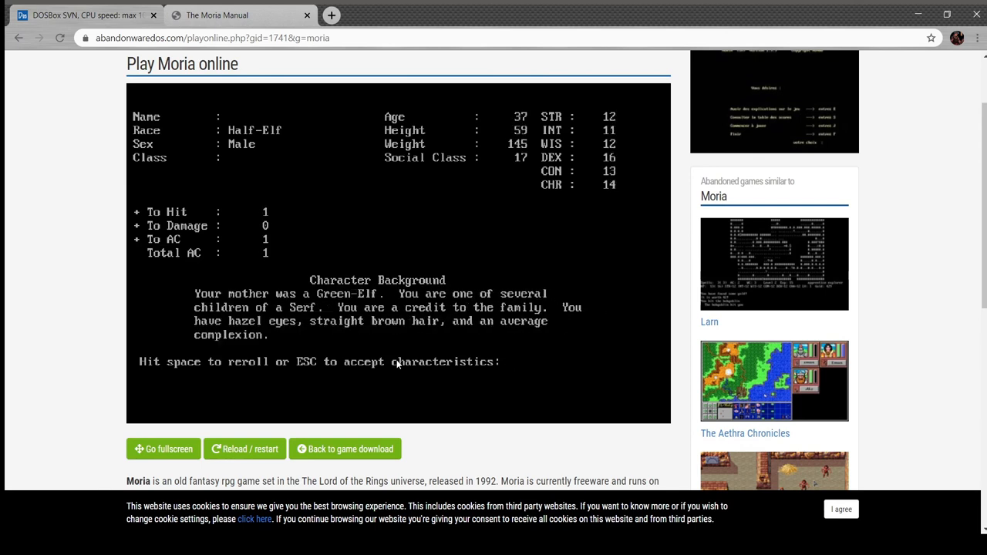
key("space")
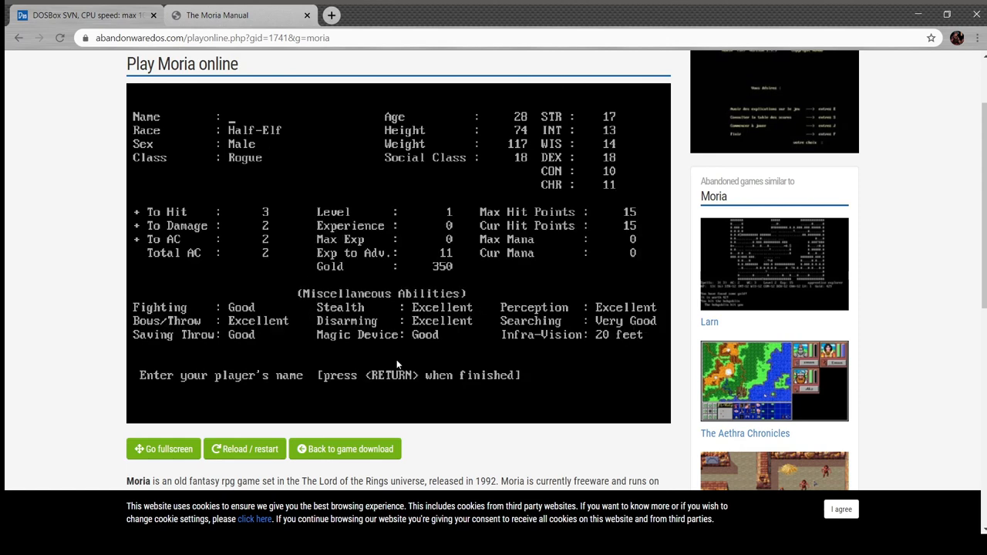
Step: Name the new Rogue Alfred and begin play on the town level
type("Alfred")
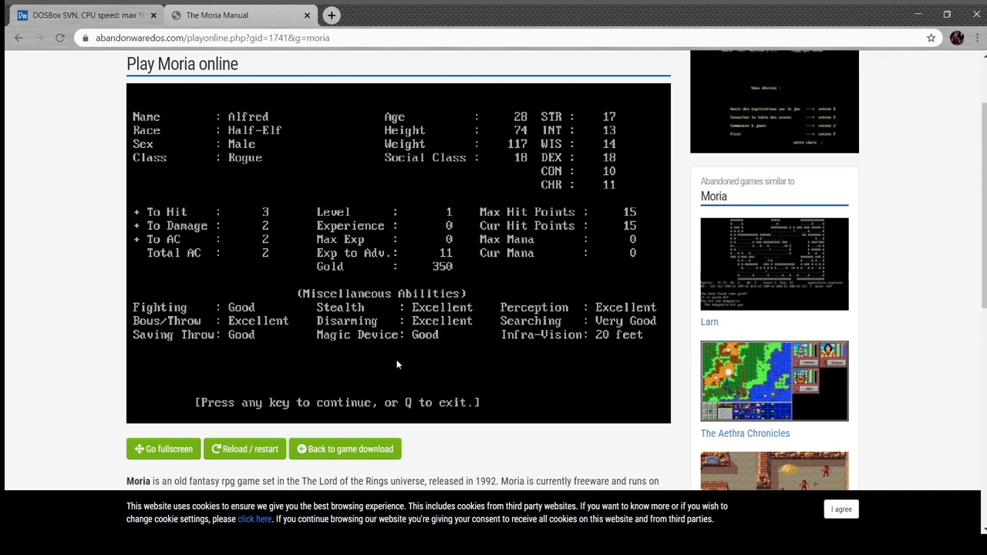
key("enter")
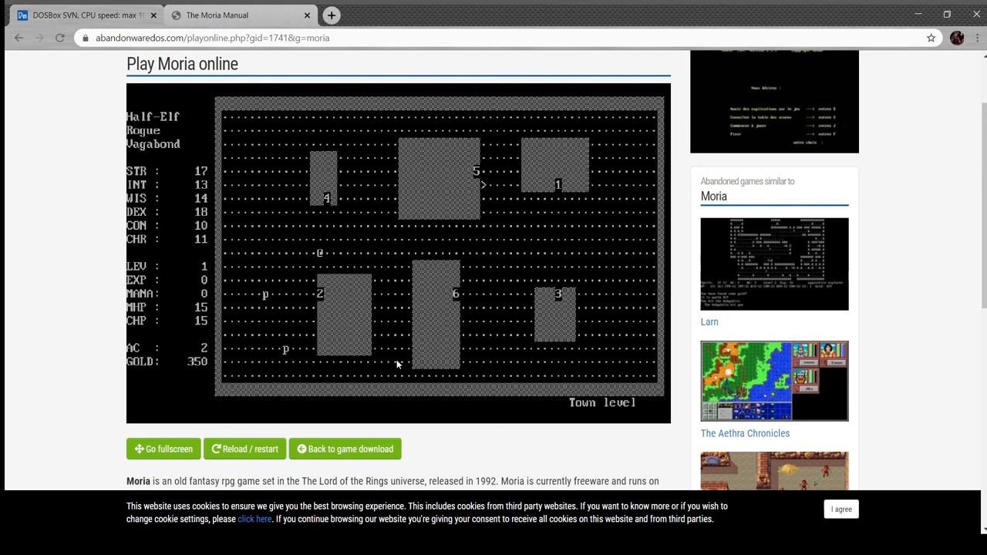
Step: Walk Alfred one step through the town with the w key
key("w")
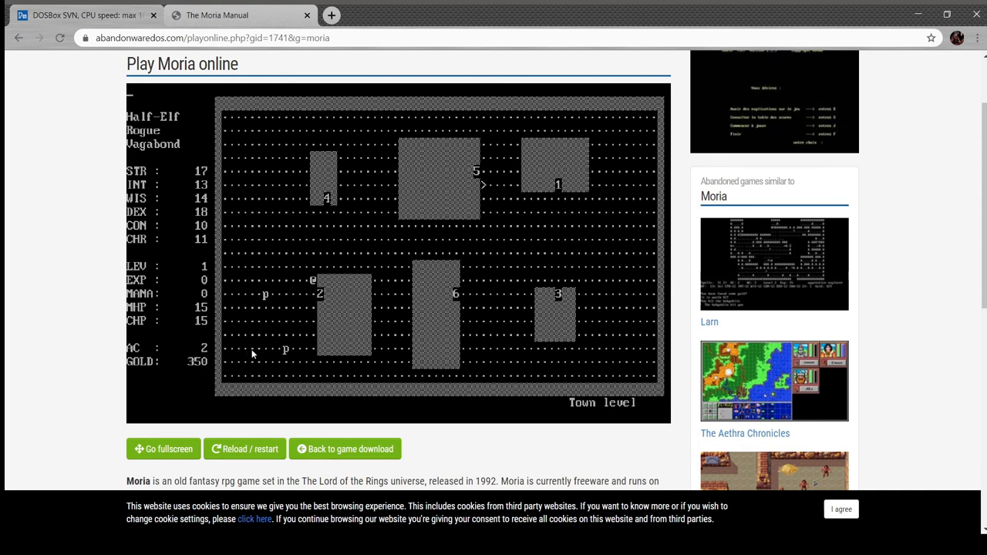
mouse_move(401, 289)
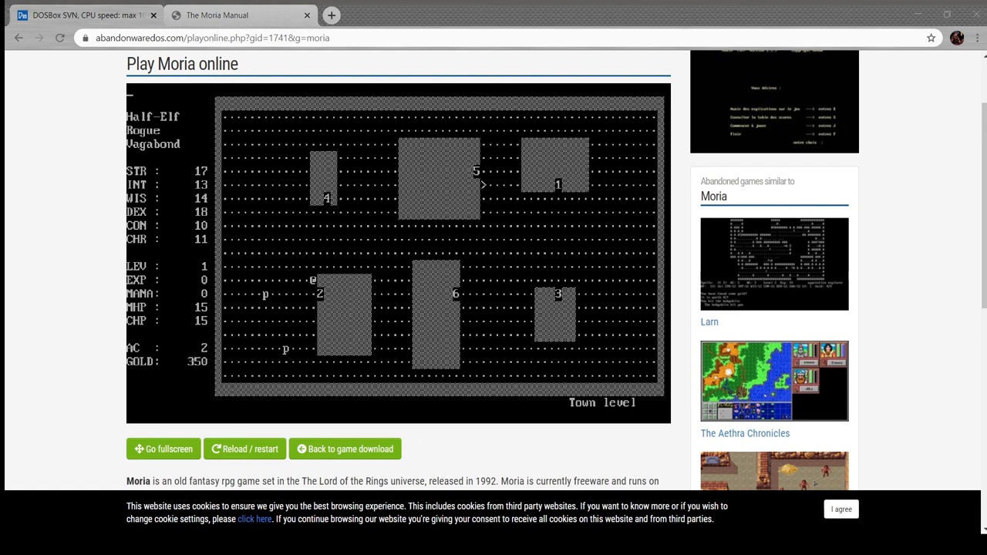
mouse_move(919, 410)
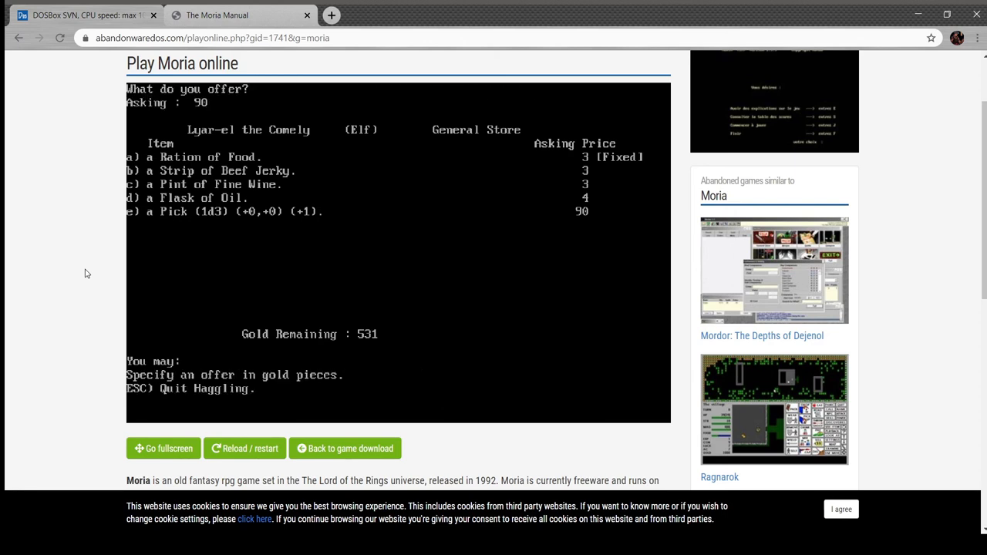
Step: Select the Pick and make offers until it is bought, leaving 440 gold
type("ki")
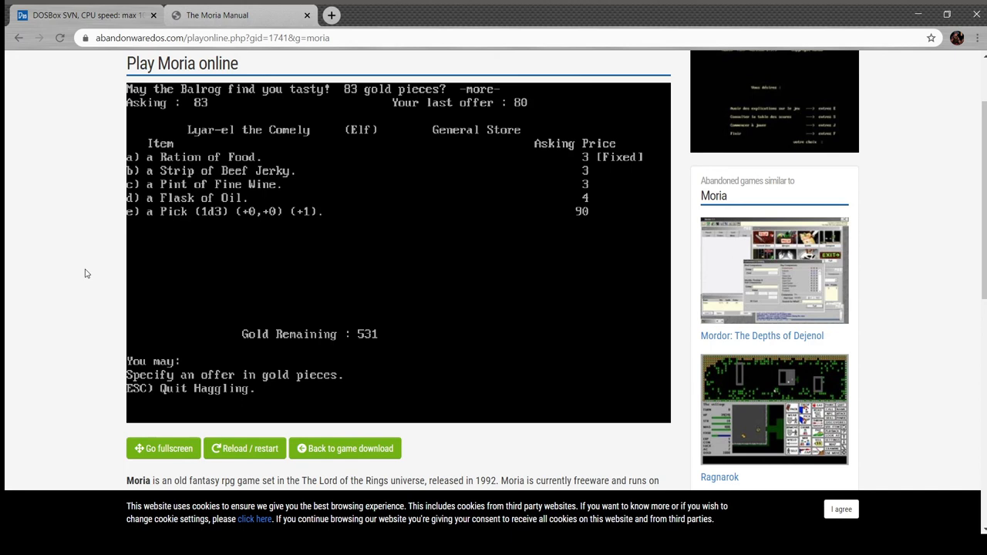
type("8")
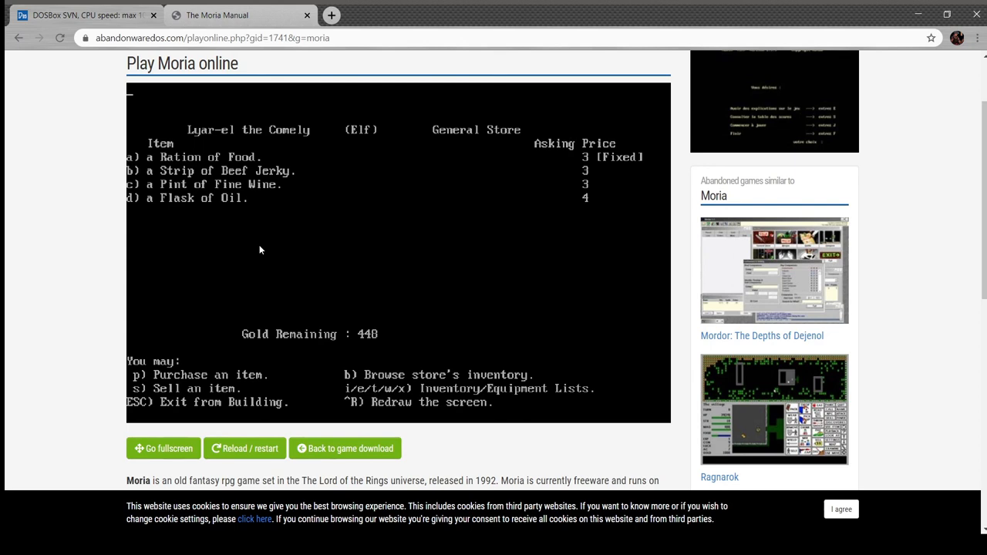
mouse_move(256, 279)
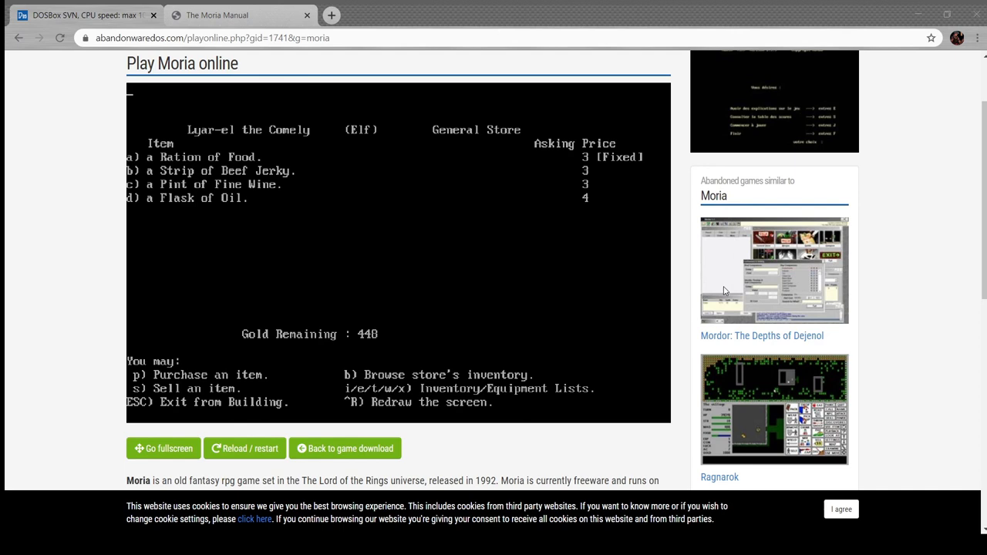
mouse_move(910, 404)
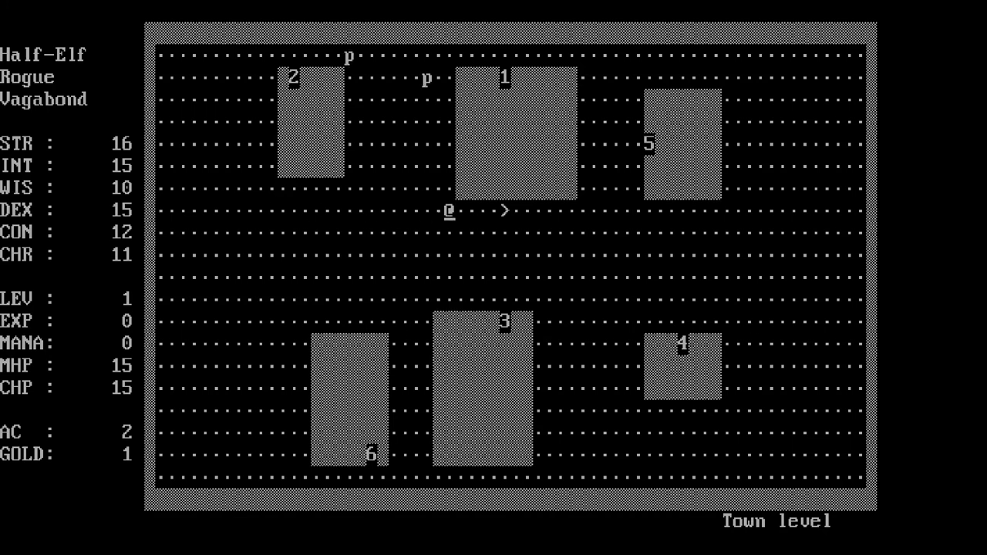
Step: Review the pack, then wear the armour so armour class rises from 2 to 10
key("Right")
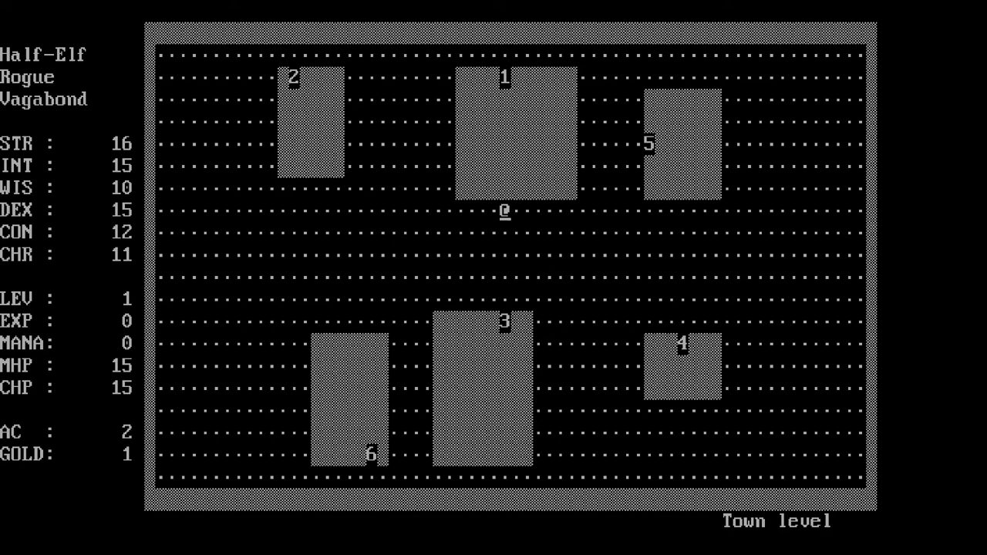
key("i")
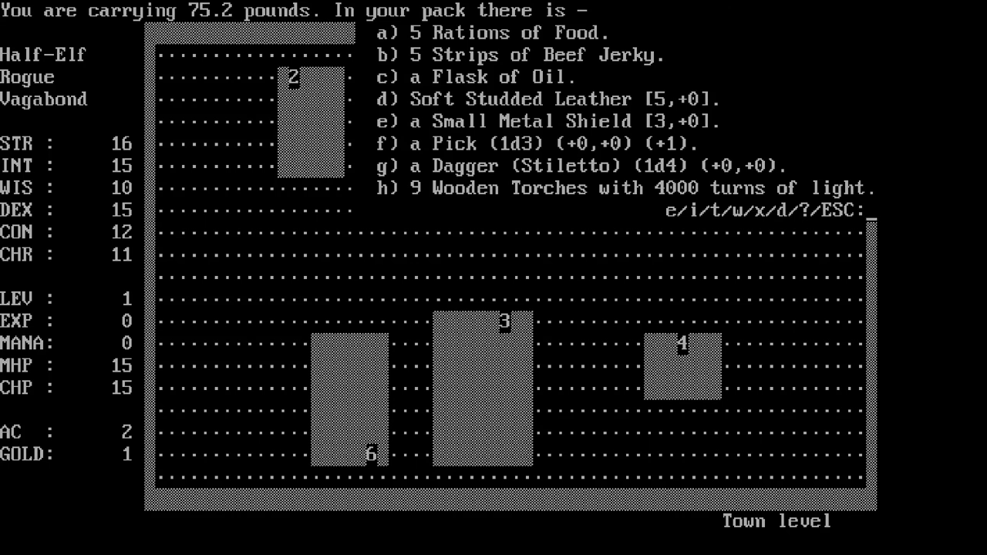
key("w")
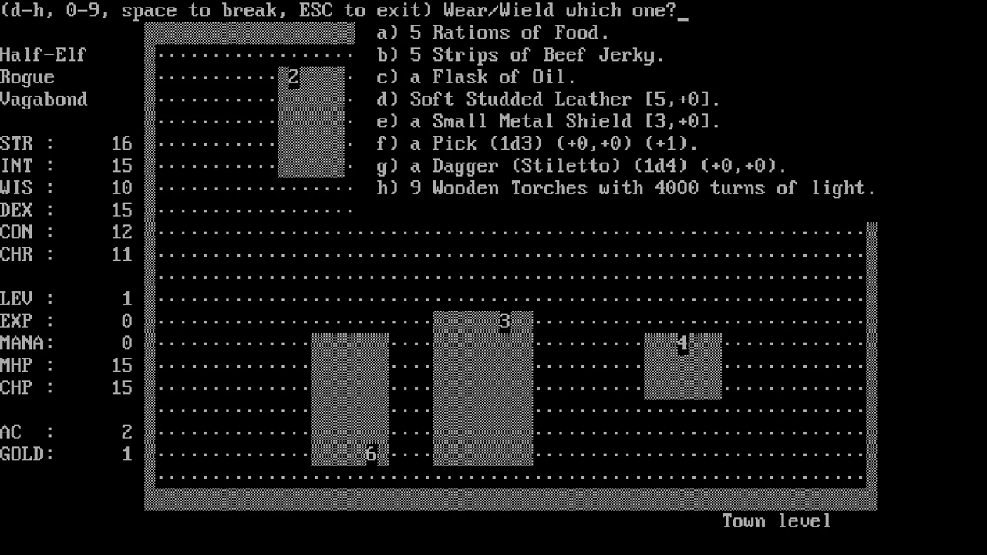
key("d")
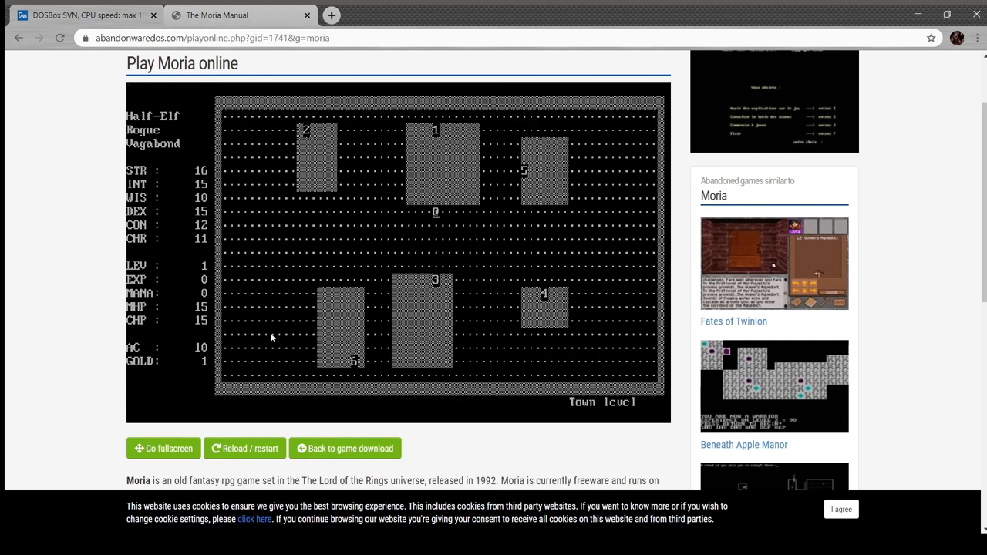
Step: Leave the room and kill the Grey Mushroom patch for the first experience point
left_click(164, 447)
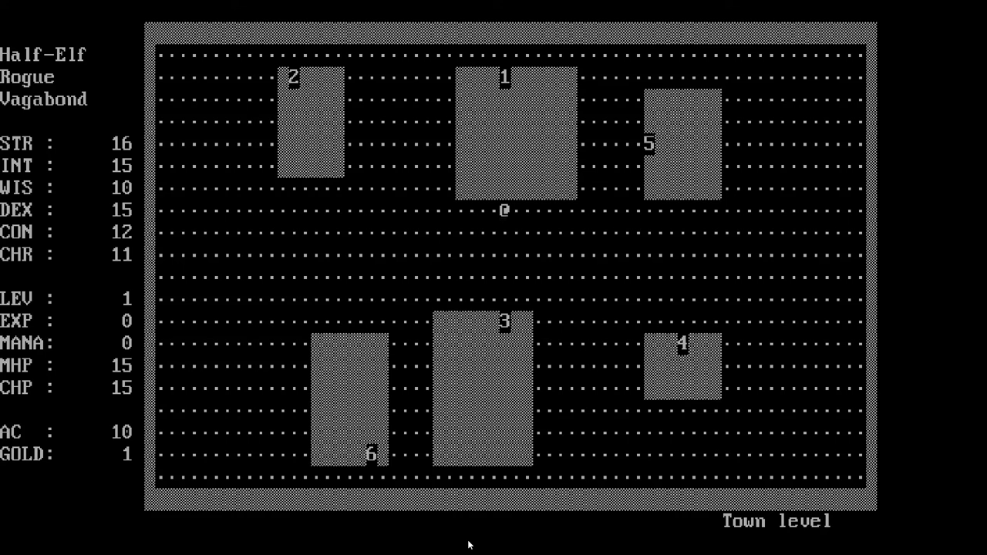
mouse_move(3, 219)
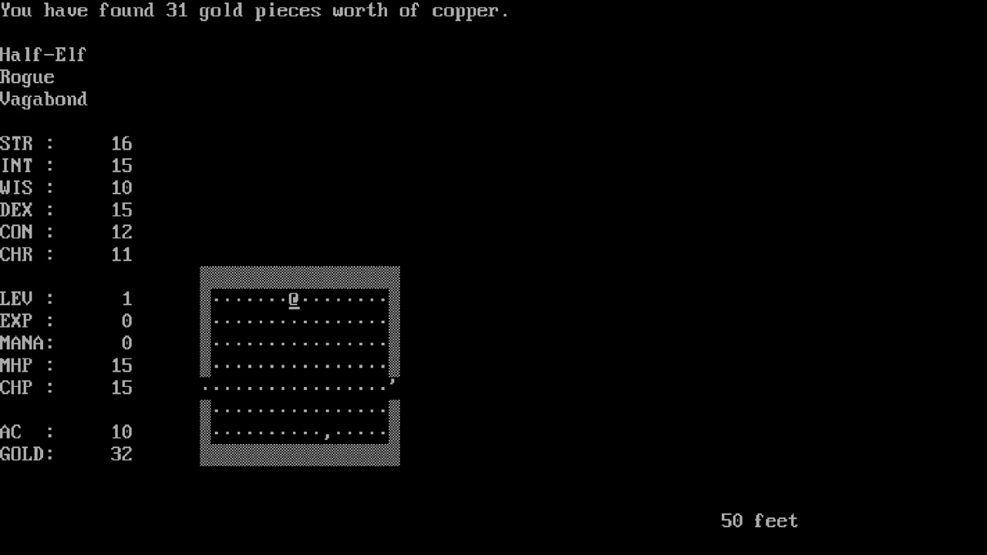
key("Down")
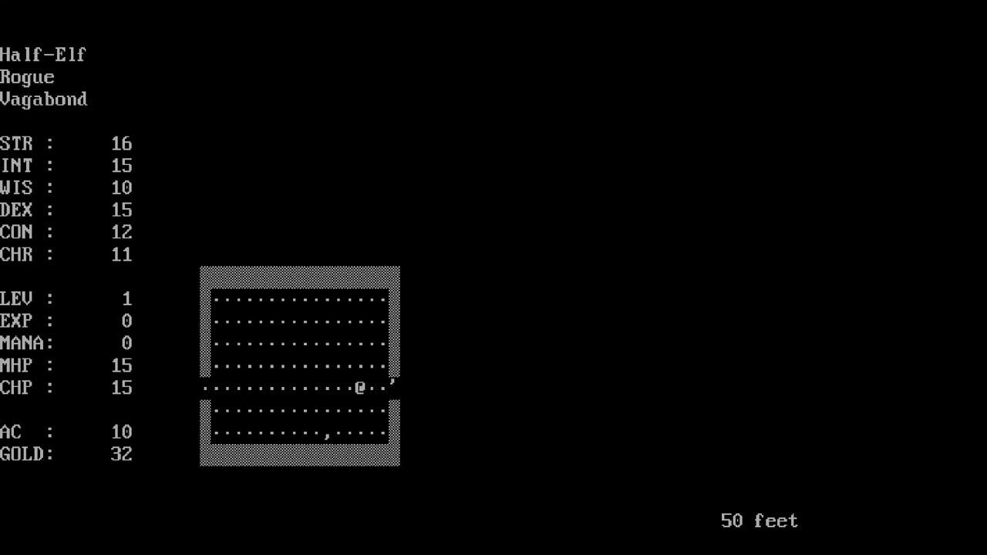
key("Right")
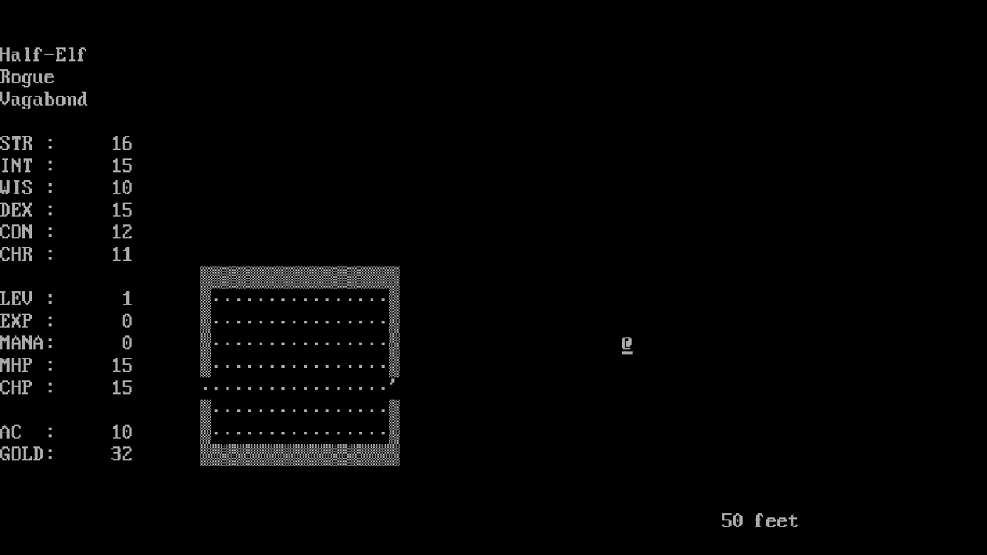
key("Down")
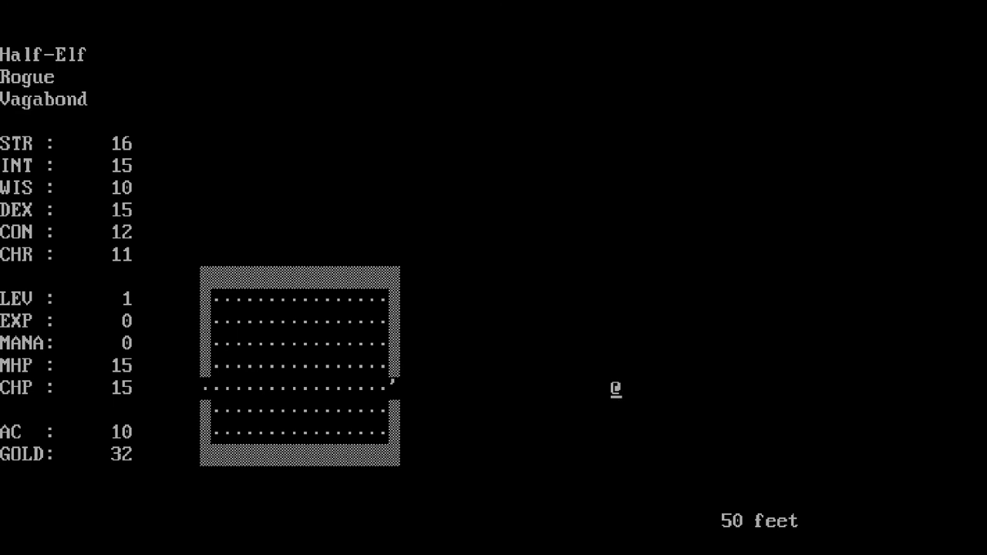
key("Left")
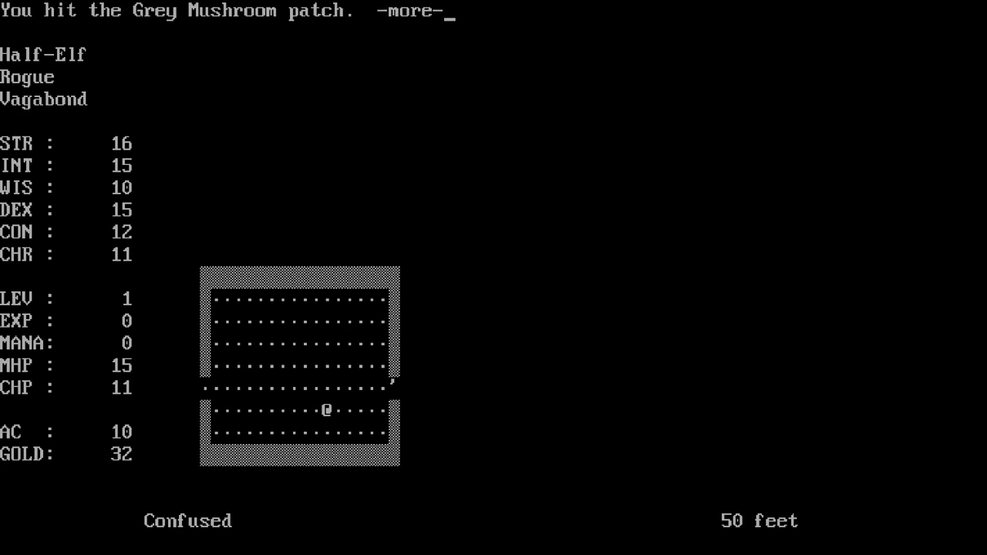
key("space")
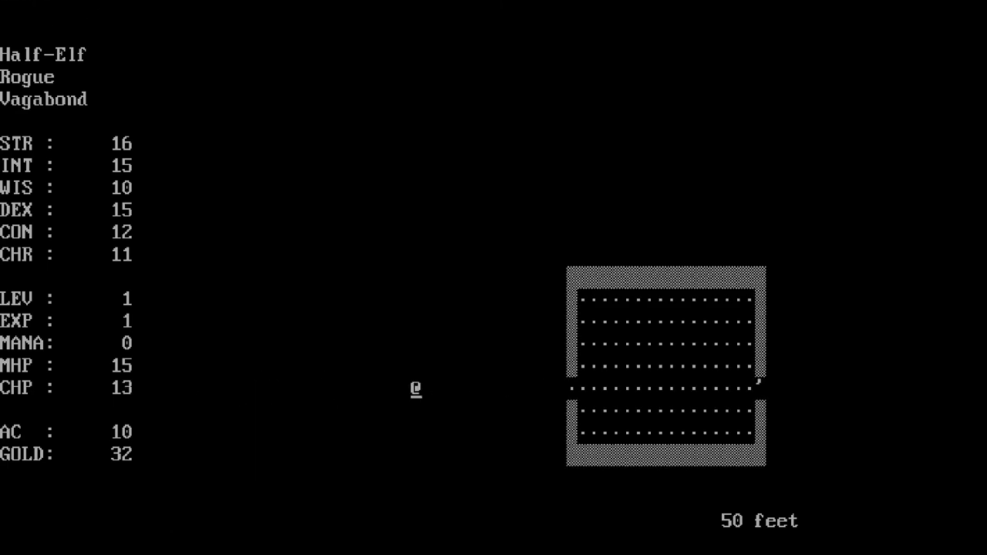
Step: Walk back through the darkness to the room's west entrance, dismissing the wear/wield list
key("Up")
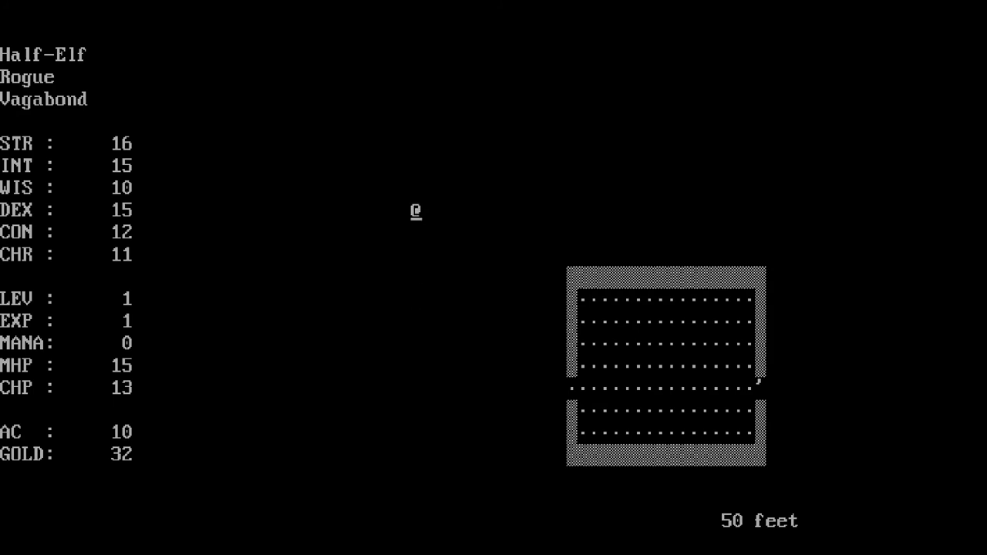
key("up")
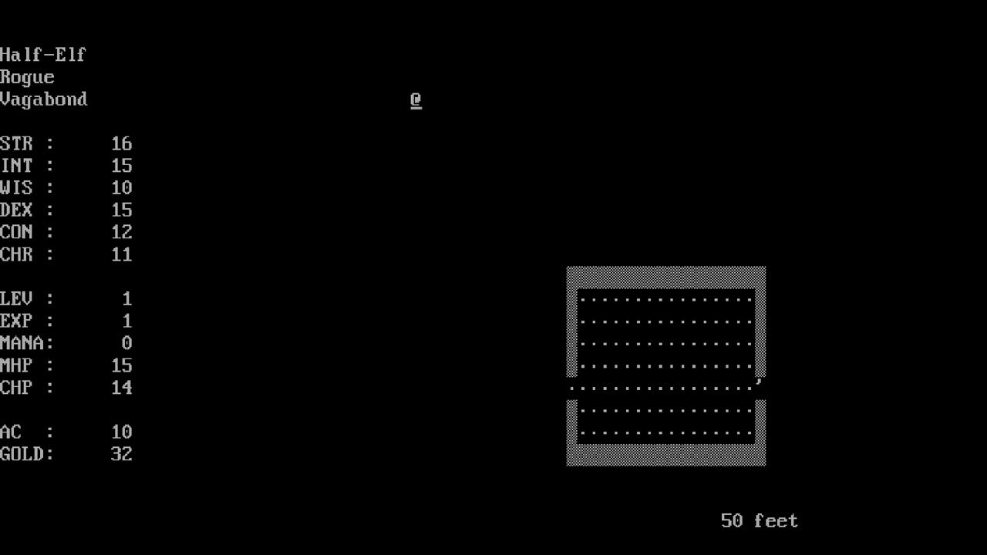
key("Down")
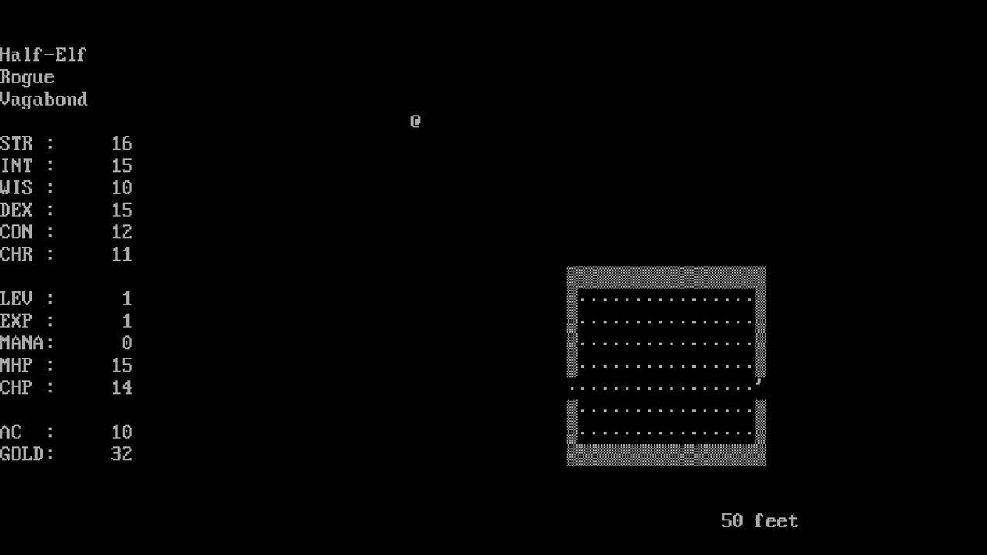
key("Down")
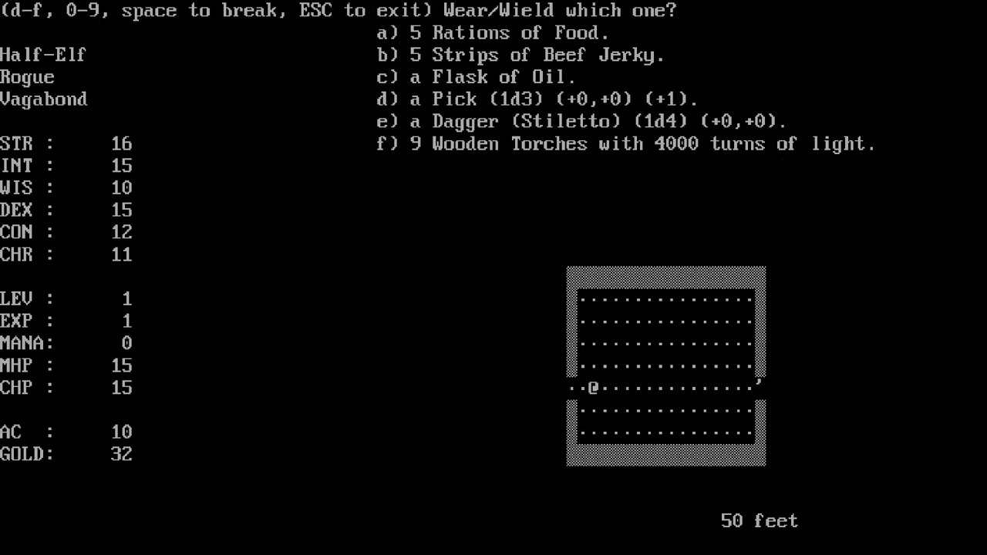
key("f")
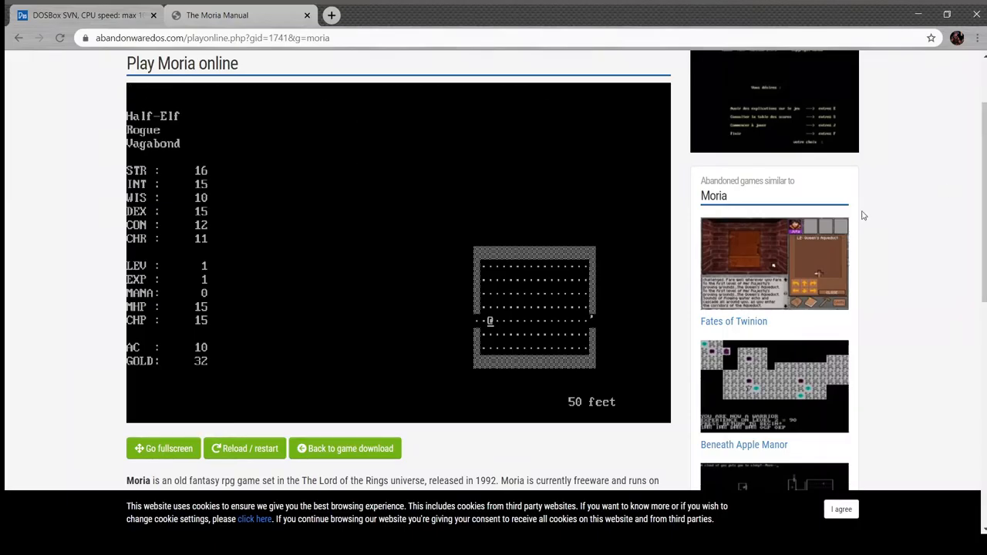
left_click(164, 448)
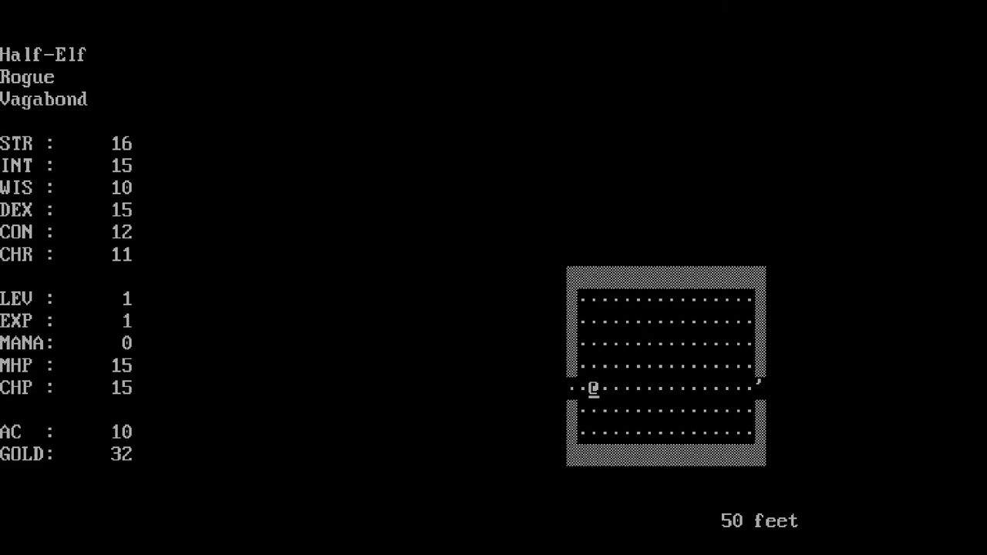
Step: Clear the western room's mushroom patch, collect gold to 62 and 3 experience, then run north
key("Left")
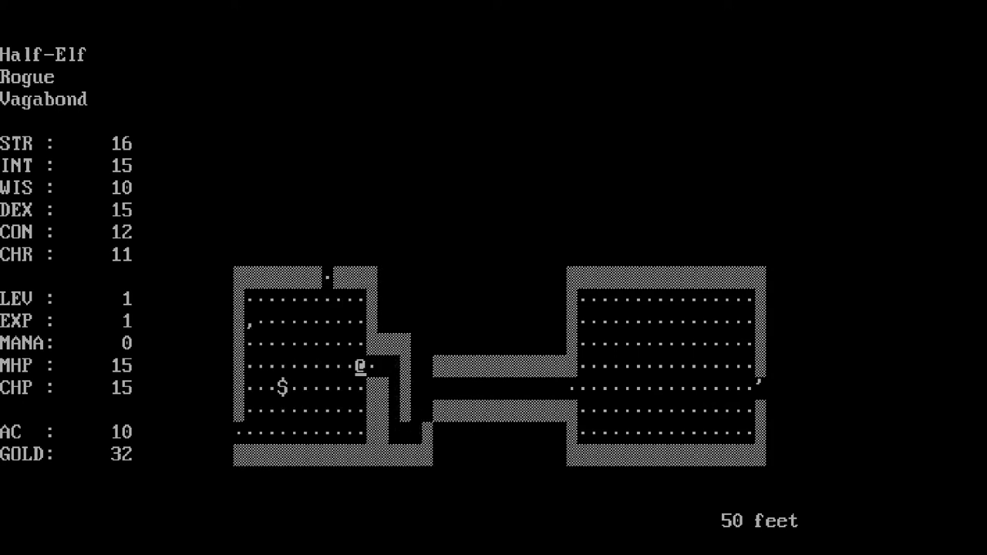
key("Down")
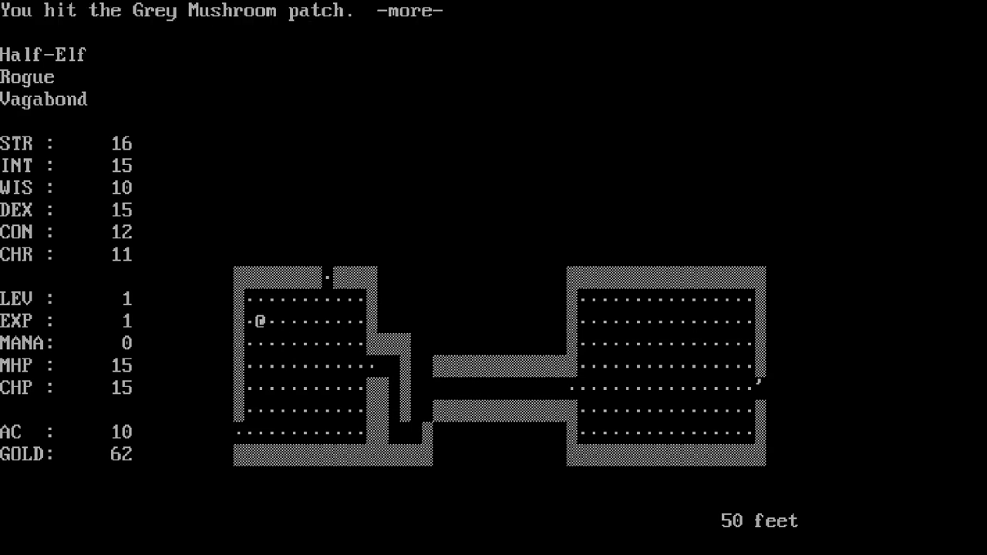
key("space")
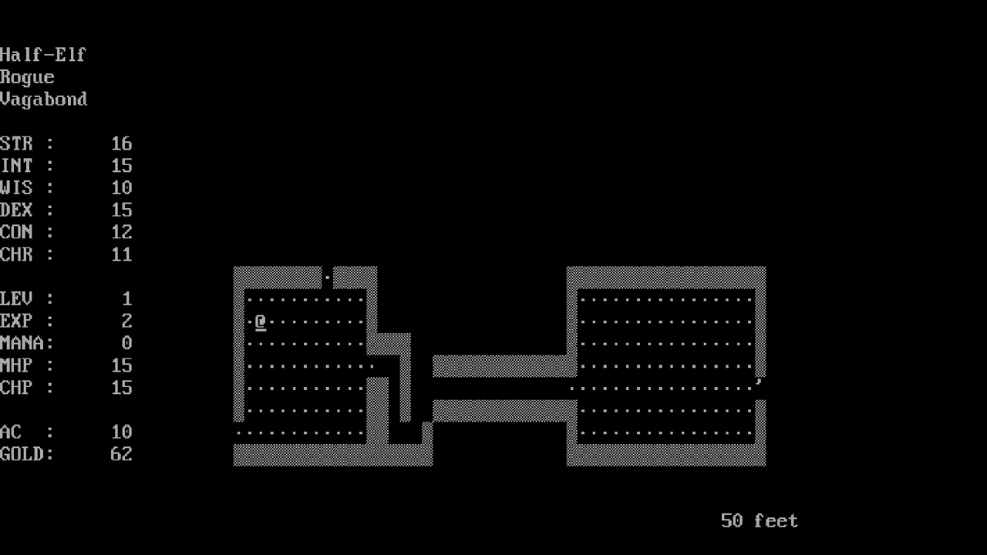
key("Right")
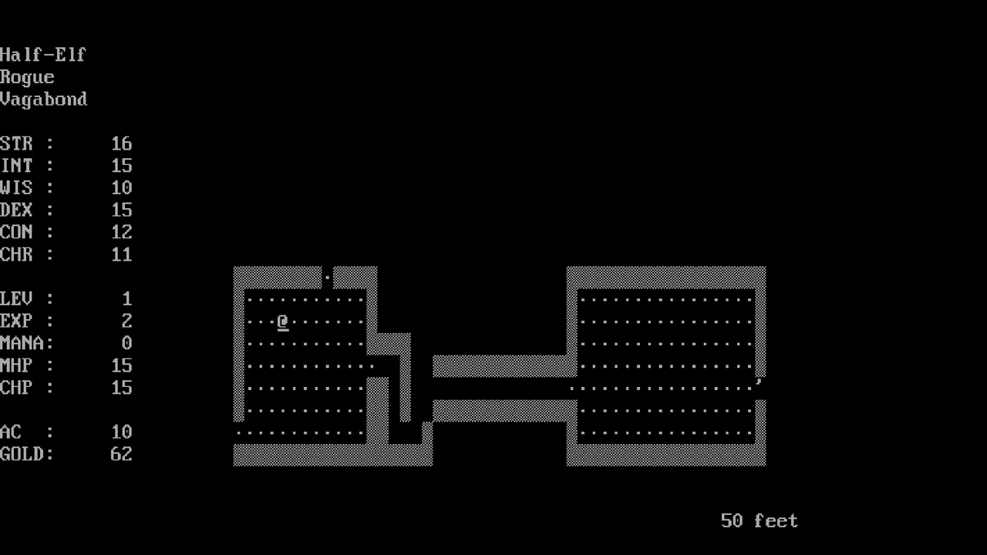
key("Up")
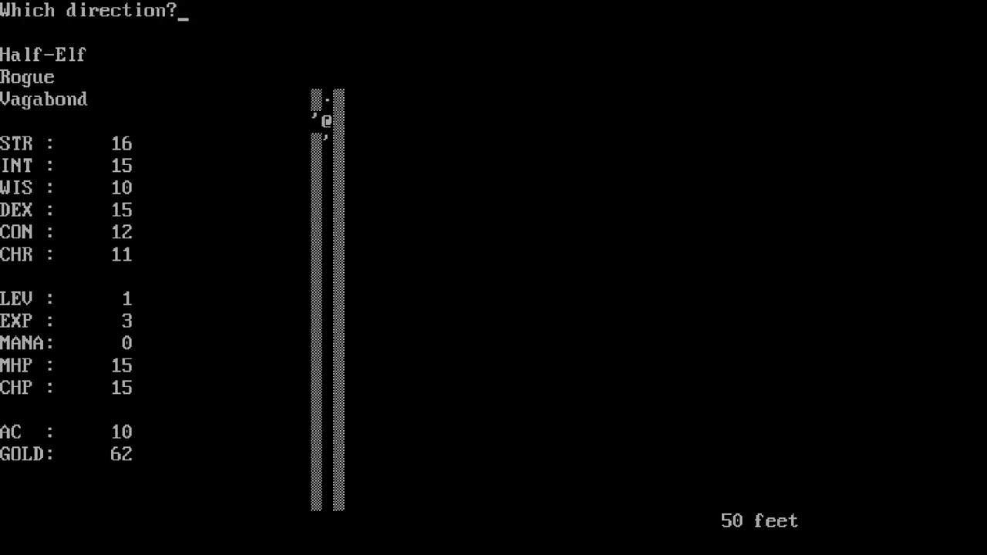
Step: Walk the rogue into the room with the down staircase and around the 50-foot level
key("Left")
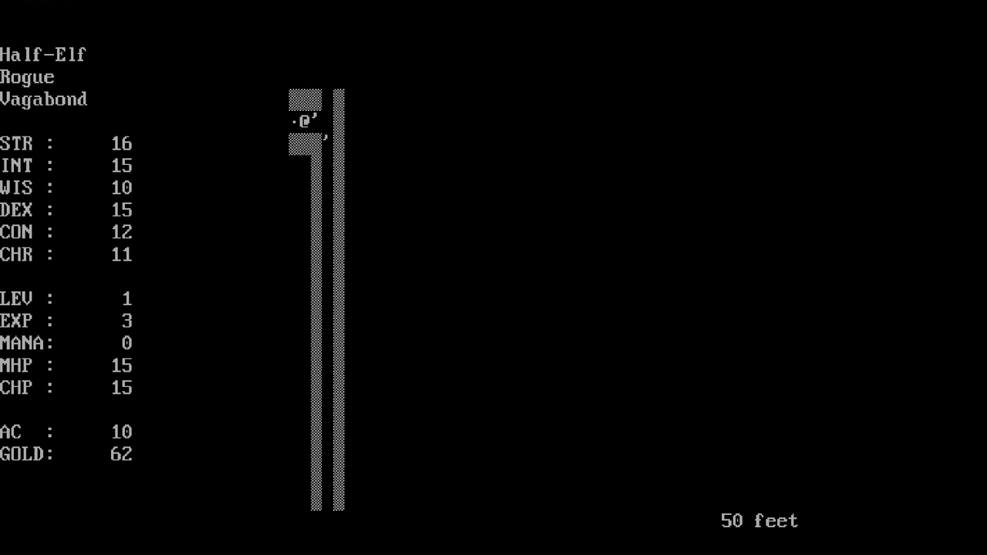
key("Left")
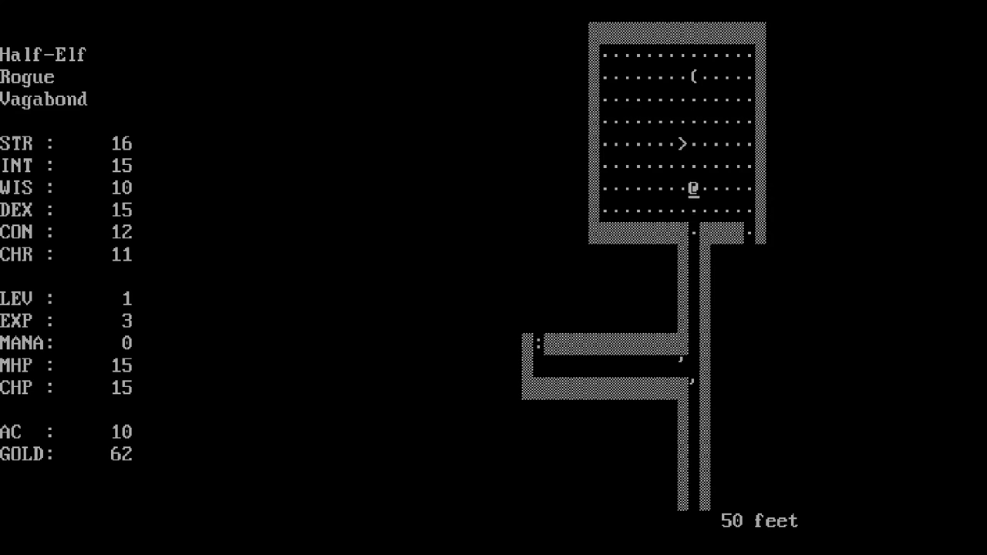
key("Up")
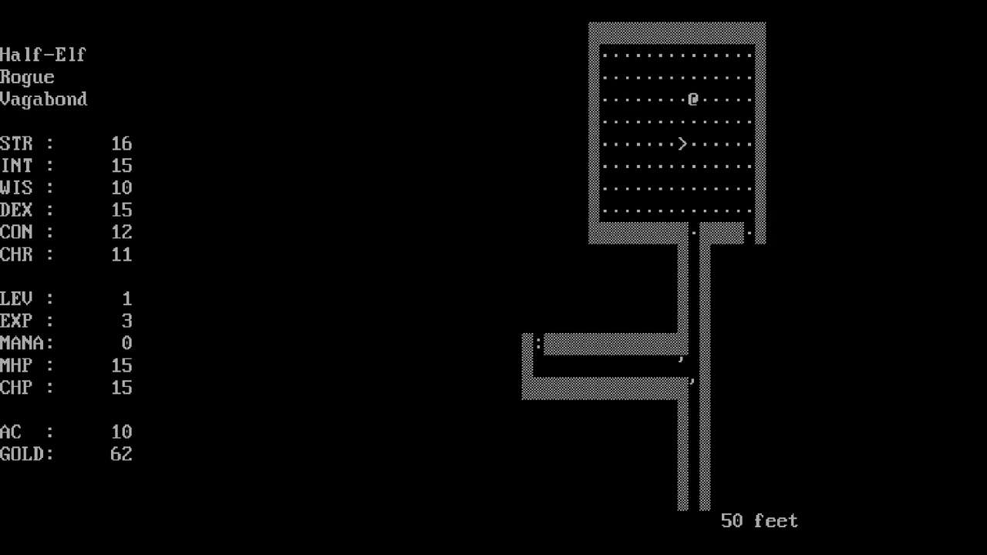
key("down")
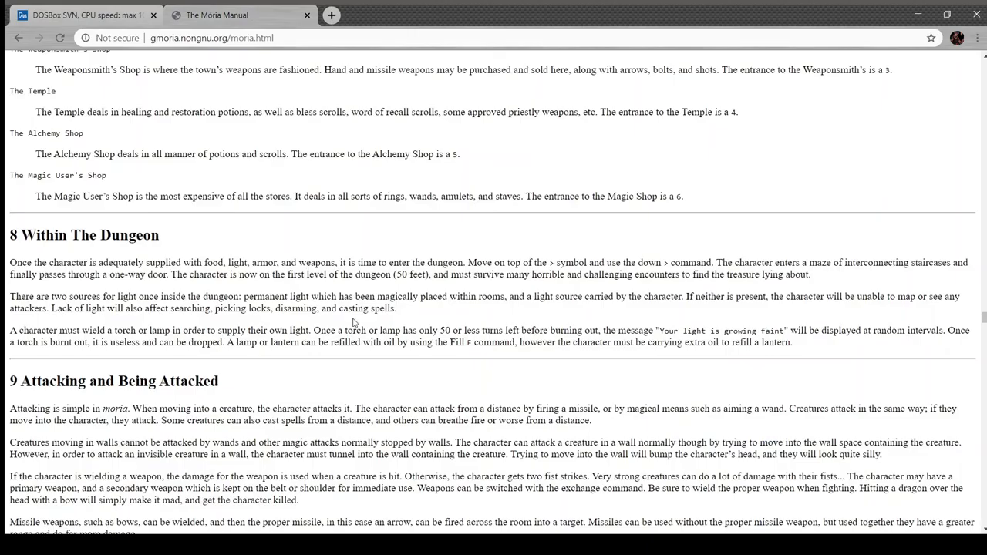
Step: Search the manual for 'beep' until the 'Beep for invalid character' option is found
type("bee")
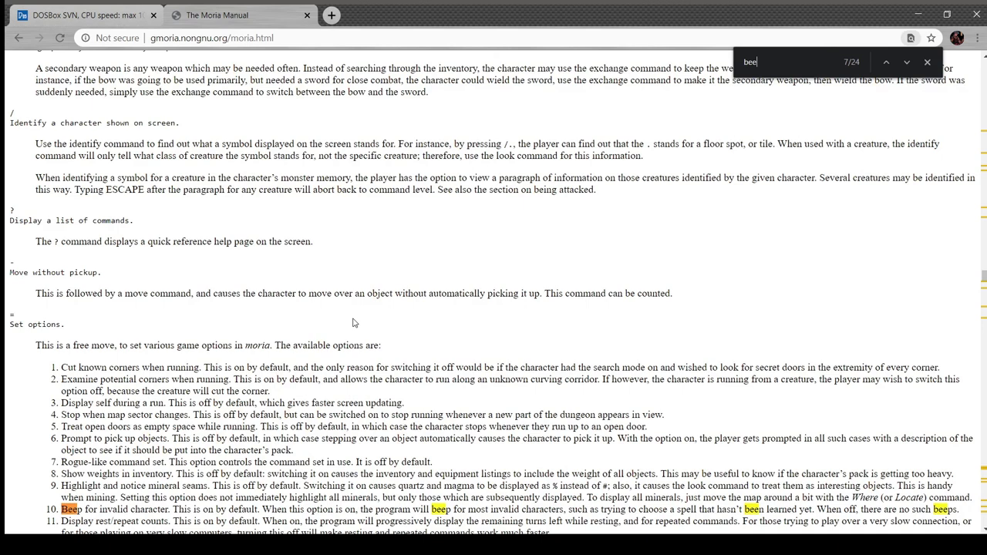
scroll("down", 3)
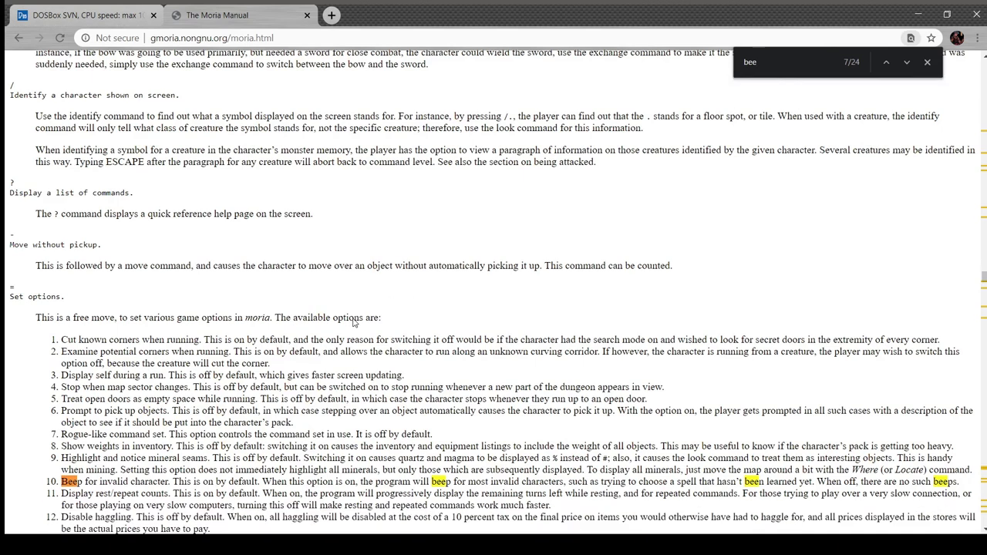
scroll("down", 3)
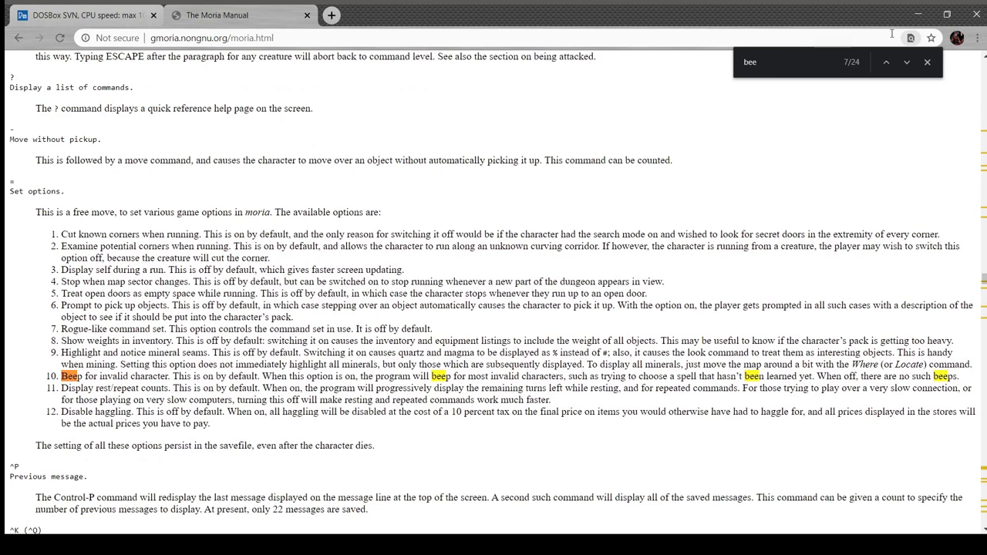
left_click(907, 62)
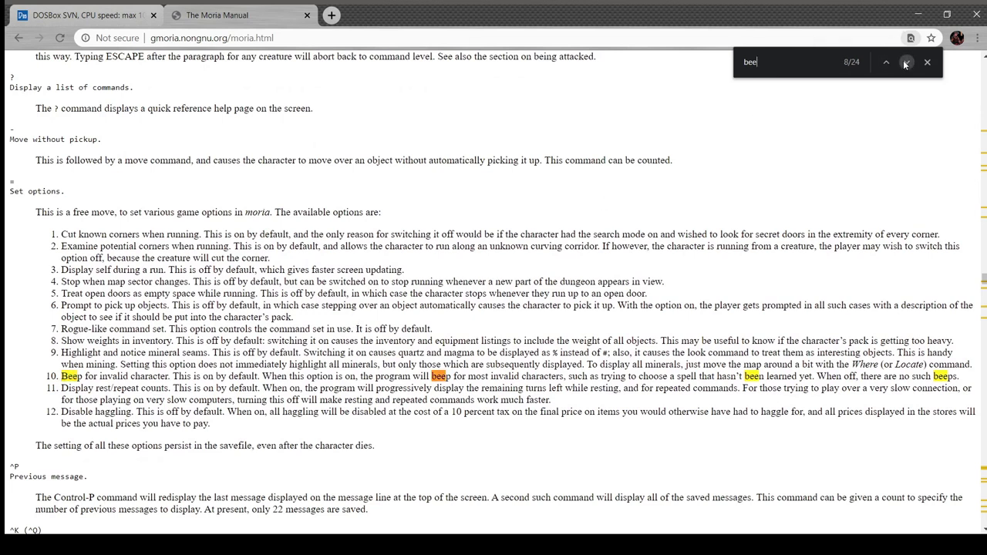
left_click(905, 62)
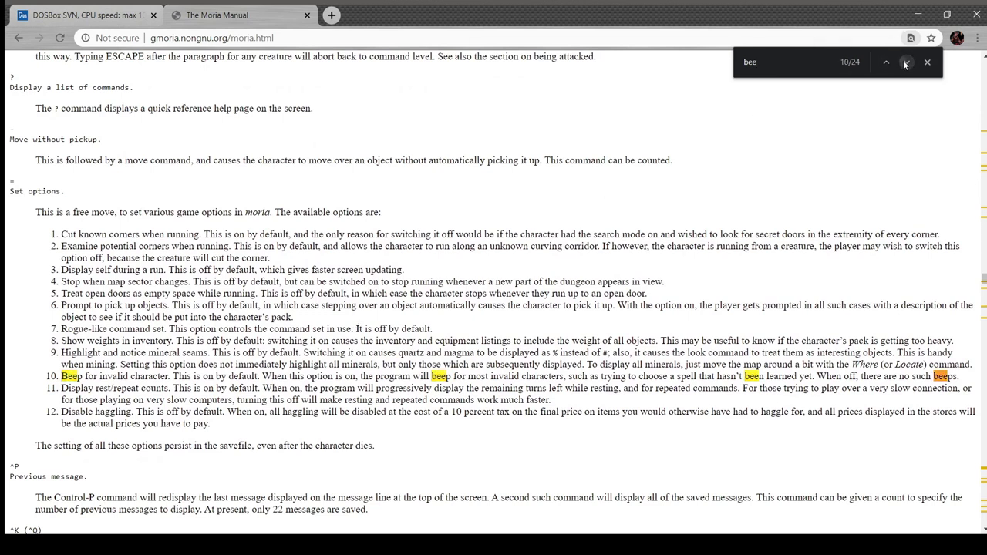
left_click(904, 62)
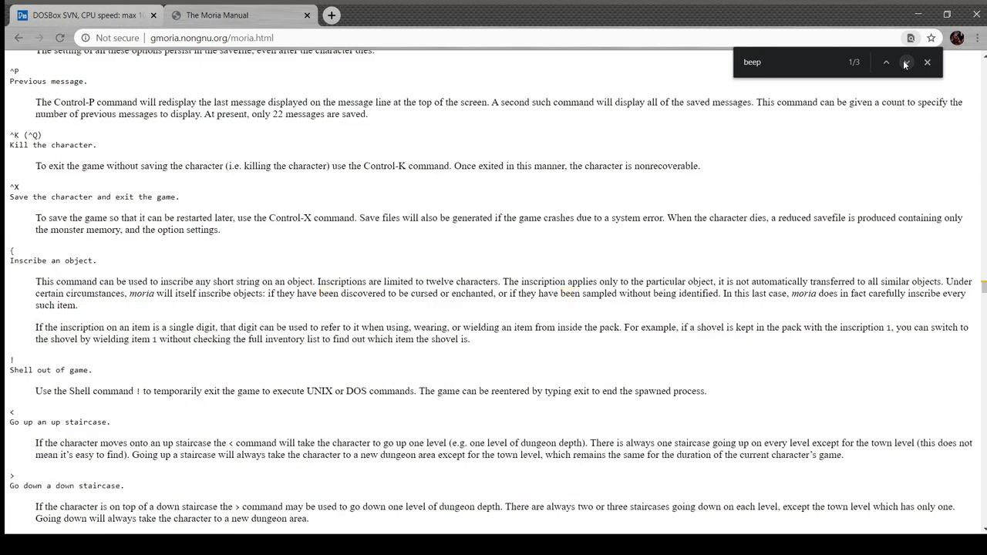
left_click(906, 62)
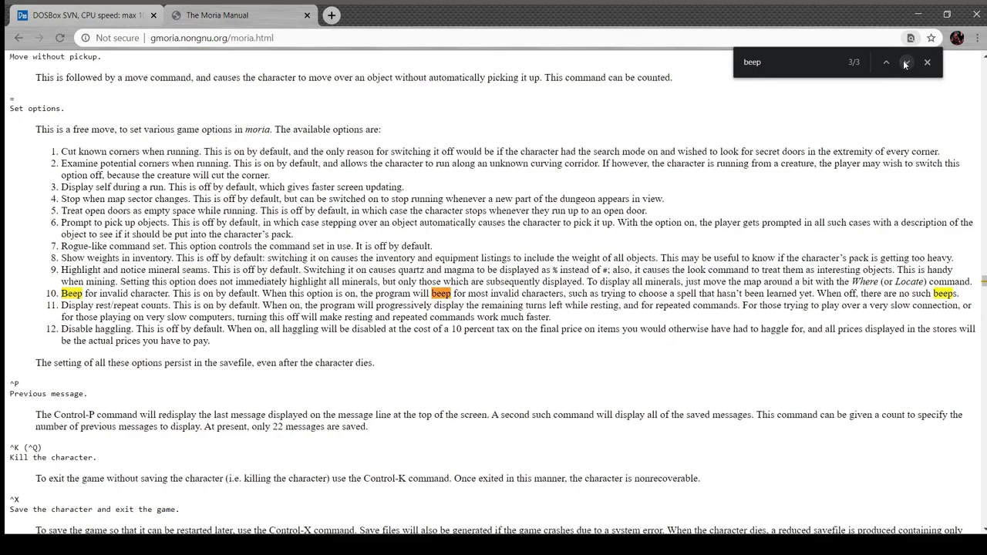
left_click(886, 62)
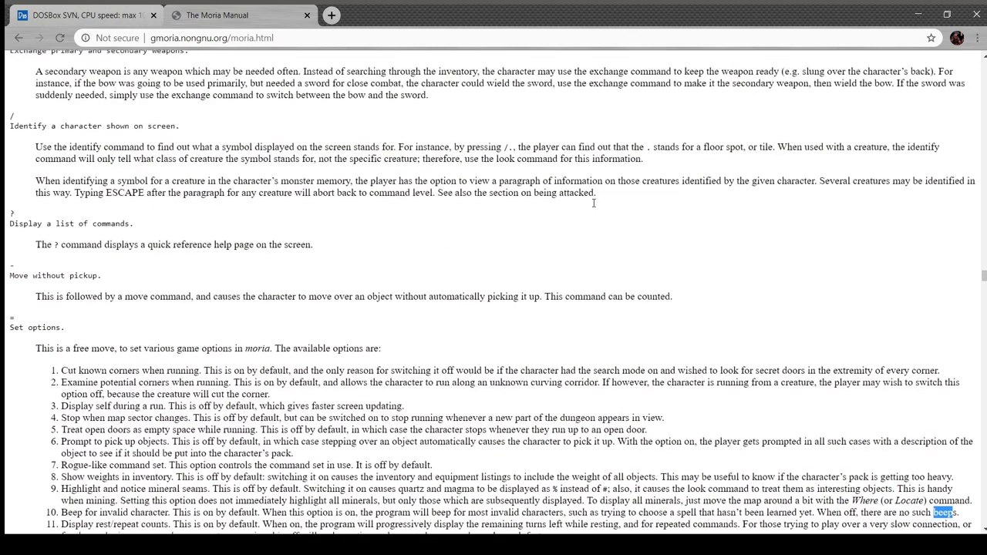
scroll("down", 3)
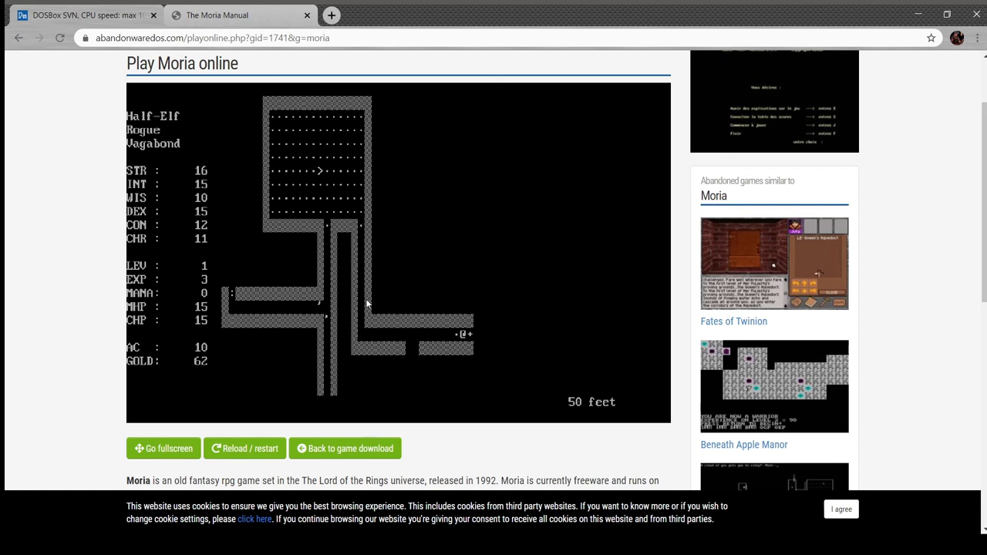
mouse_move(456, 307)
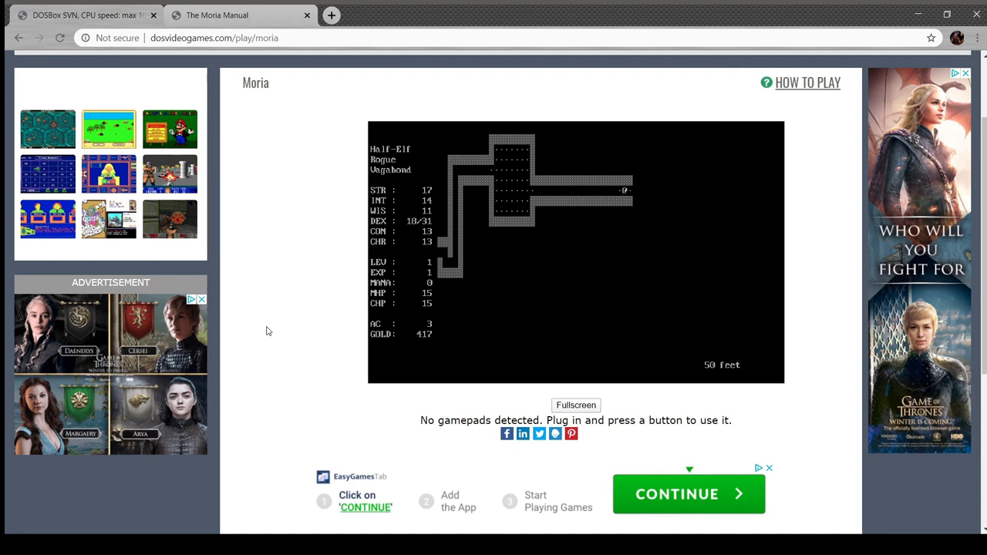
Step: Walk the new Half-Elf Rogue east along the 50-foot corridor
key("Right")
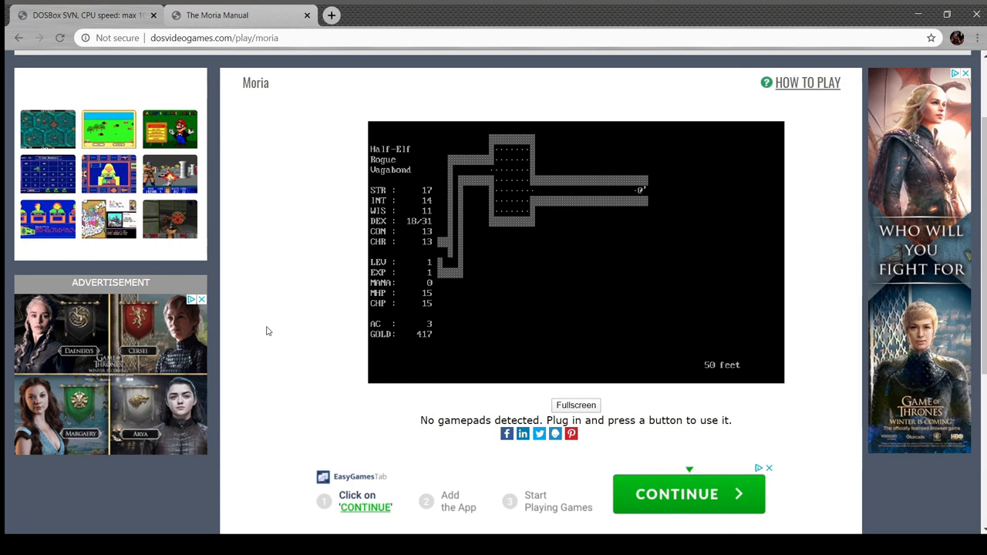
key("Right")
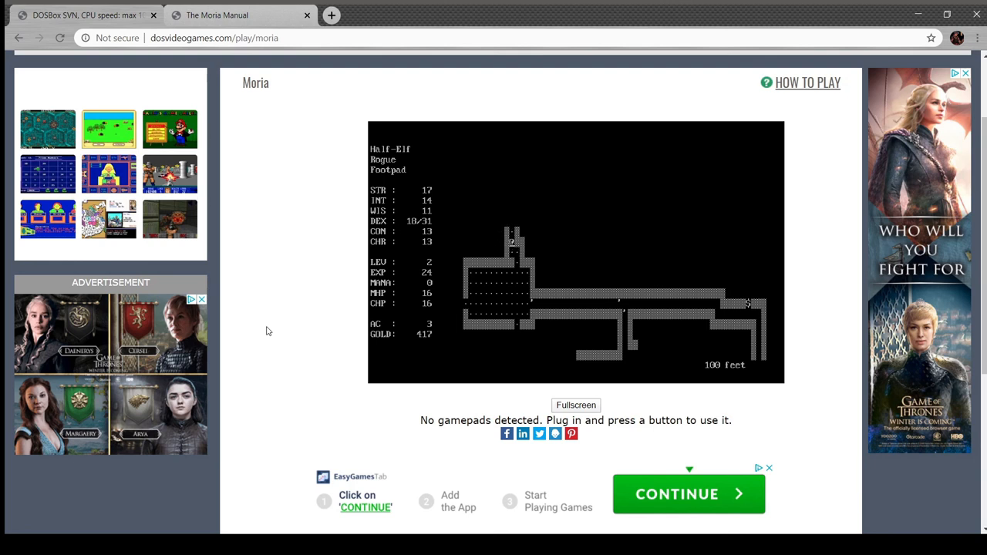
Step: Move the level 2 Footpad north through the 100-foot level
key("Up")
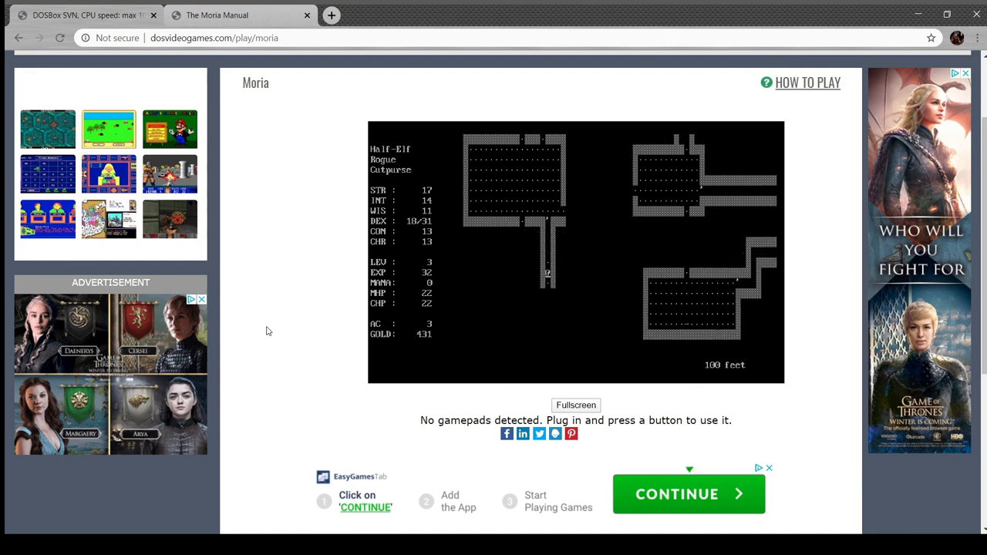
Step: Move the level 3 Cutpurse south across the 100-foot level toward an up staircase
key("Down")
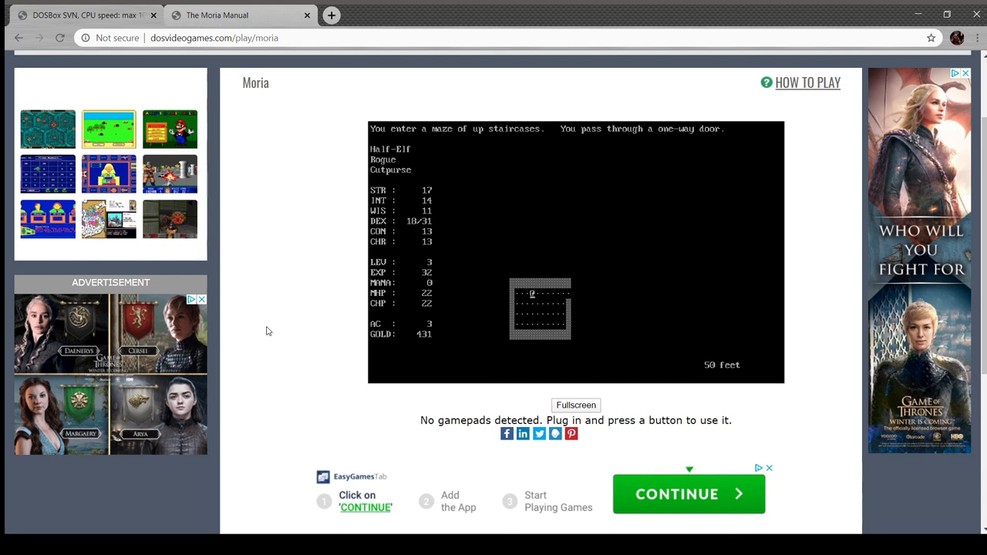
Step: Dismiss the staircase arrival message and walk the Cutpurse out through the new room
key("Right")
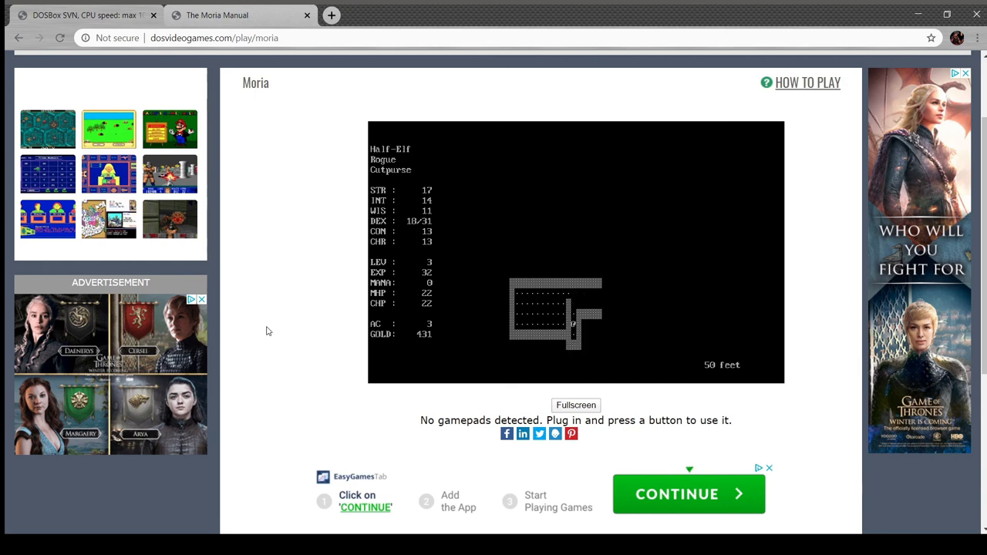
key("Right")
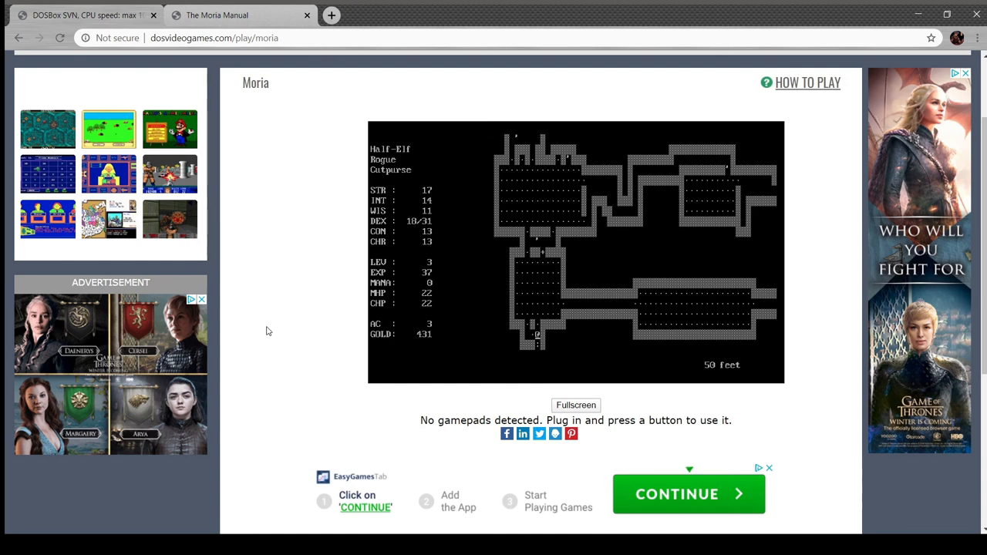
Step: Switch to The Moria Manual and close its Ctrl+F text search bar
left_click(241, 15)
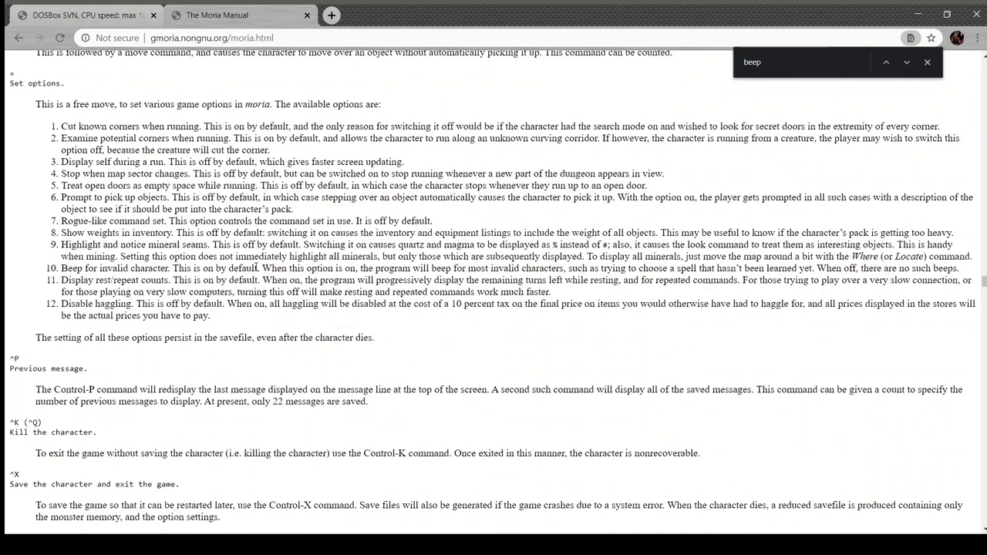
scroll("down", 3)
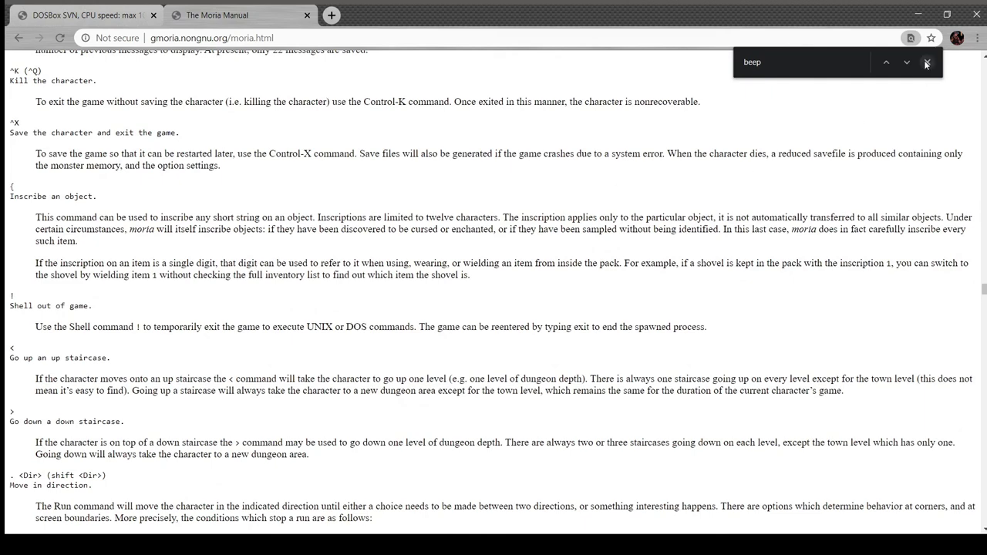
left_click(927, 62)
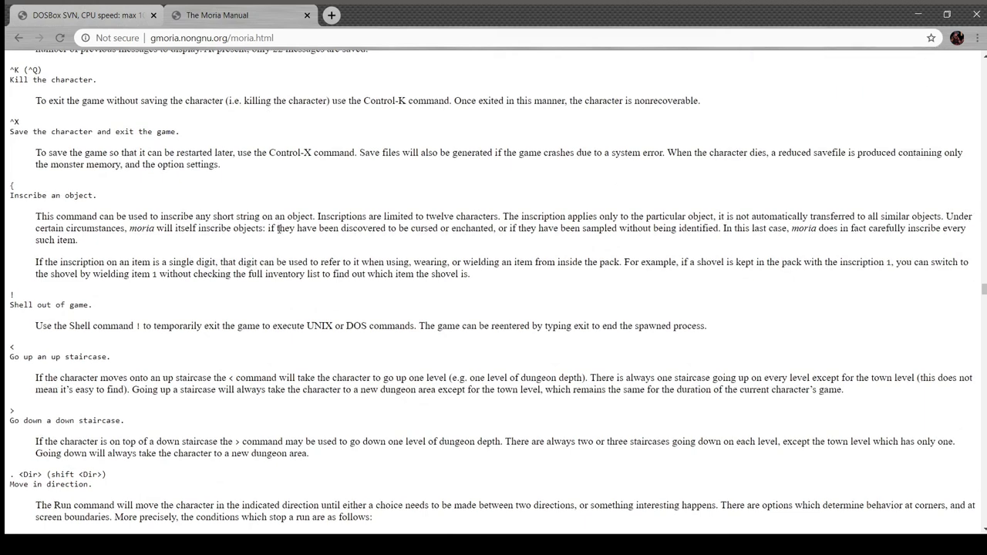
Step: Browse down and back up through section 6.4's single-letter command descriptions
scroll("down", 3)
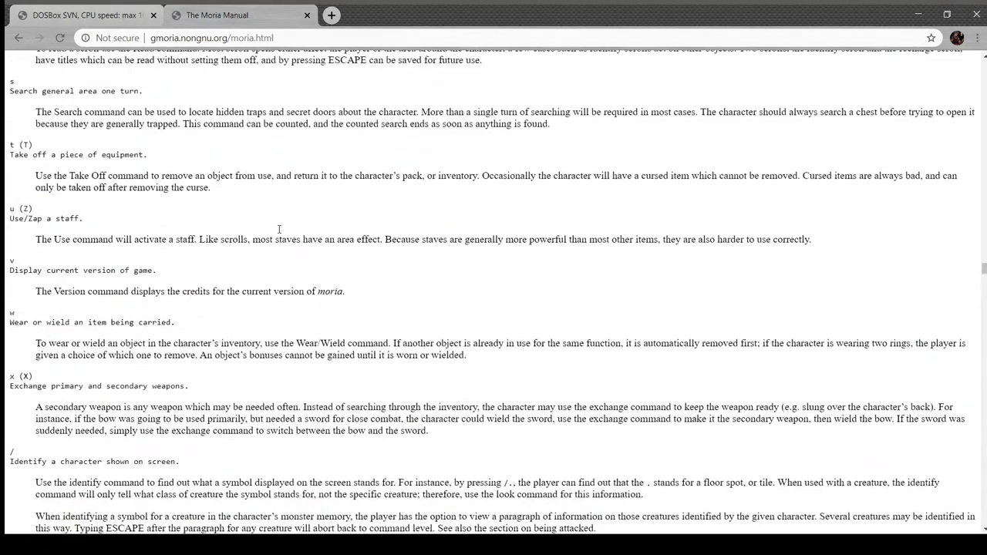
scroll("up", 3)
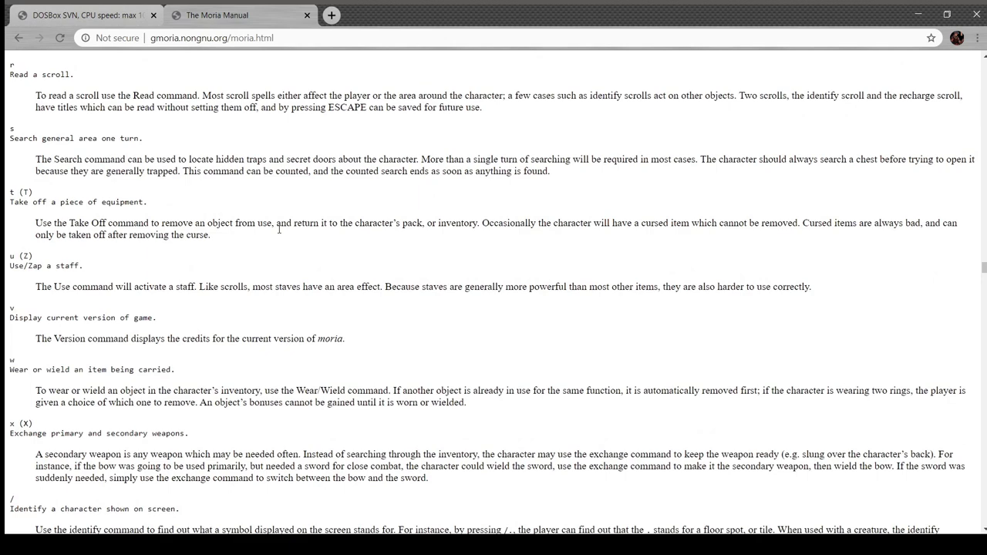
scroll("down", 3)
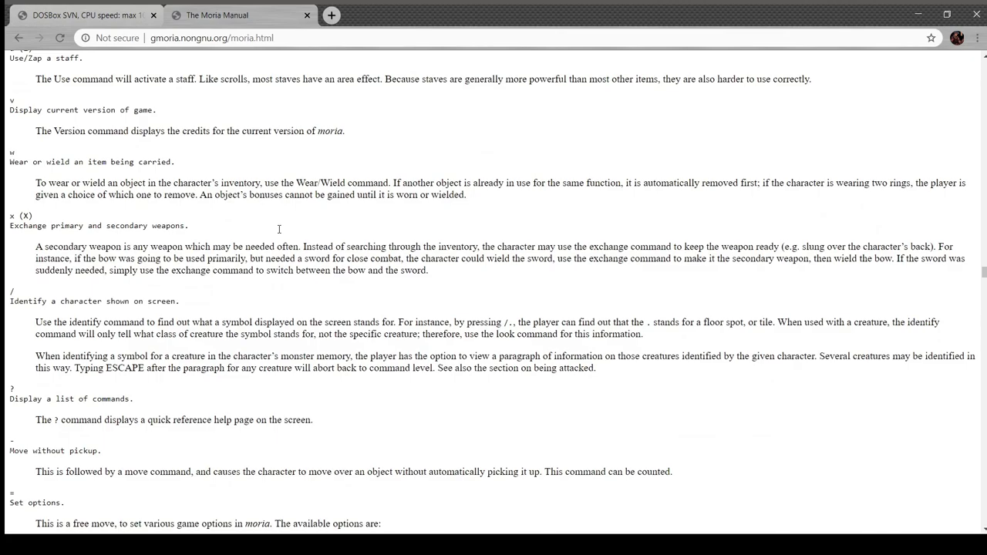
scroll("down", 3)
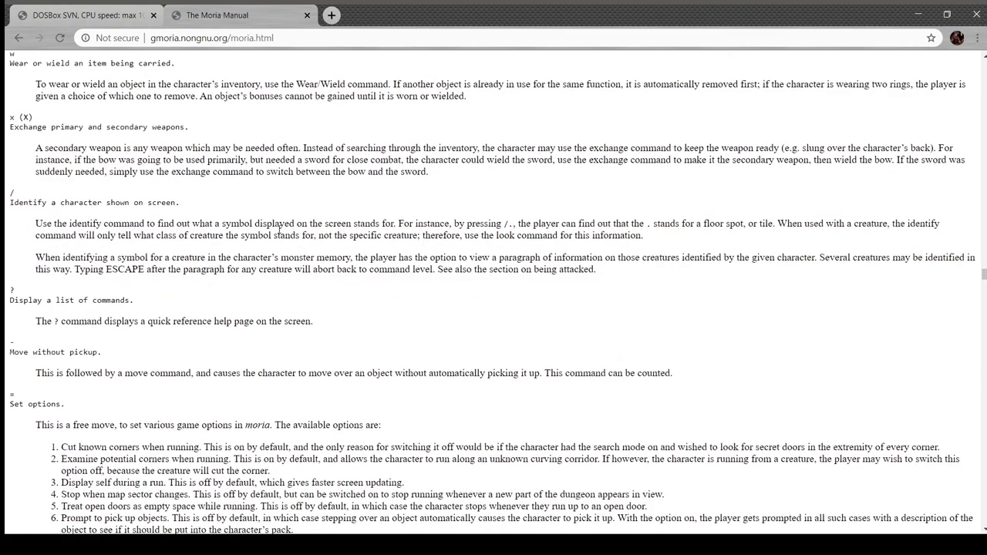
scroll("down", 3)
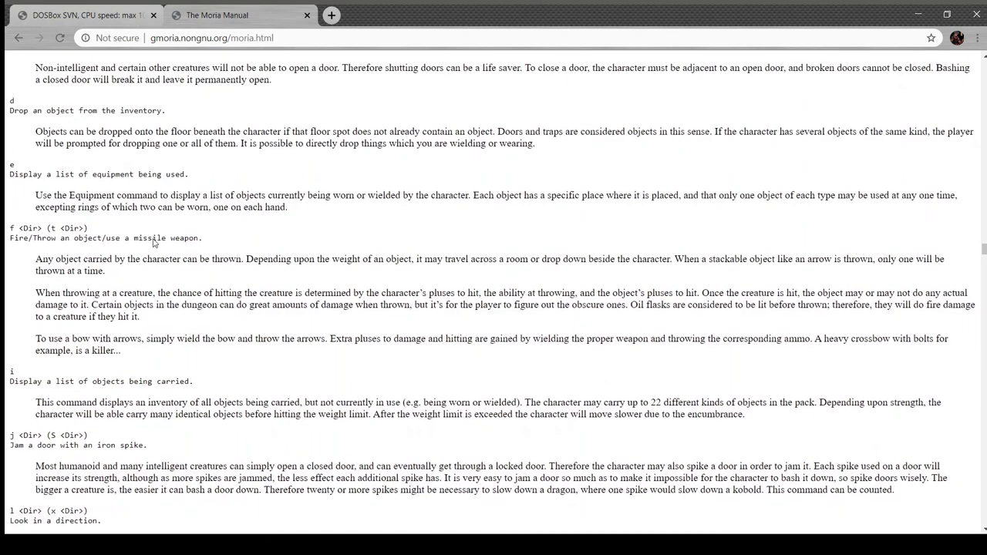
scroll("up", 3)
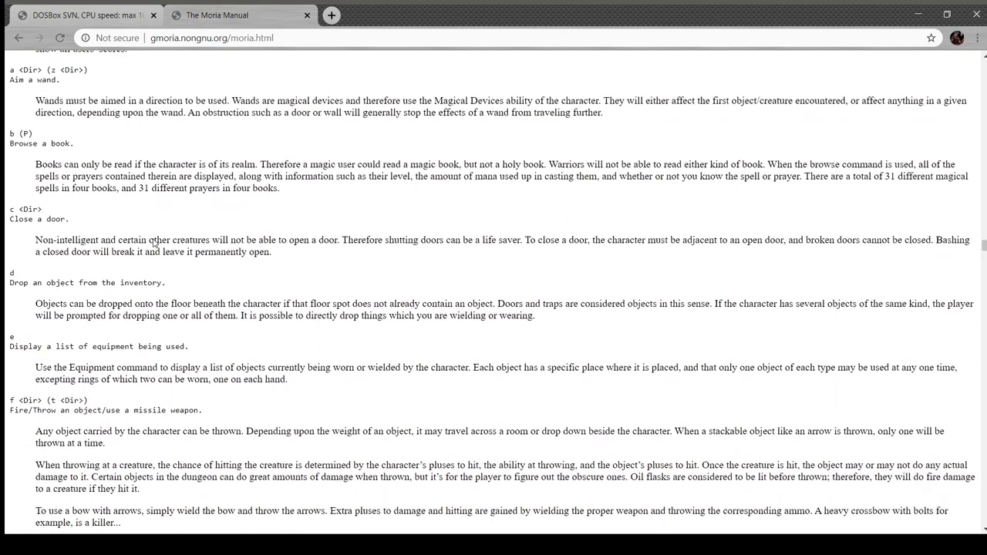
scroll("up", 3)
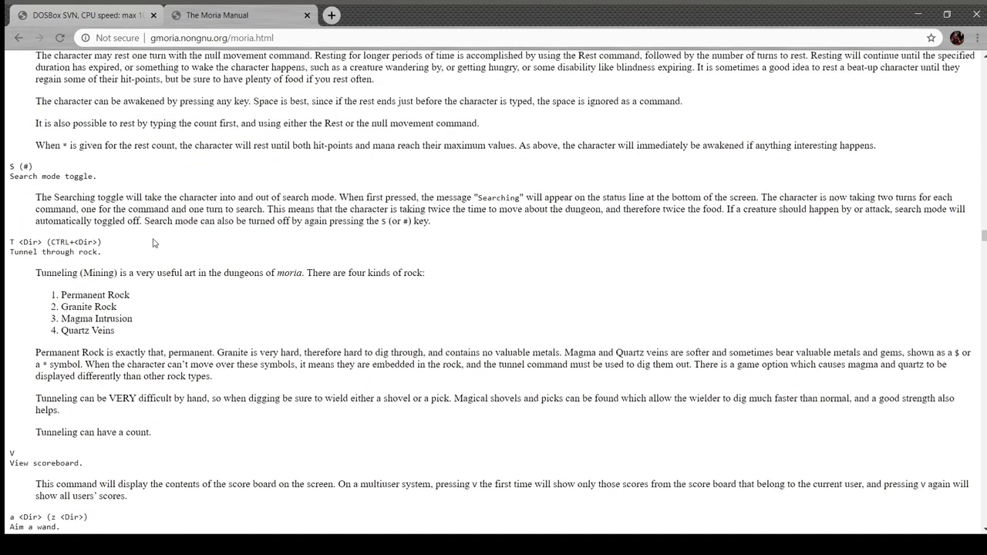
scroll("up", 3)
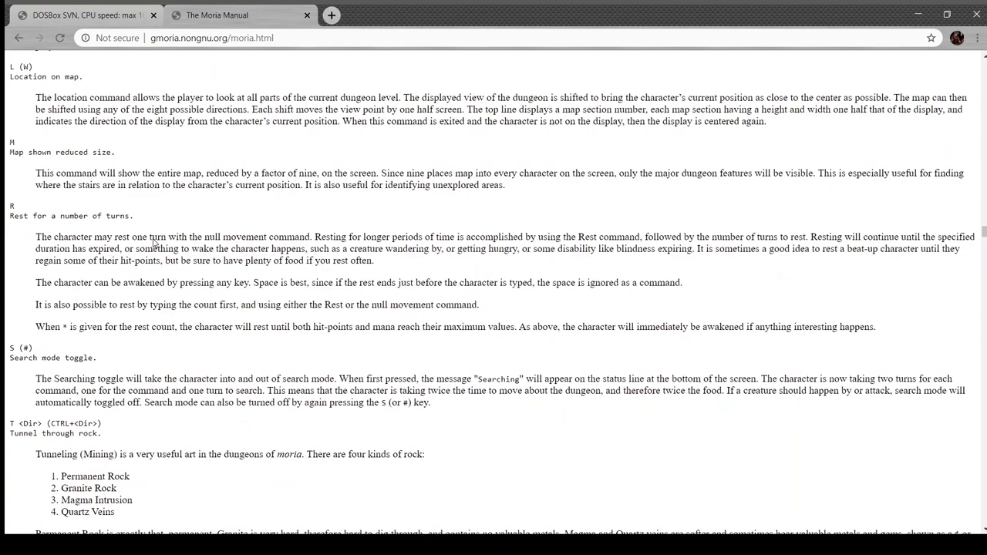
scroll("up", 3)
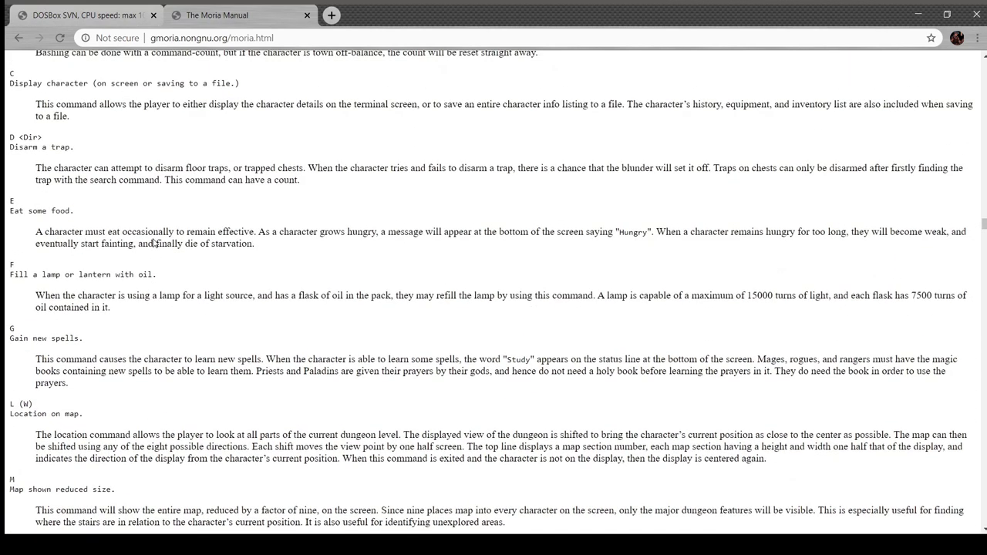
scroll("up", 3)
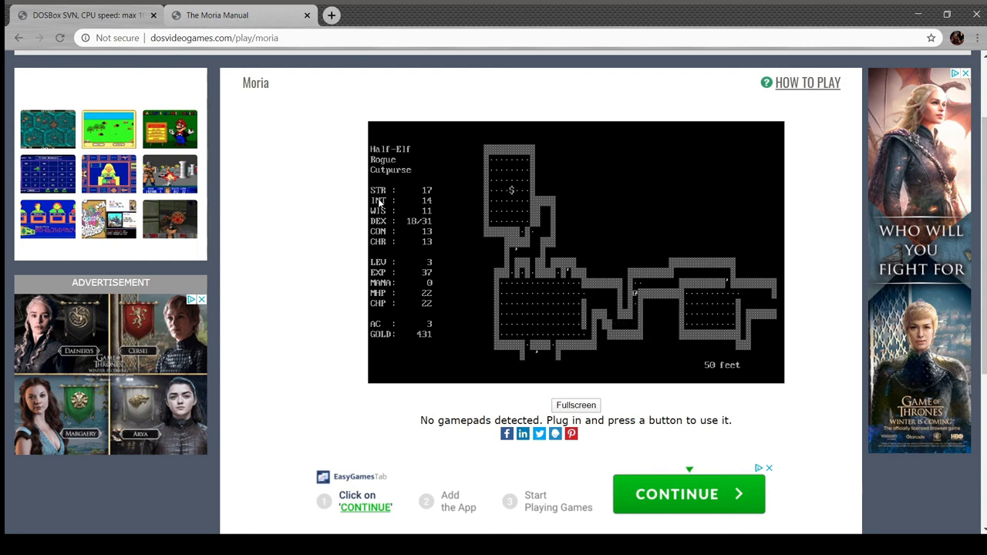
Step: Return to The Moria Manual and search for 'rub' to find the rubble symbol entry
left_click(217, 16)
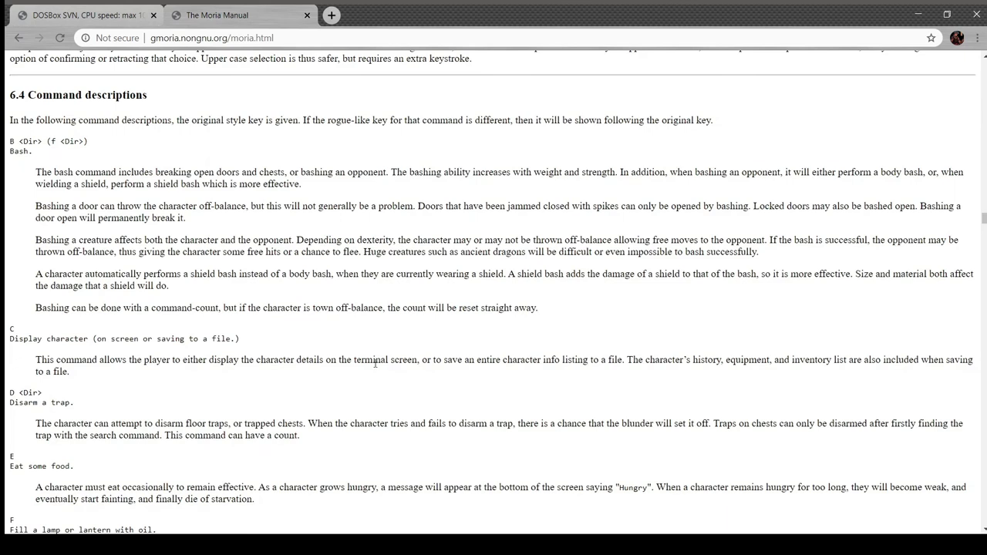
type("rubbl")
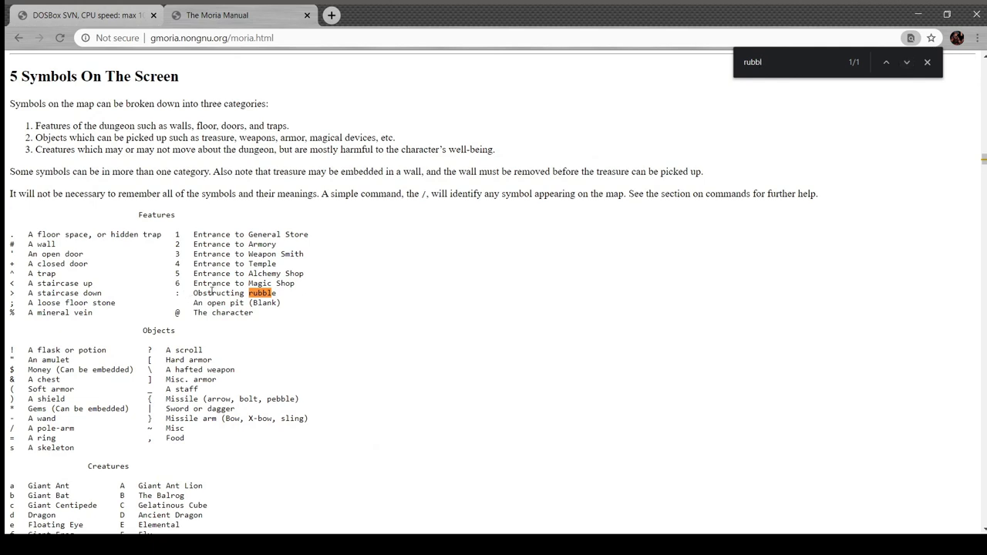
scroll("down", 3)
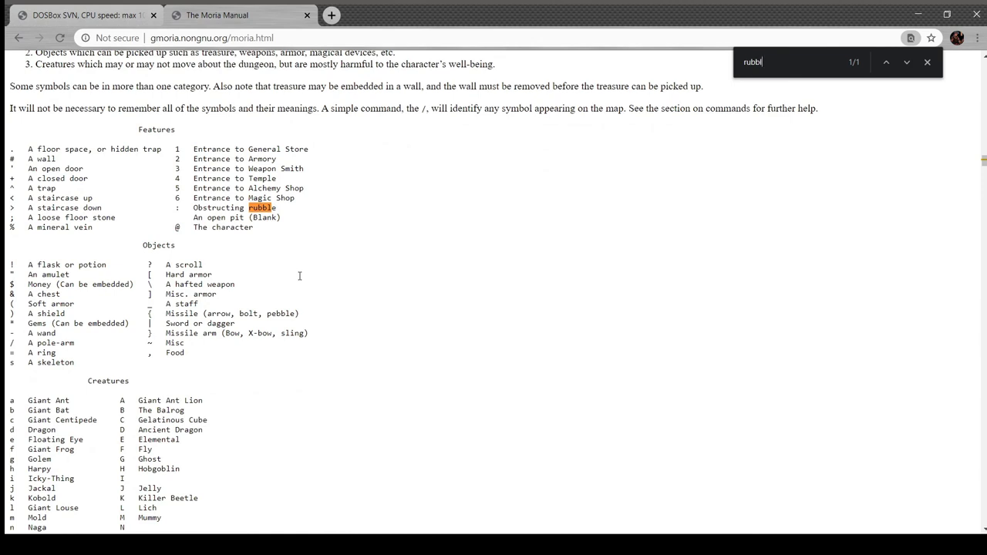
scroll("down", 3)
type("b")
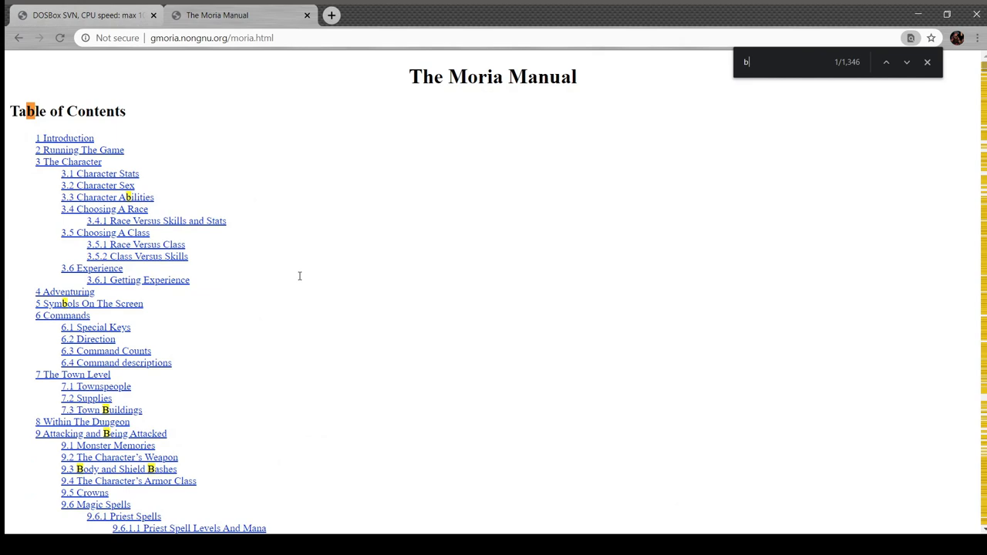
type("re")
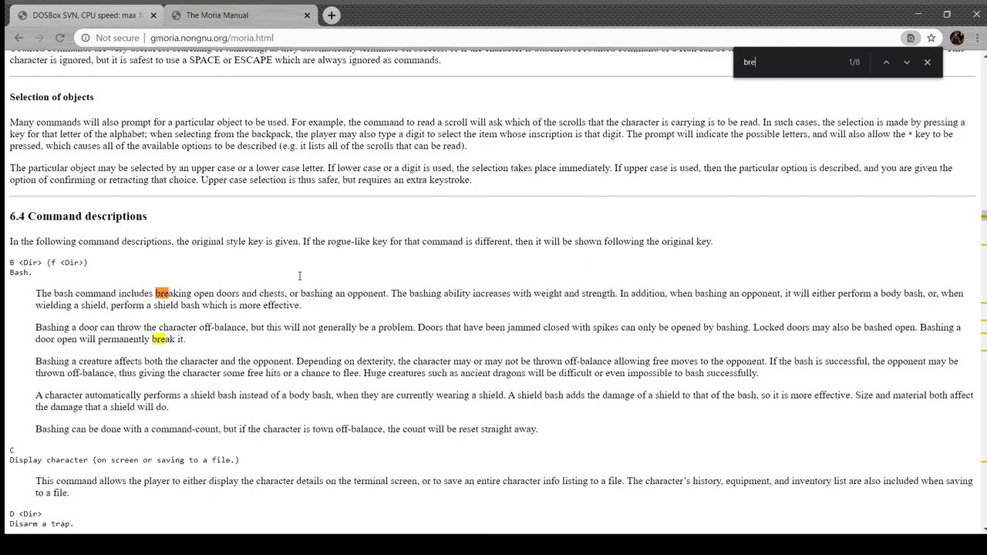
Step: Read down past Bash to the Tunnel and View scoreboard entries, then return to the DOSBox game
scroll("down", 3)
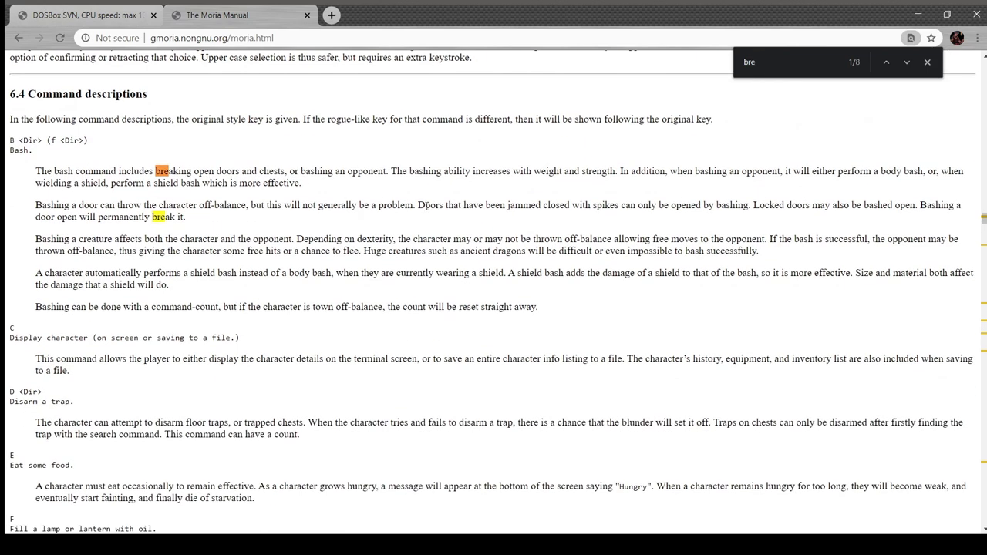
scroll("down", 3)
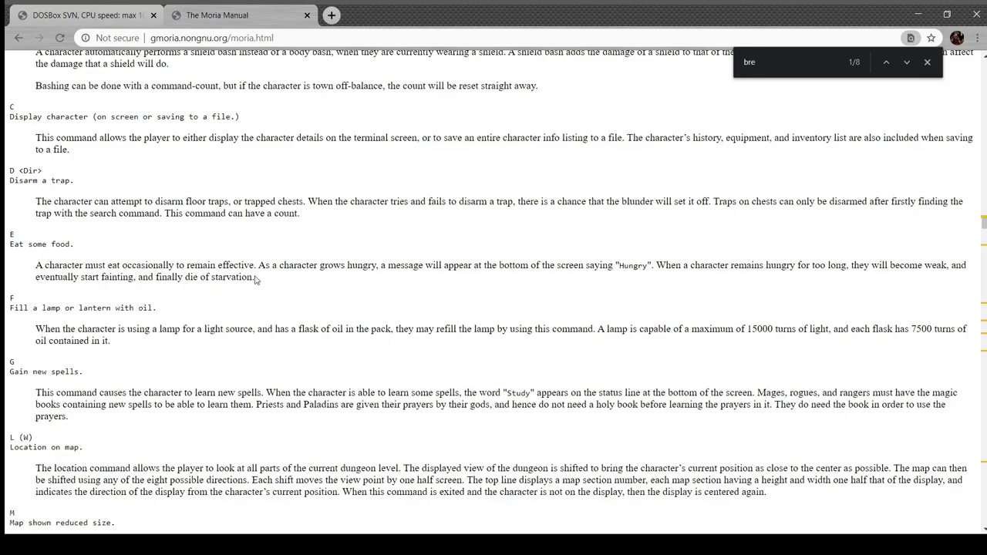
scroll("down", 3)
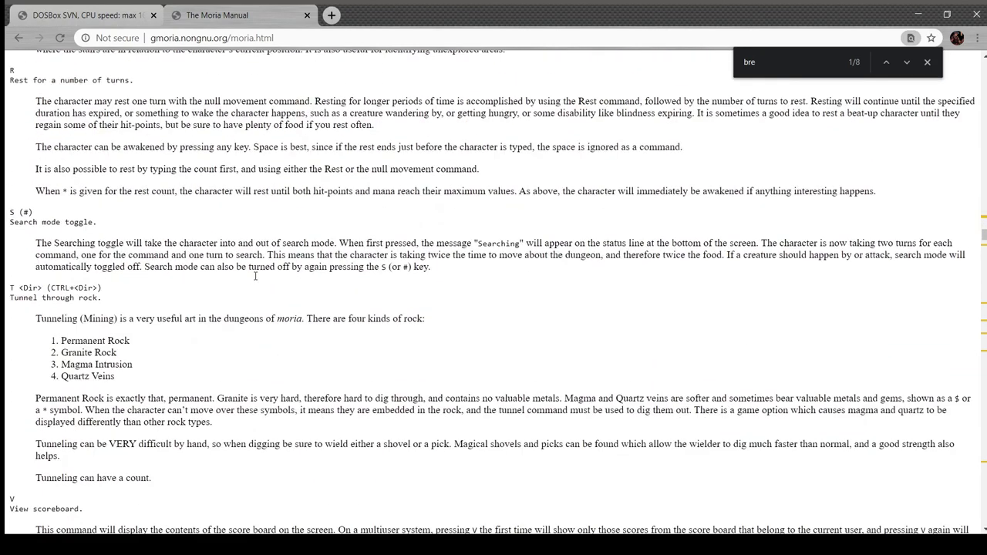
scroll("down", 3)
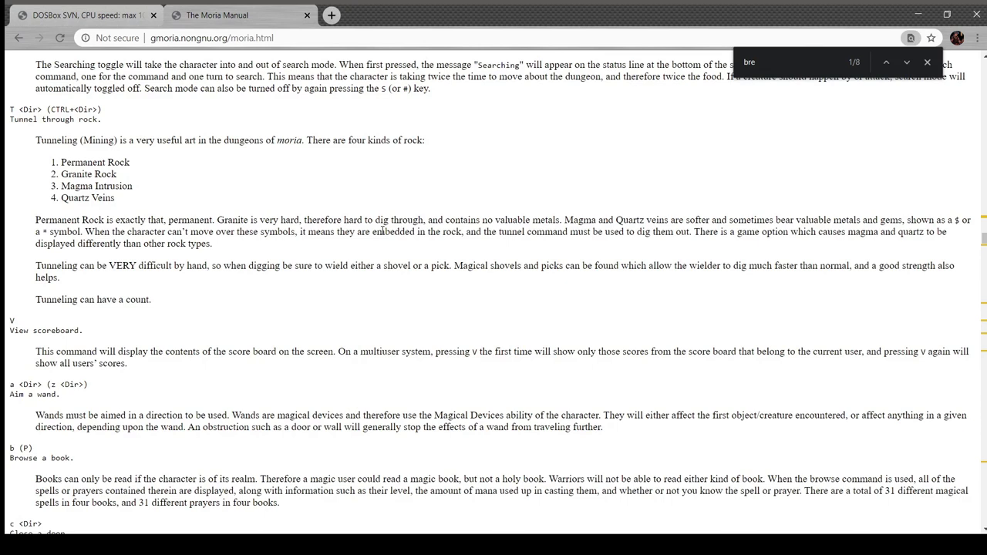
left_click(85, 16)
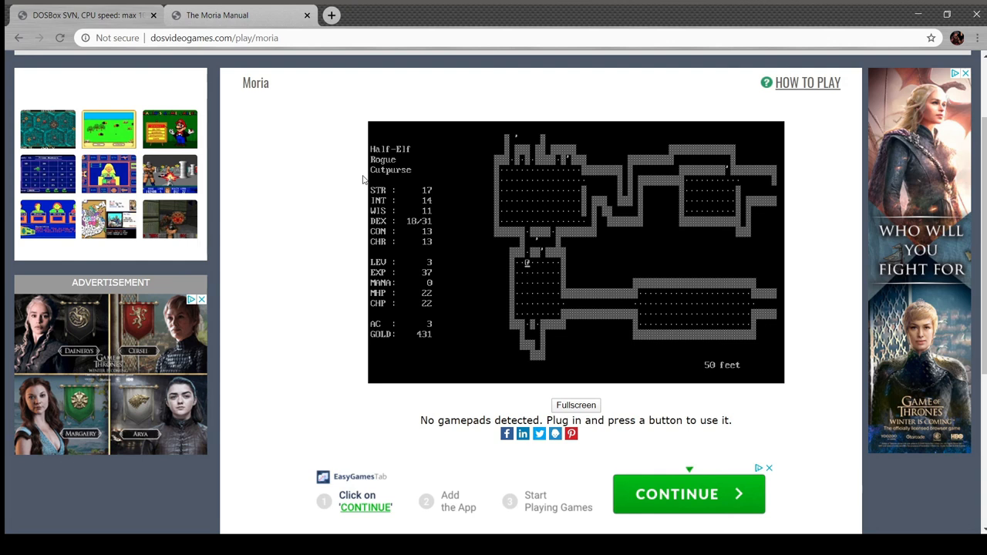
Step: Tunnel the Rogue into the quartz vein, reaching 38 experience, then bring up the manual's tunnelling rules
key("up")
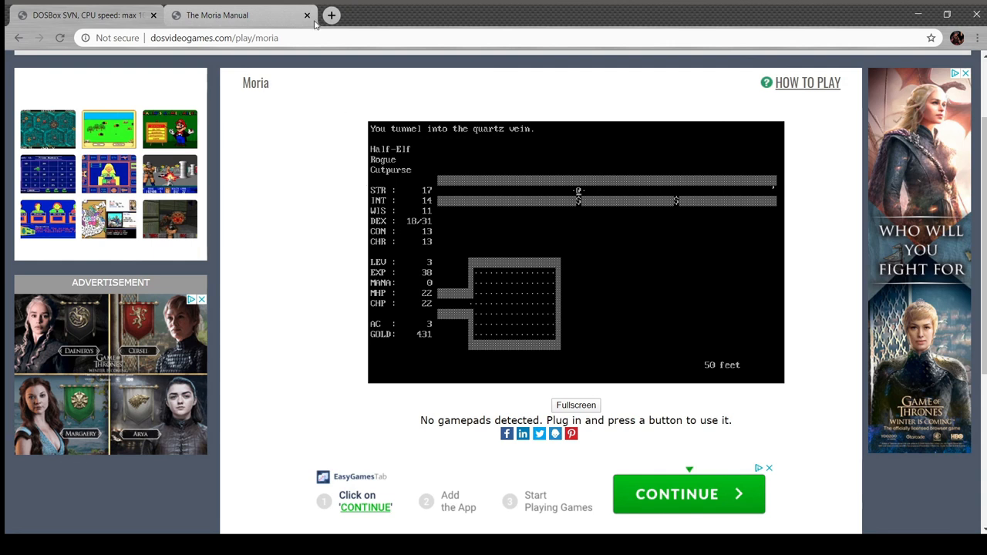
left_click(239, 16)
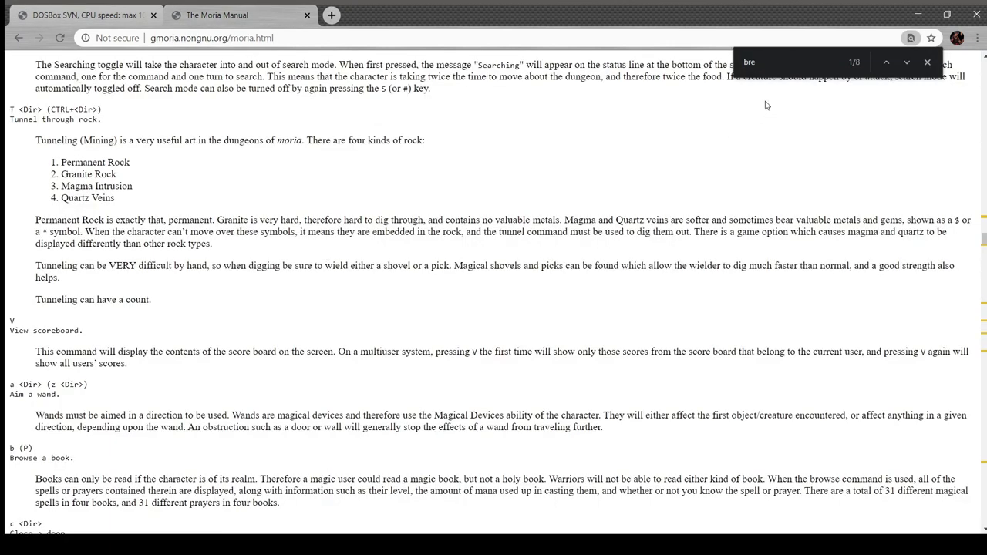
mouse_move(179, 178)
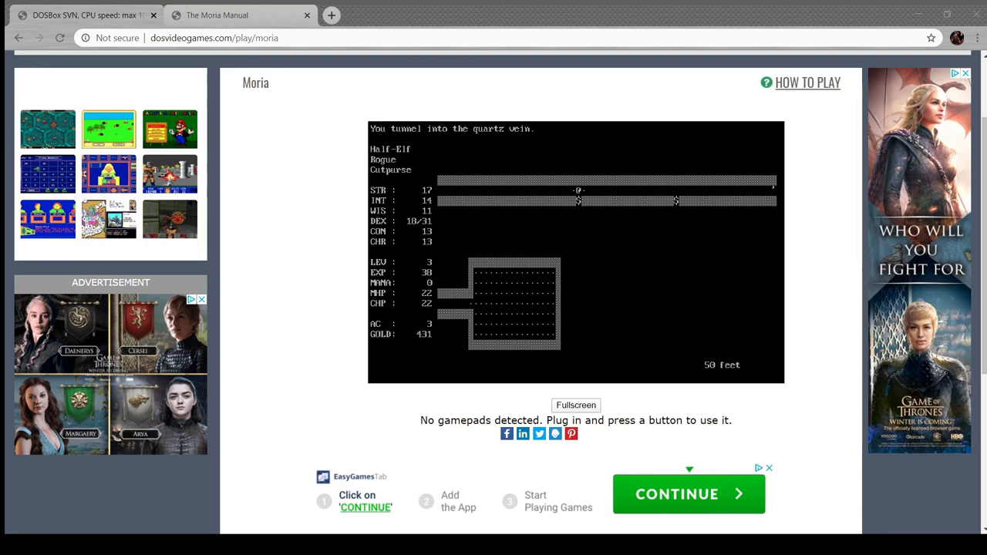
mouse_move(901, 407)
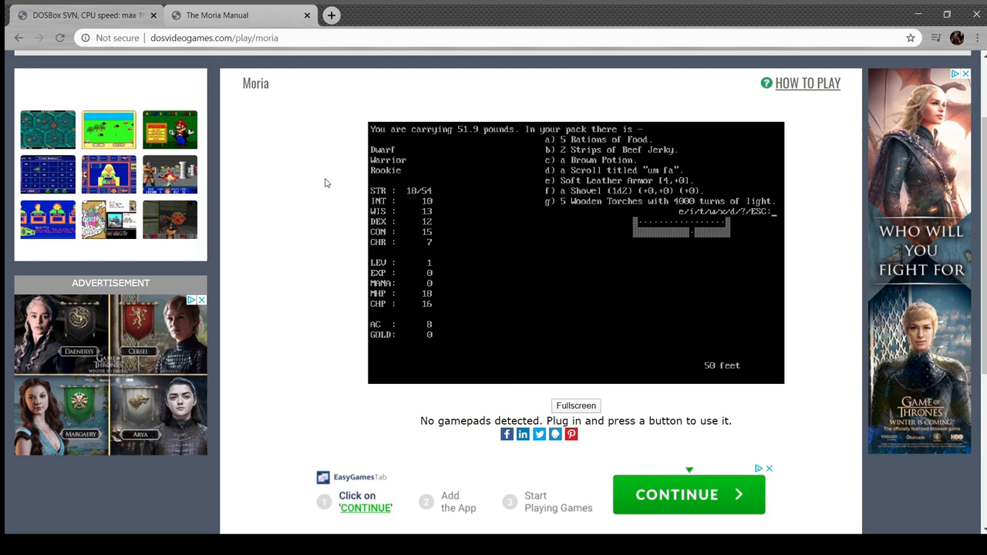
key("d")
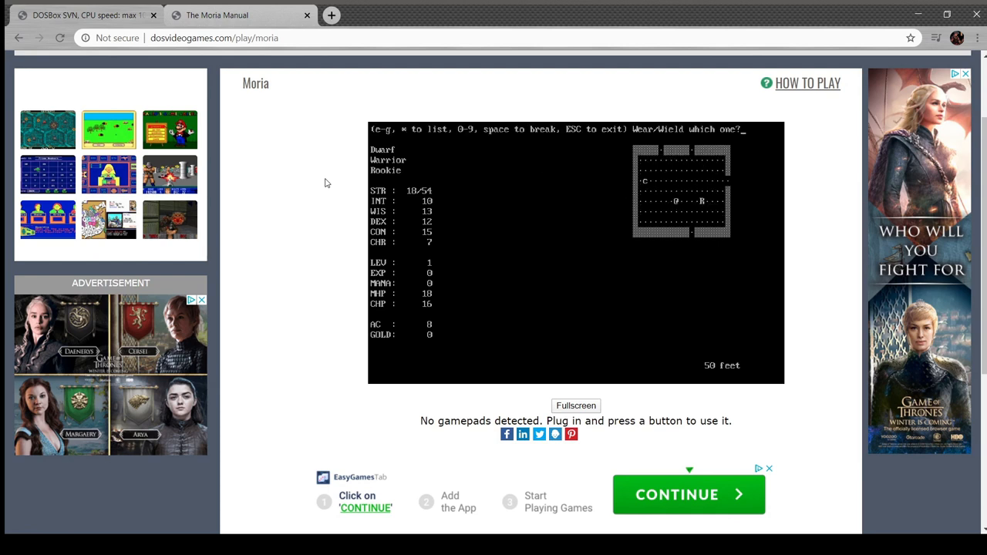
key("Escape")
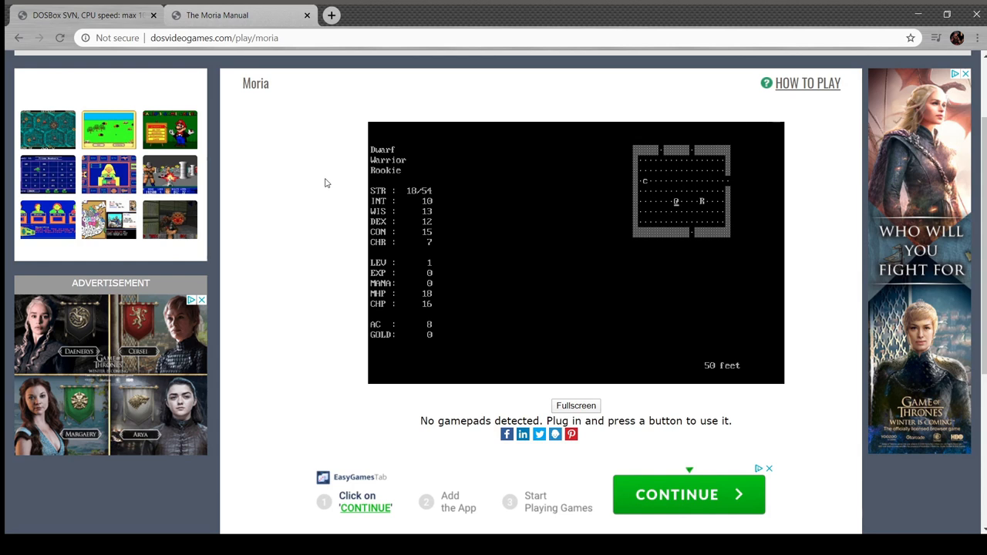
key("w")
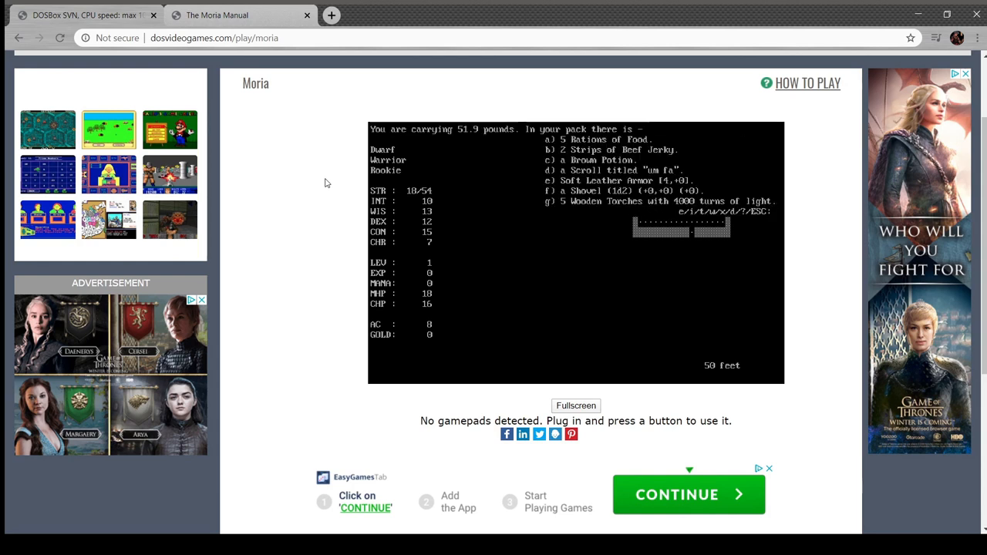
key("w")
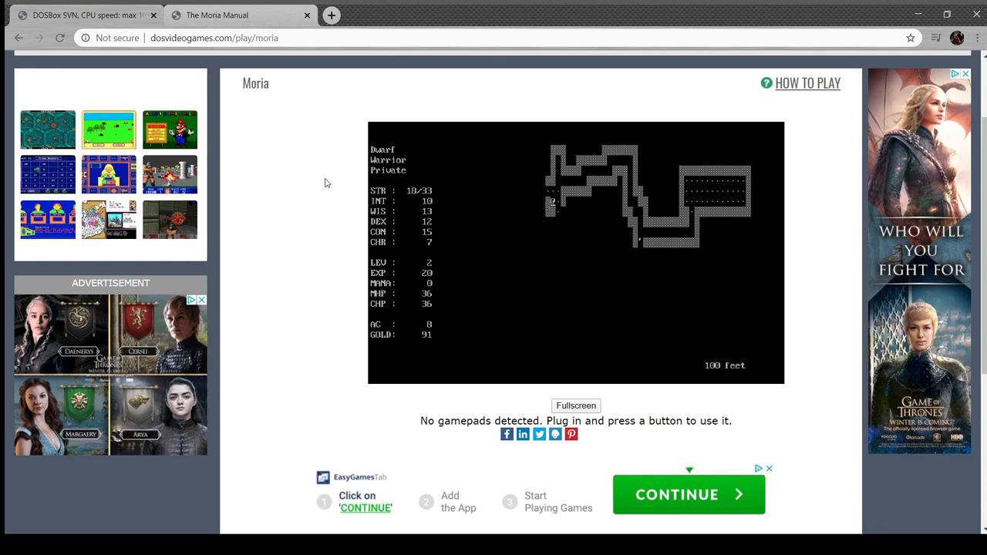
Step: Walk the Dwarf Warrior through the corridors and take the down staircase to 150 feet
key("Down")
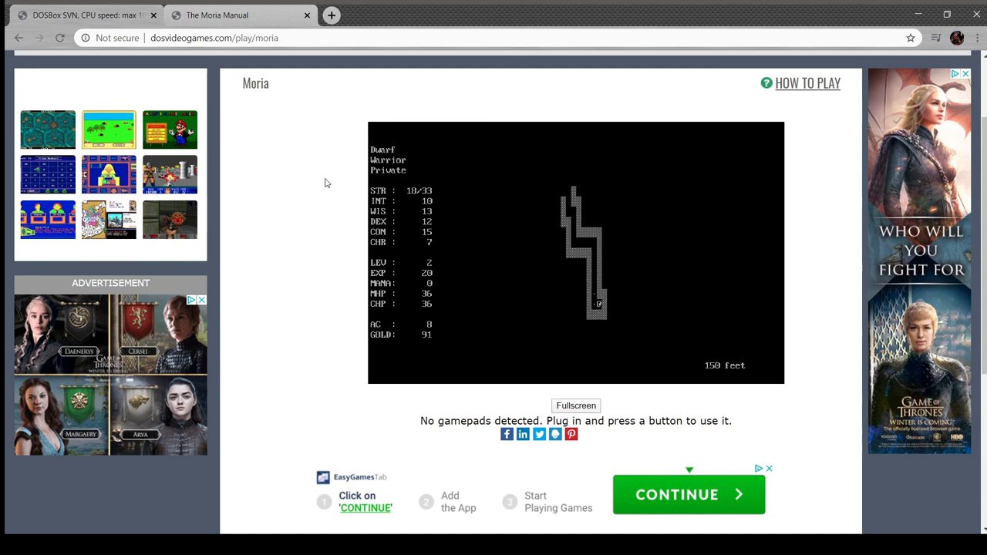
Step: Follow the winding corridor until Thakin the Dwarf Soldier dies of poison on dungeon level 3
key("up")
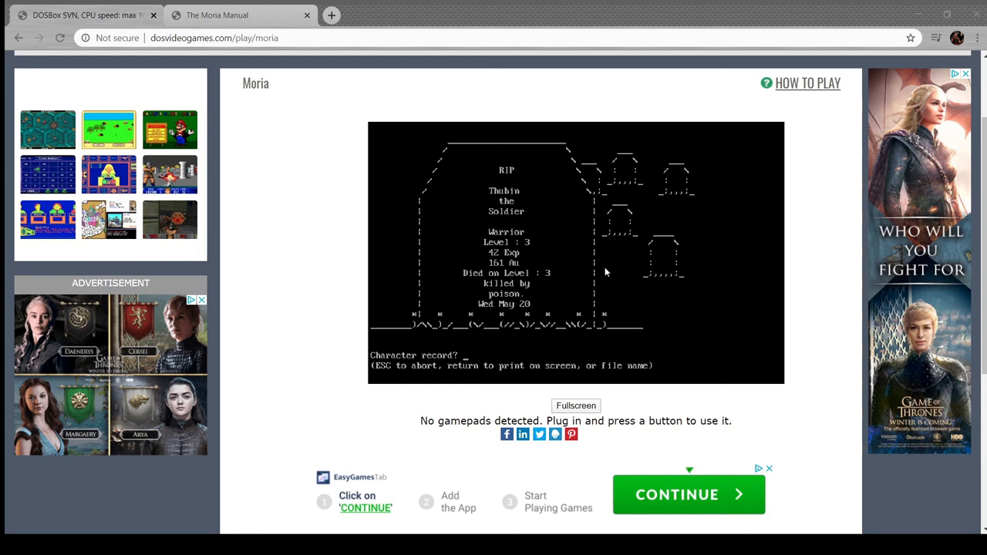
mouse_move(596, 266)
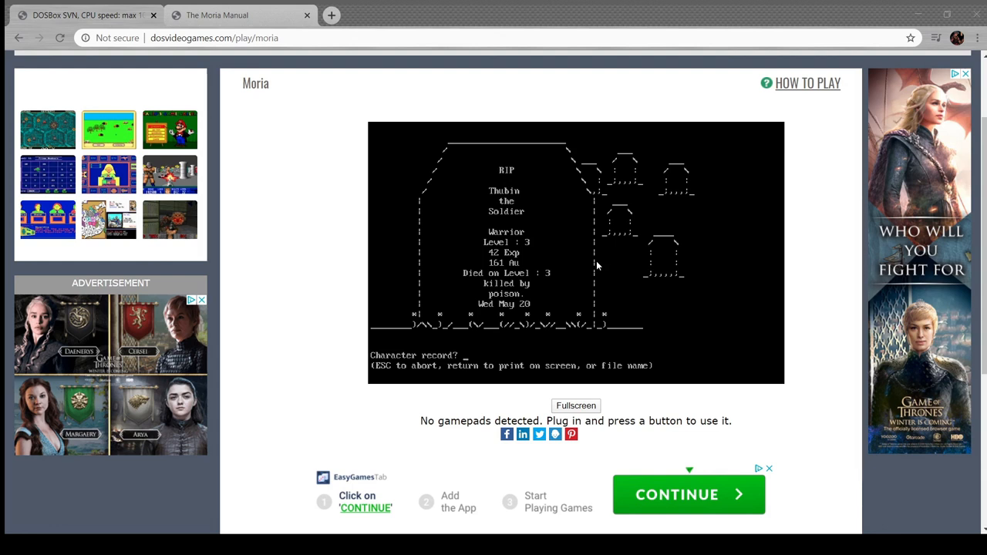
mouse_move(793, 345)
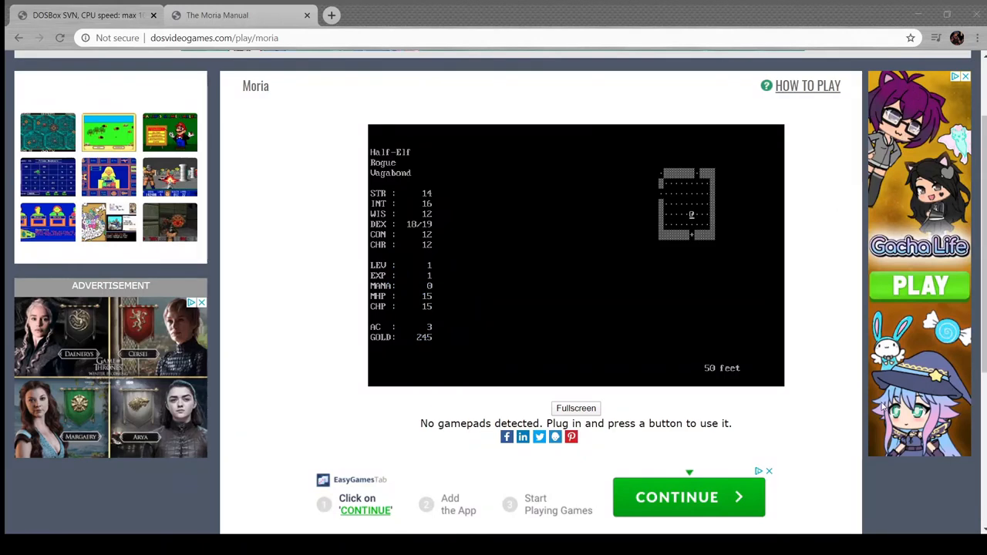
mouse_move(657, 204)
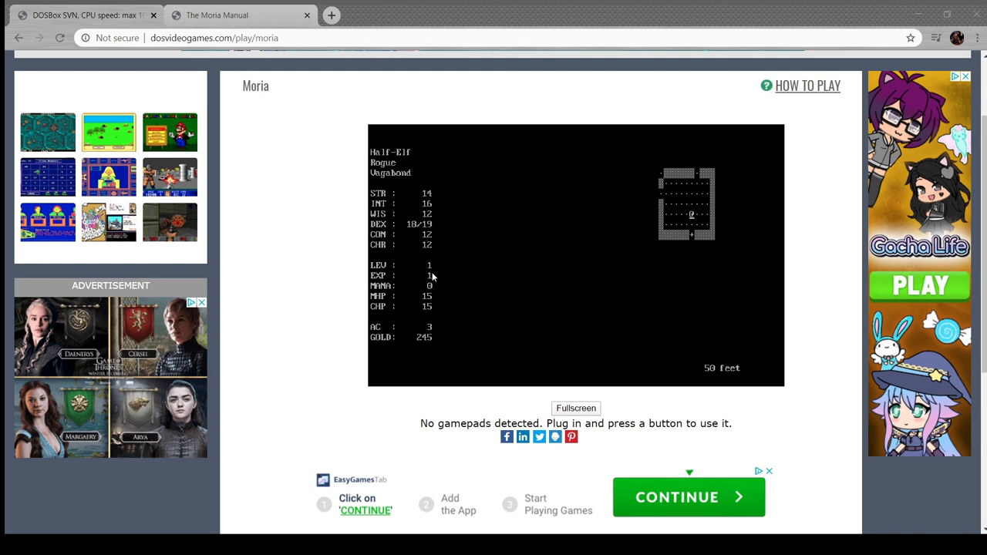
mouse_move(178, 362)
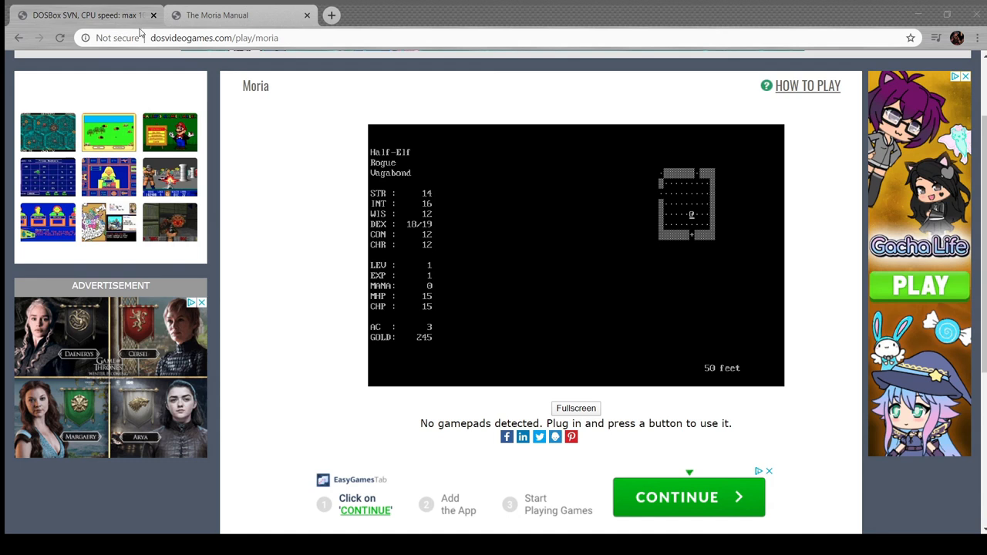
mouse_move(160, 32)
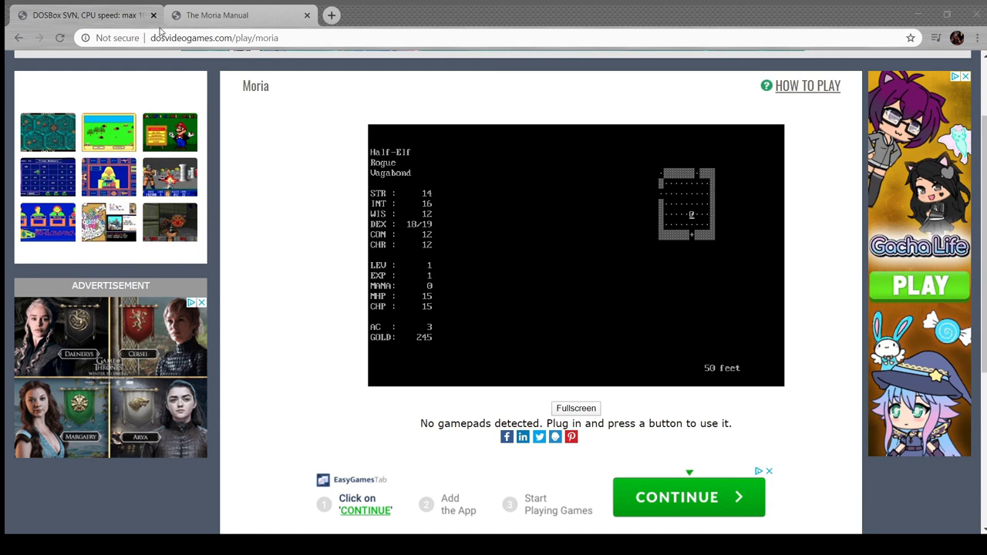
mouse_move(46, 29)
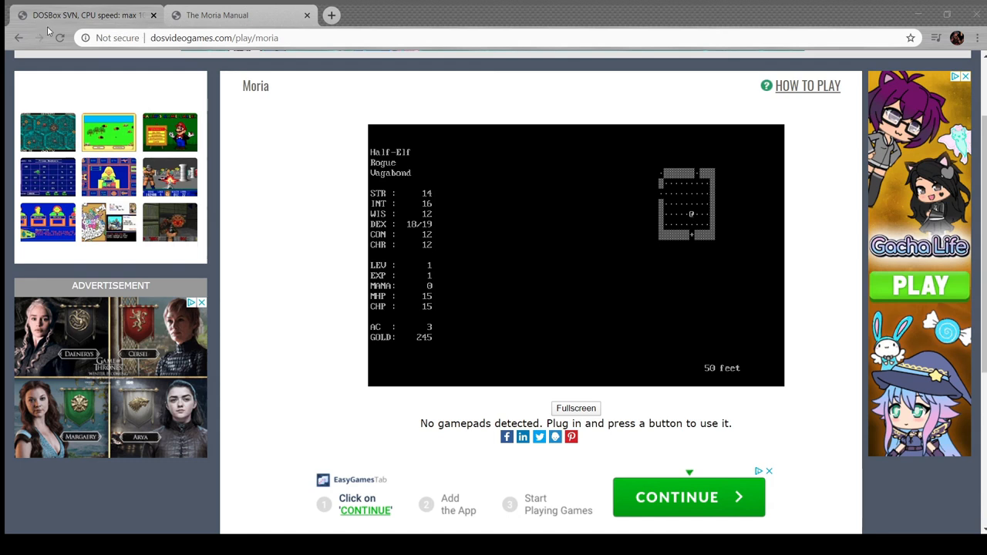
mouse_move(84, 145)
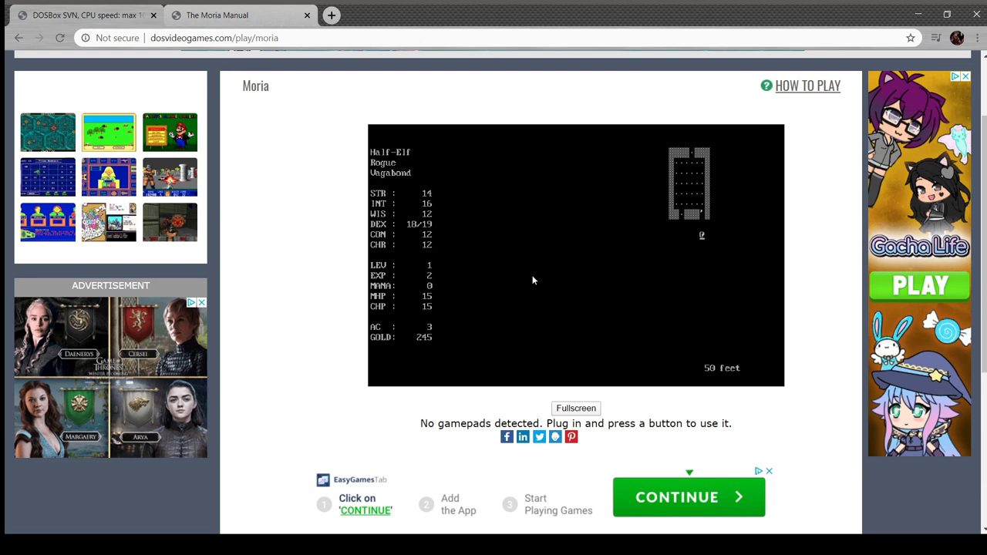
Step: Walk the Half-Elf Rogue out of the room and through the corridors, reaching 6 experience
key("w")
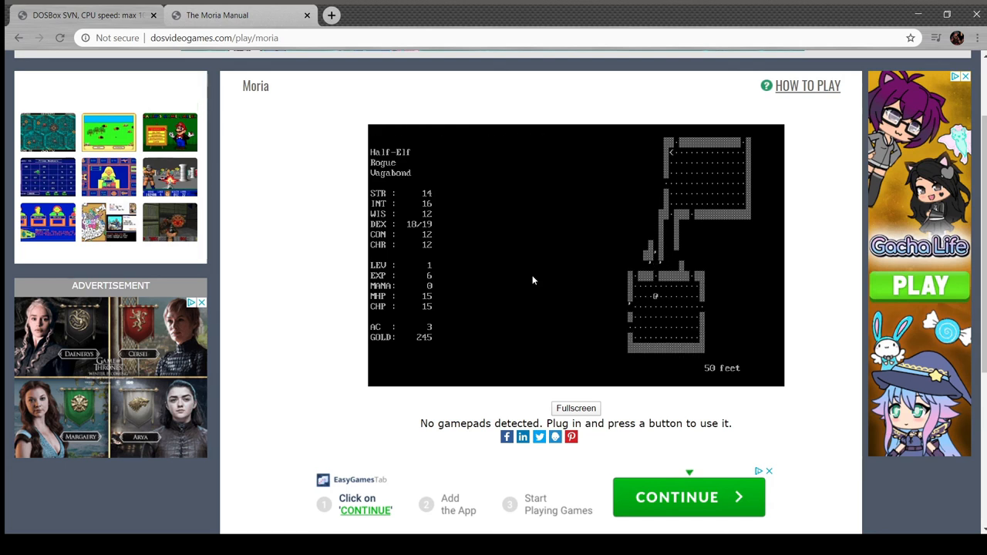
key("Right")
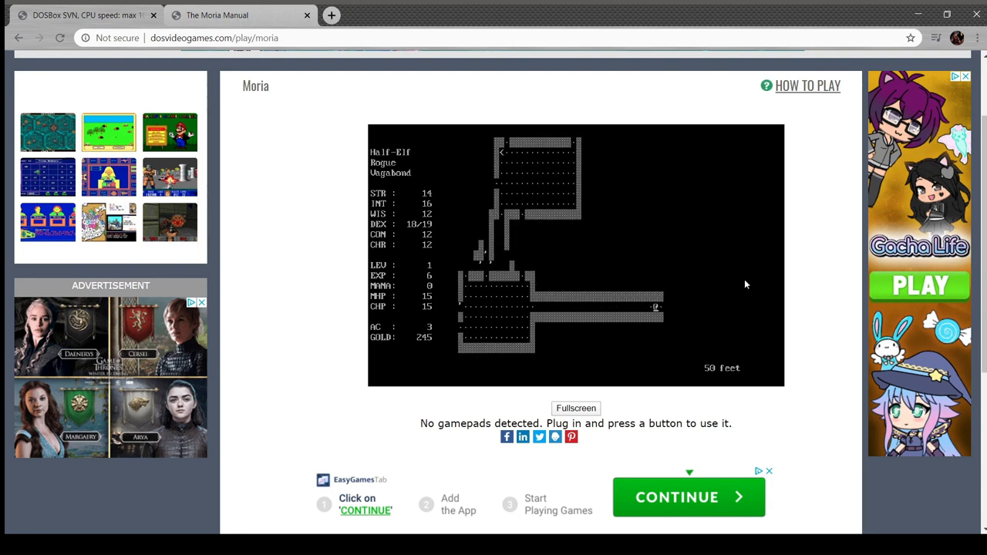
Step: Explore and fight onward to the down staircase, reaching 100 feet as a level 2 Footpad
key("Right")
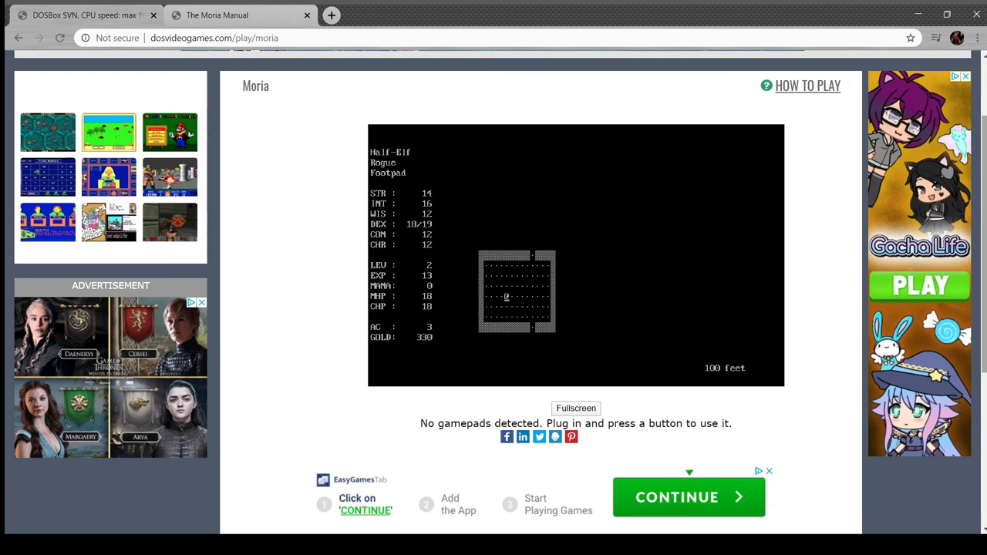
Step: Continue past the end-of-game screens so Umoria restarts at its copyright title screen
key("up")
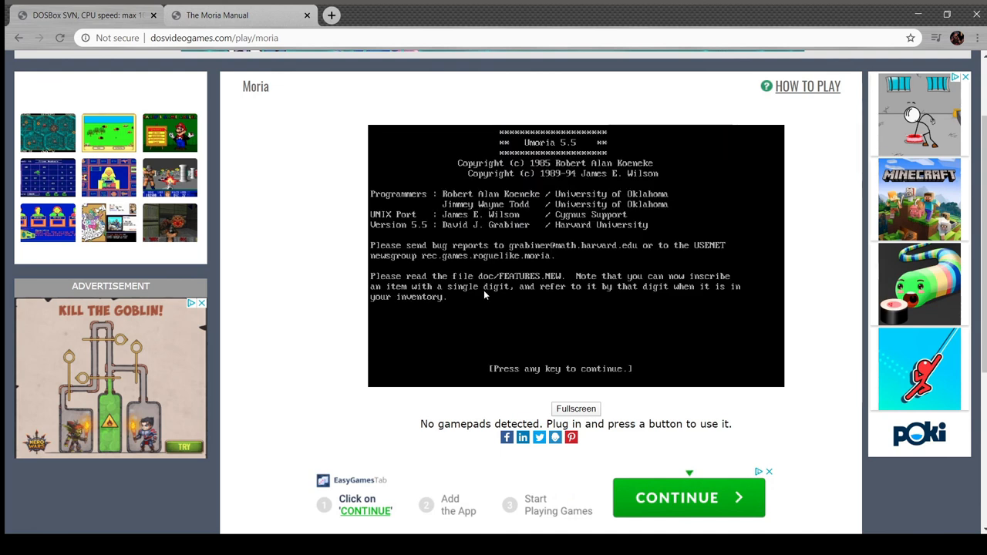
Step: Roll a male Dwarf Warrior with rerolled characteristics and name him Thakin
key("enter")
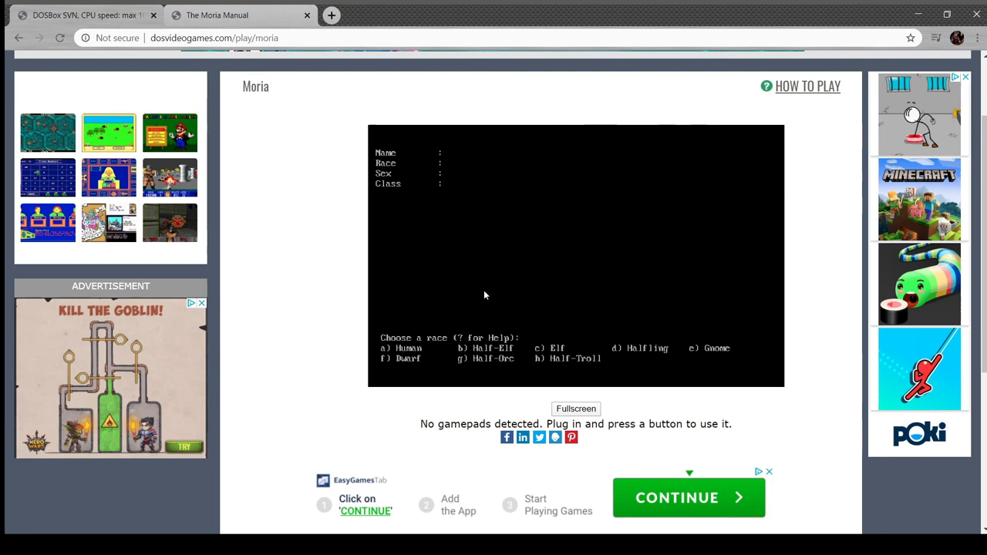
key("f")
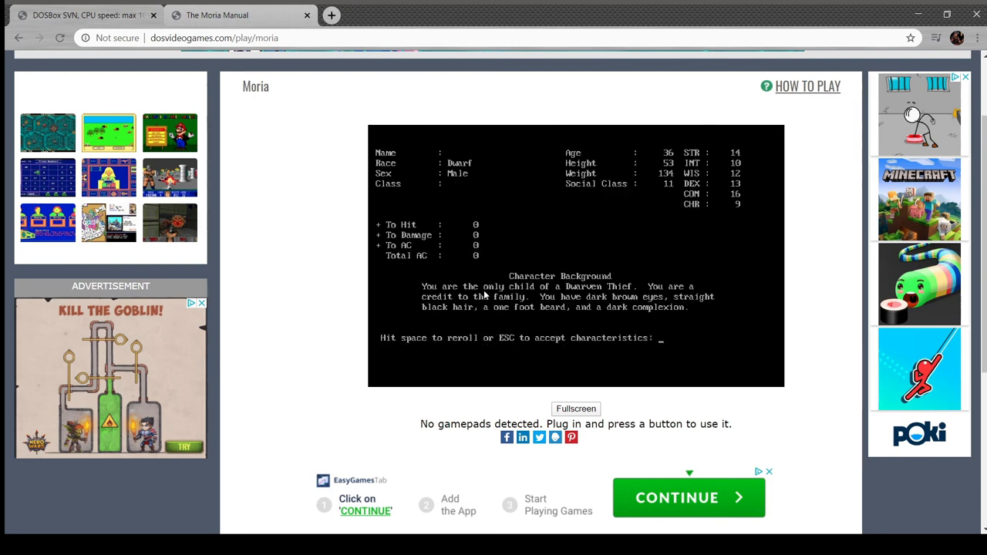
key("space")
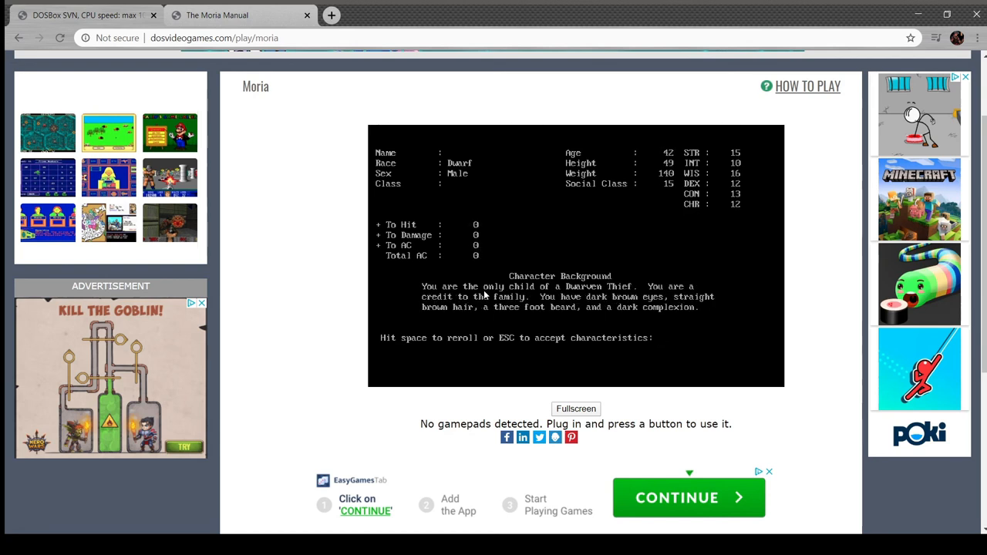
key("space")
type("T")
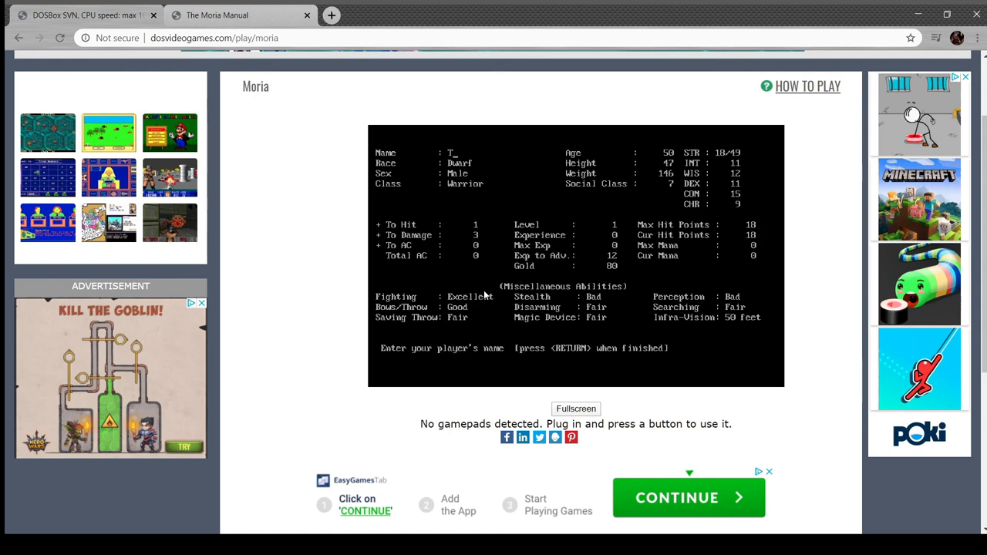
key("Return")
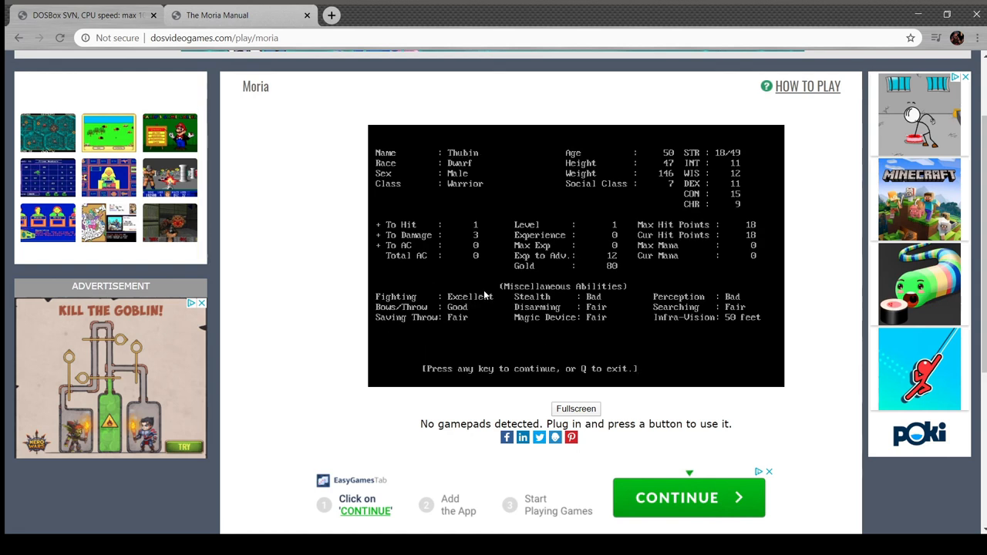
Step: Continue past the character sheet and buy a piece of armour at the Armoury, leaving 10 gold
key("enter")
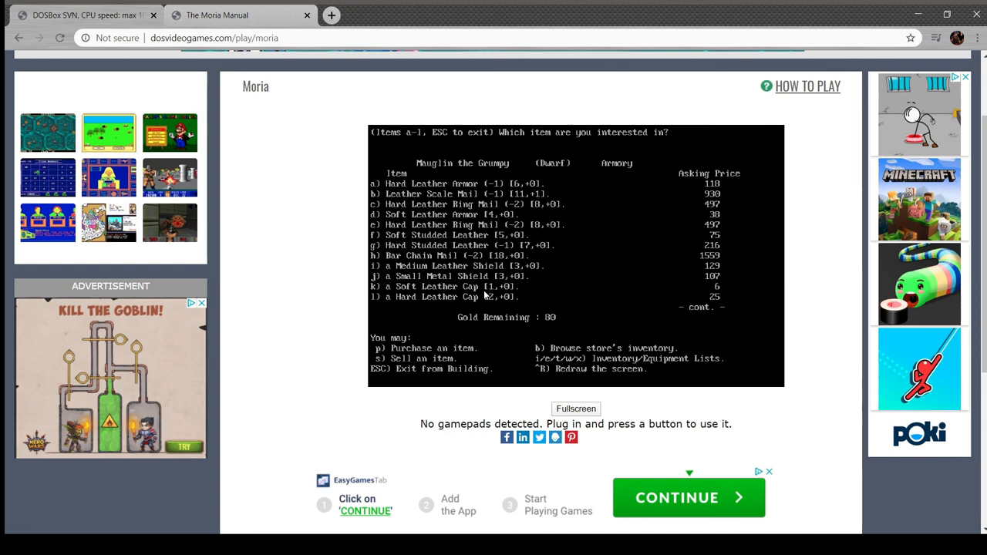
key("f")
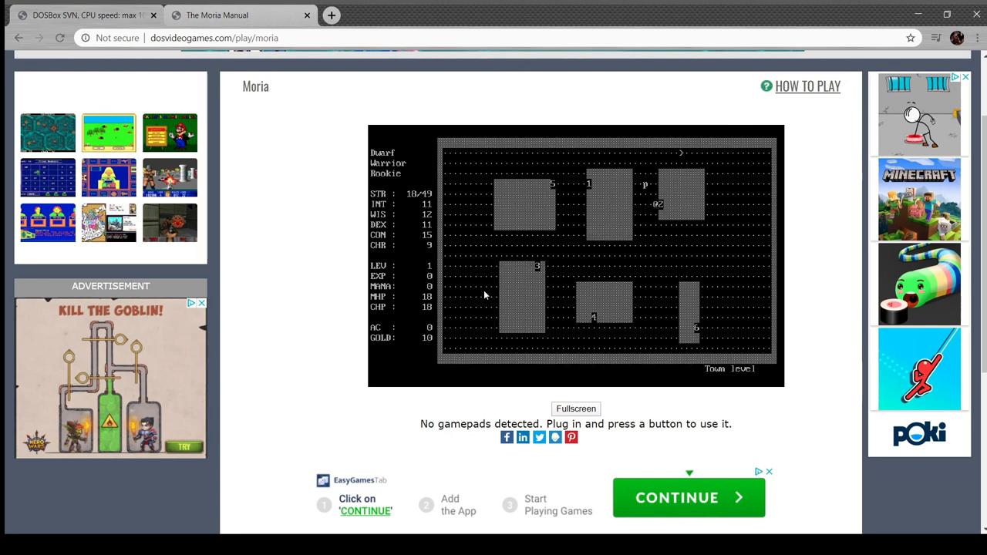
Step: Wear the purchased armour for armour class 5 and descend to 50 feet
key("w")
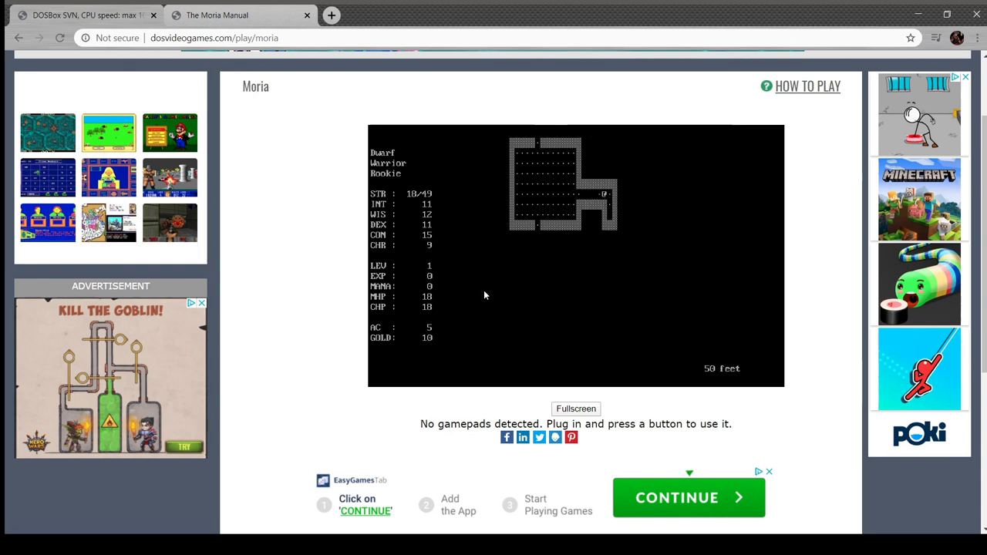
key("Down")
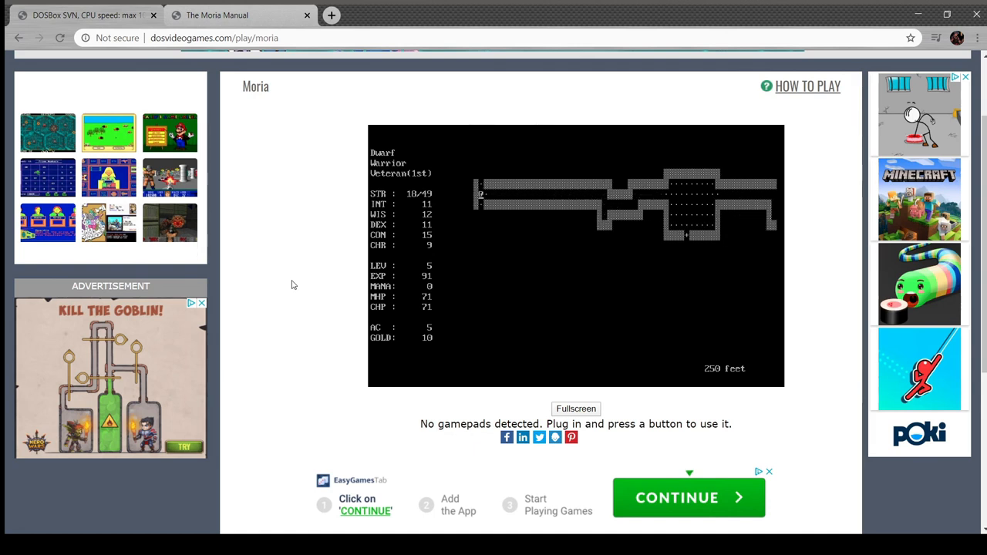
Step: Move Thakin through the 300-foot level's winding corridors with 113 experience
key("Down")
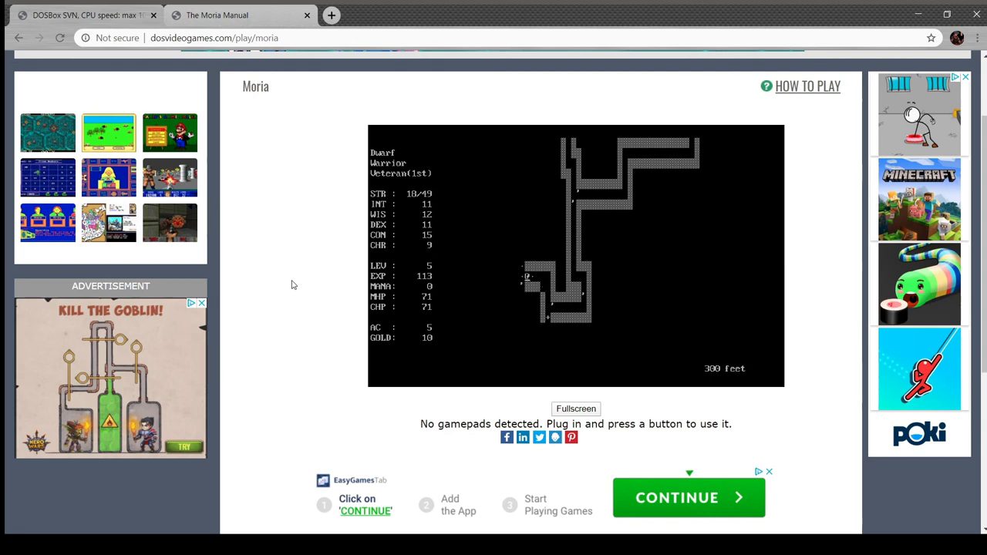
Step: Keep attacking the Green Naga until it dies, then descend to 350 feet
key("Left")
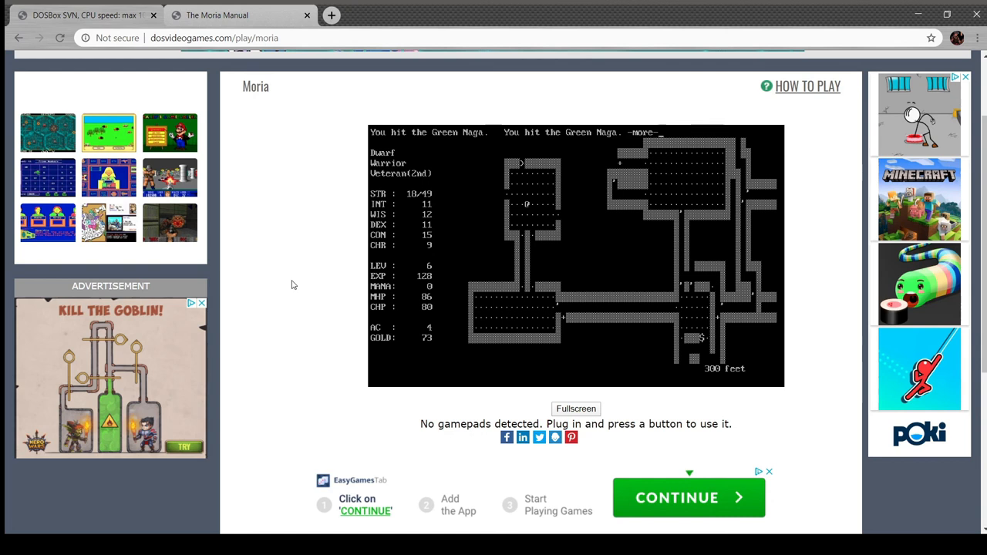
key("space")
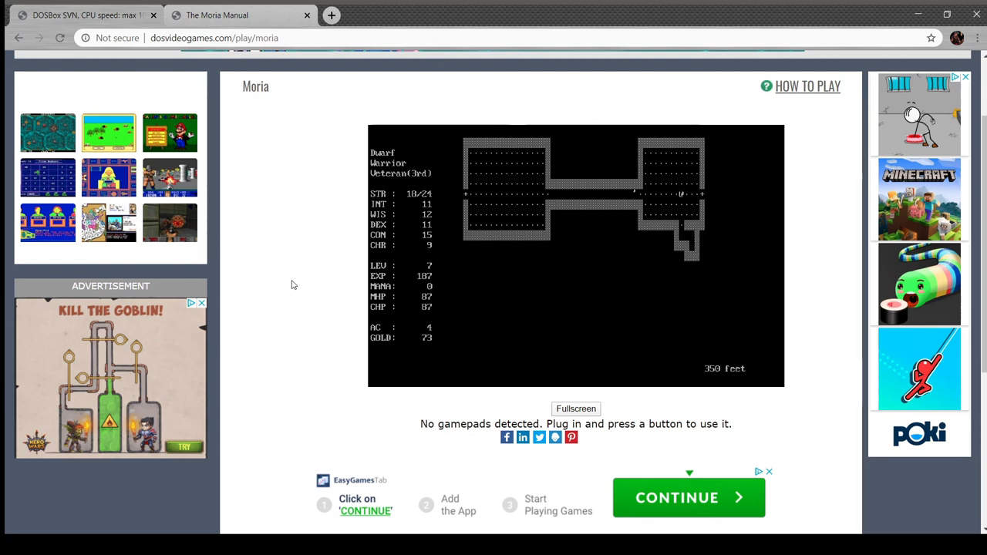
Step: Descend to 400 feet and move onward toward replacing the Stiletto dagger
key(">")
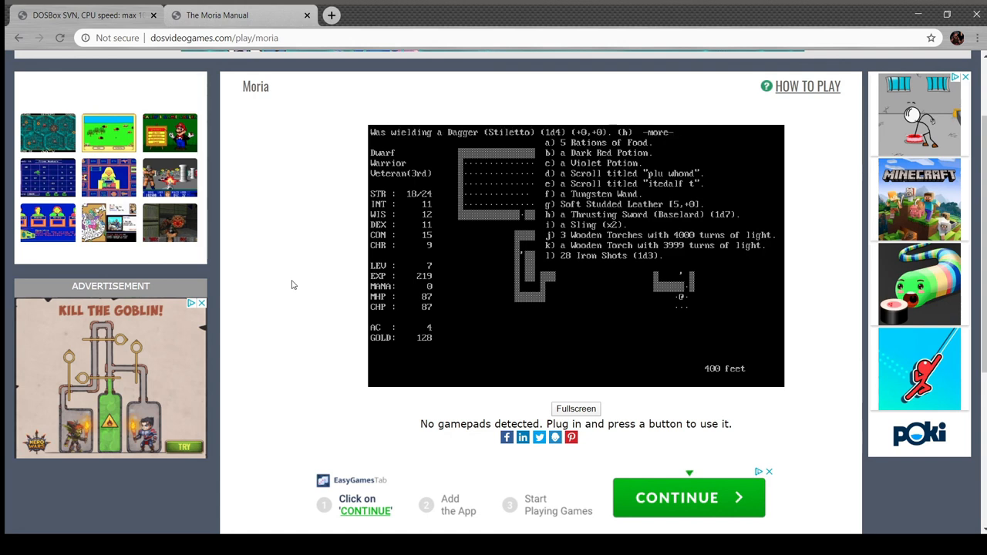
Step: Acknowledge the Stiletto dagger message and leave the Wear/Wield prompt for the 400-foot map
key("w")
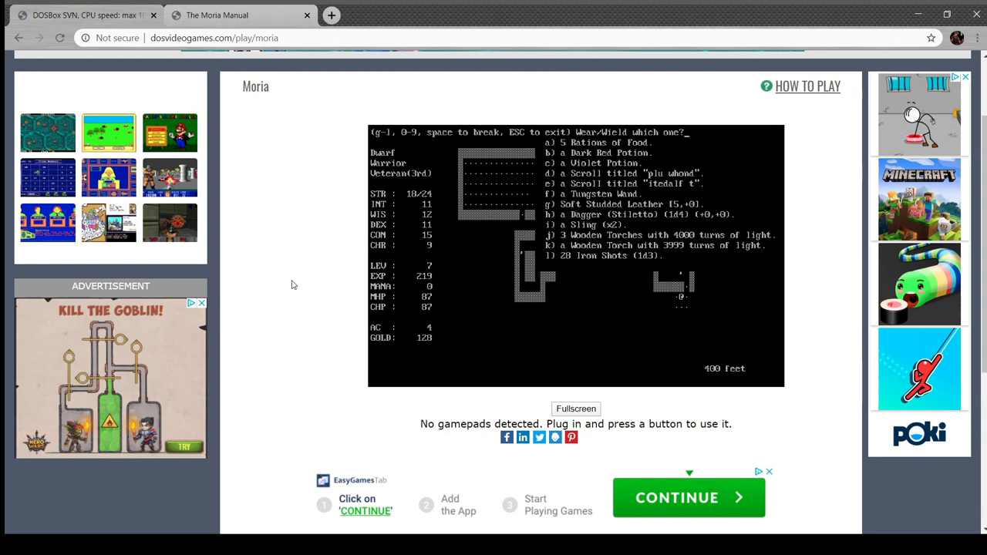
key("Escape")
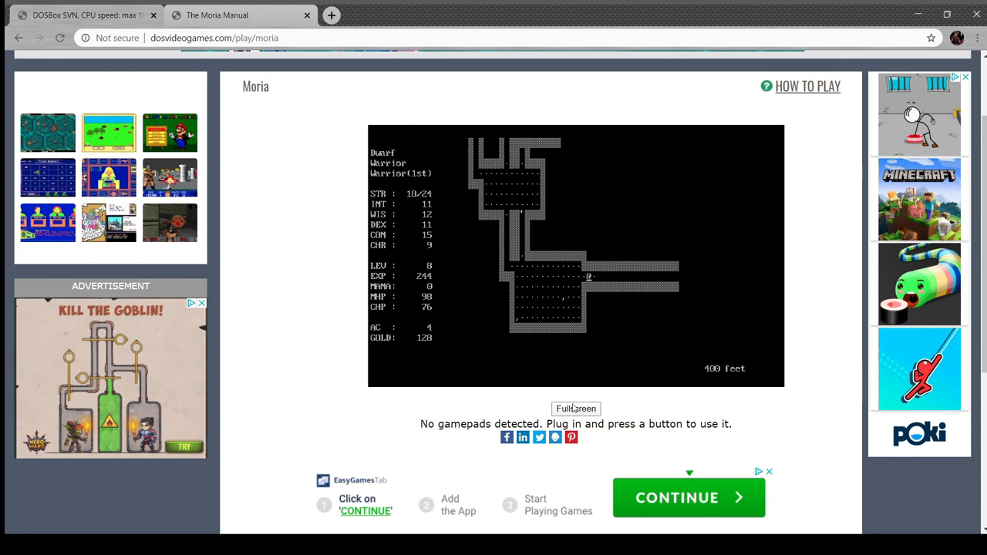
mouse_move(321, 344)
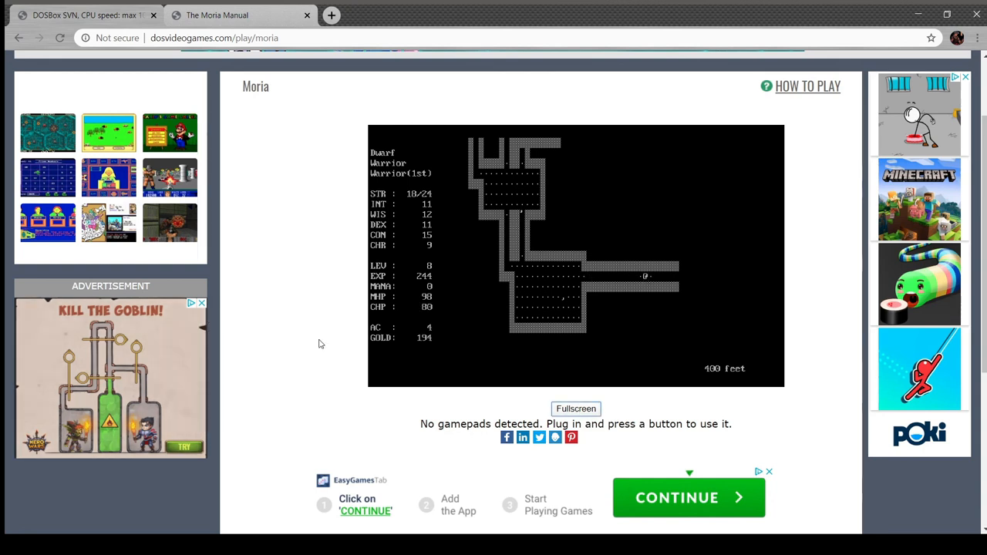
Step: Follow the corridor east toward a new area of the 400-foot level while Hungry
key("right")
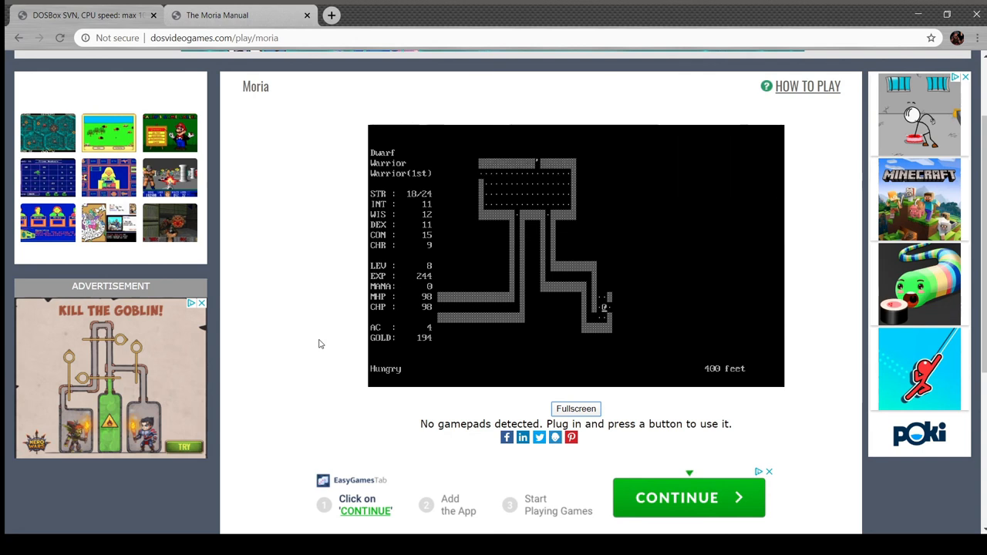
key("e")
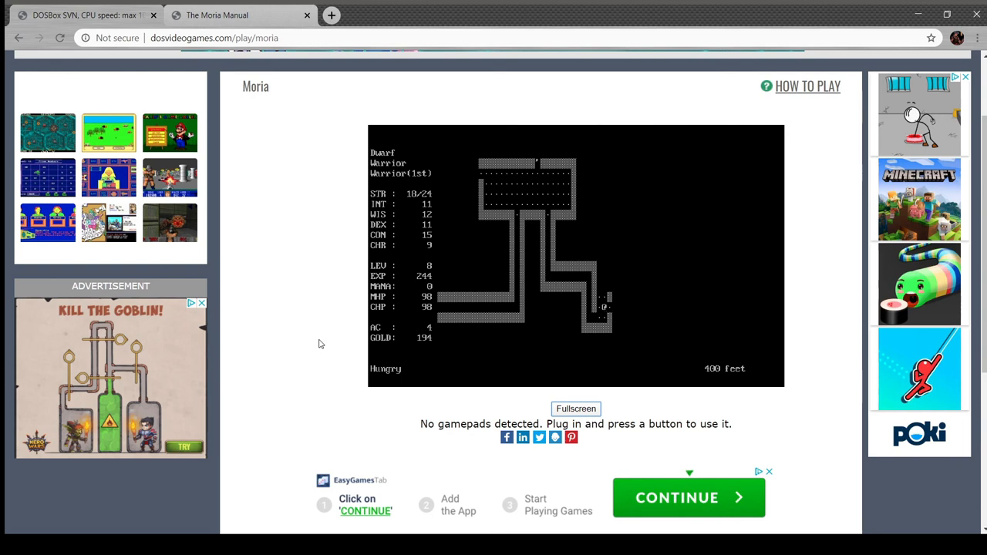
key("i")
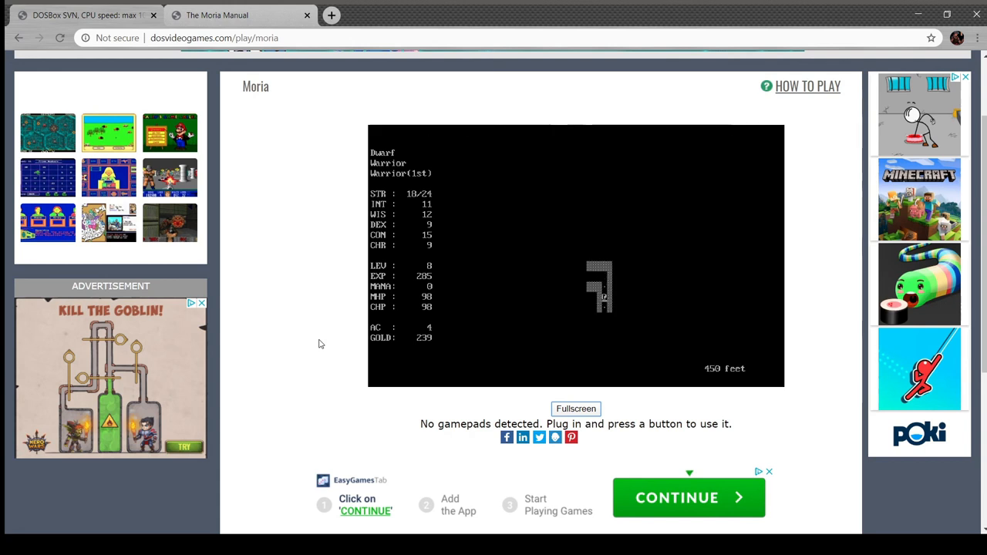
key("w")
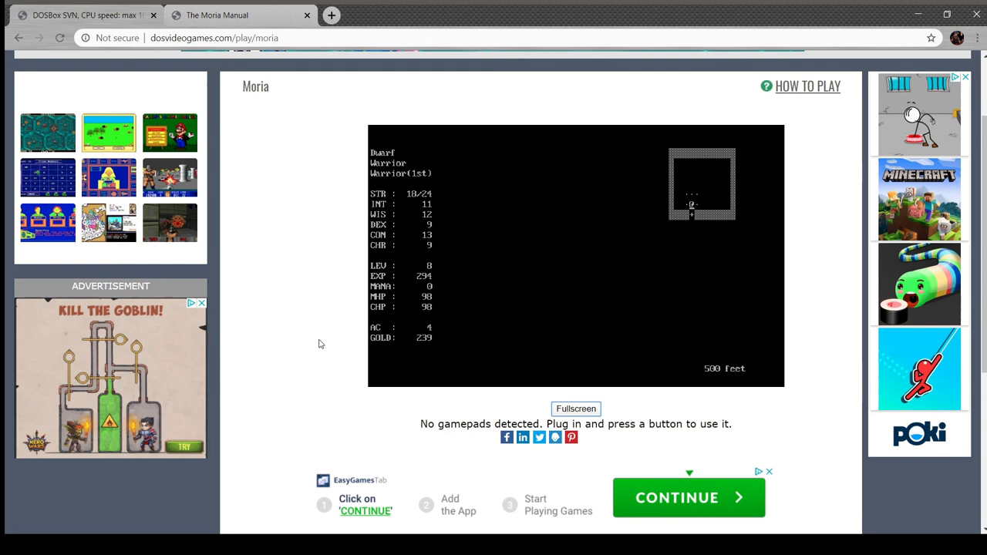
Step: Move on through the 500-foot level until Thakin dies of poison and the RIP tombstone appears
key("Down")
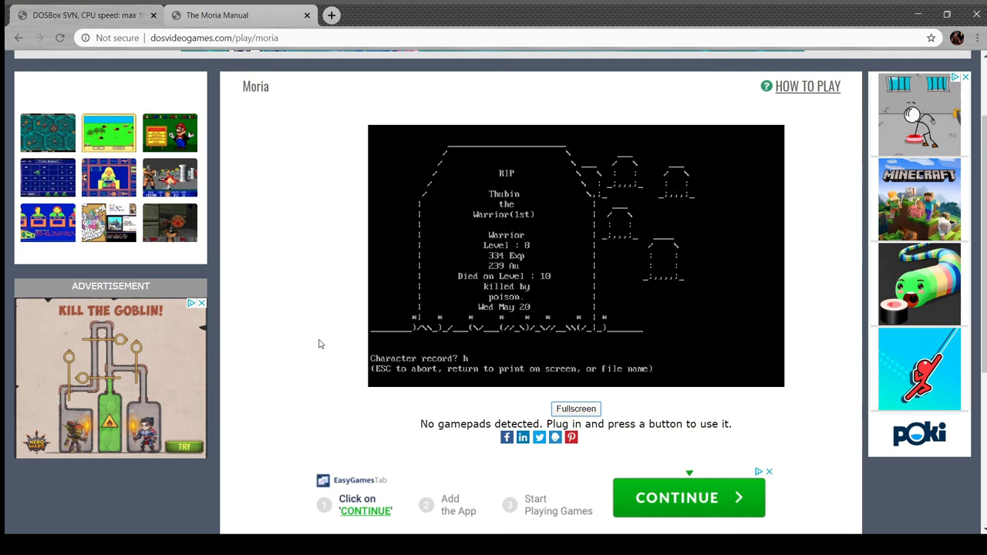
Step: Search the Moria Manual page for 'h' to reach the tunneling and scoreboard entries, then close the find bar
type("h")
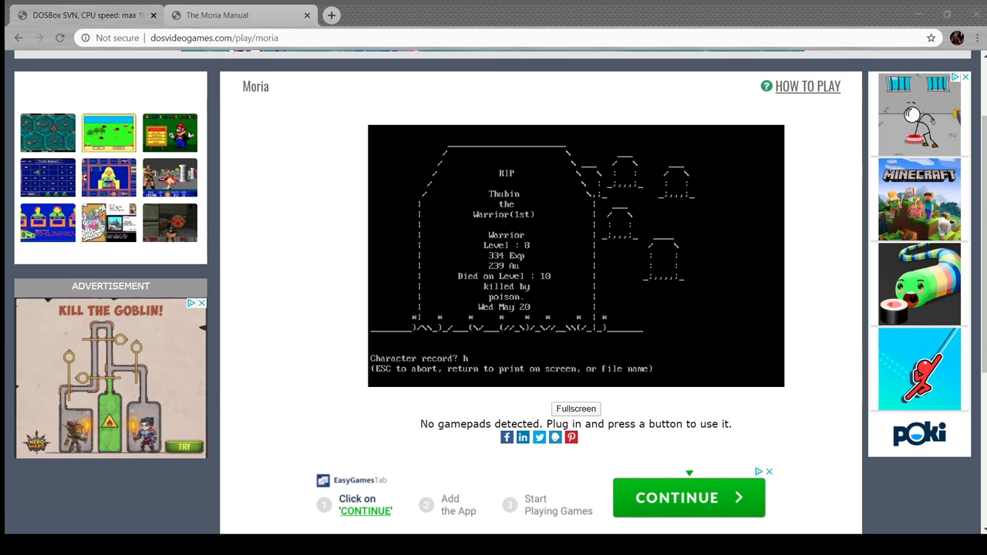
type("h")
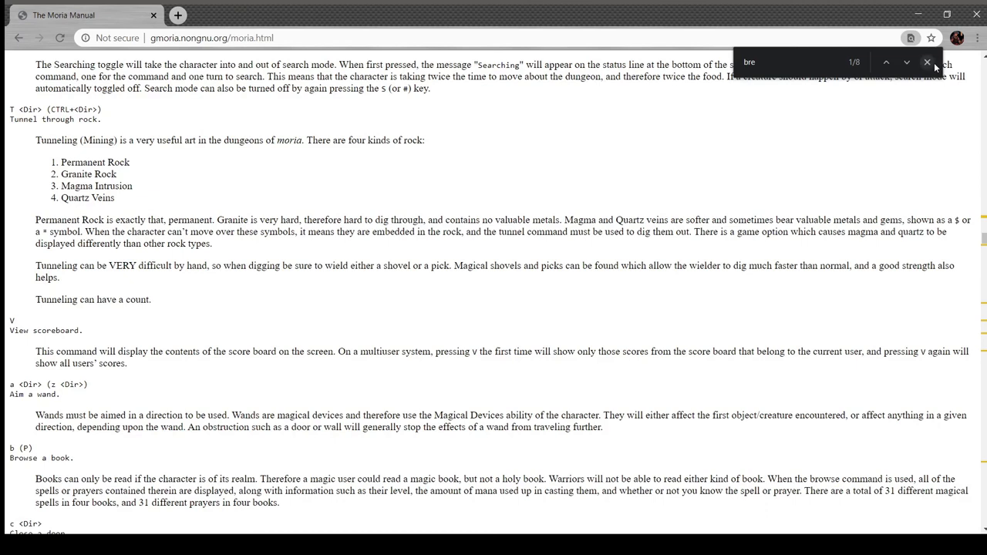
left_click(927, 62)
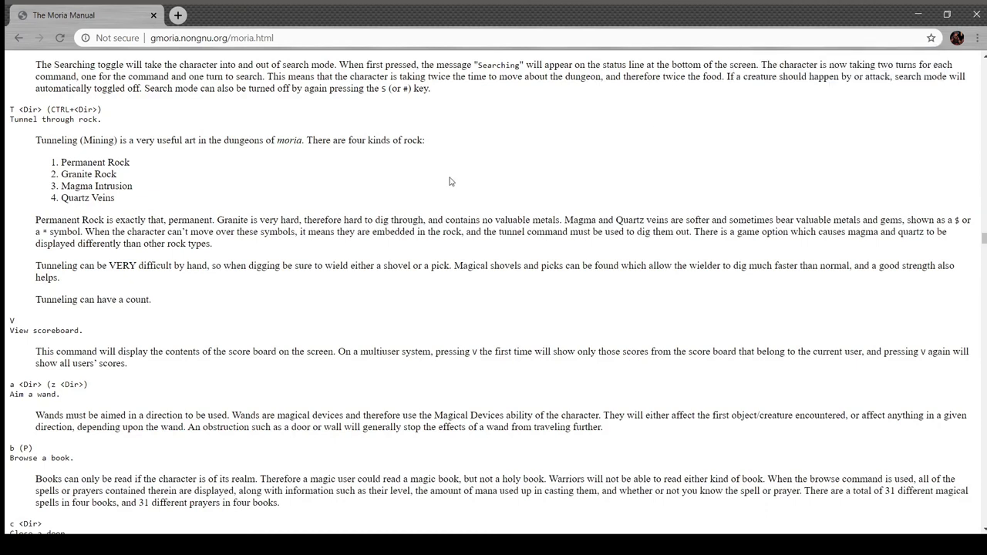